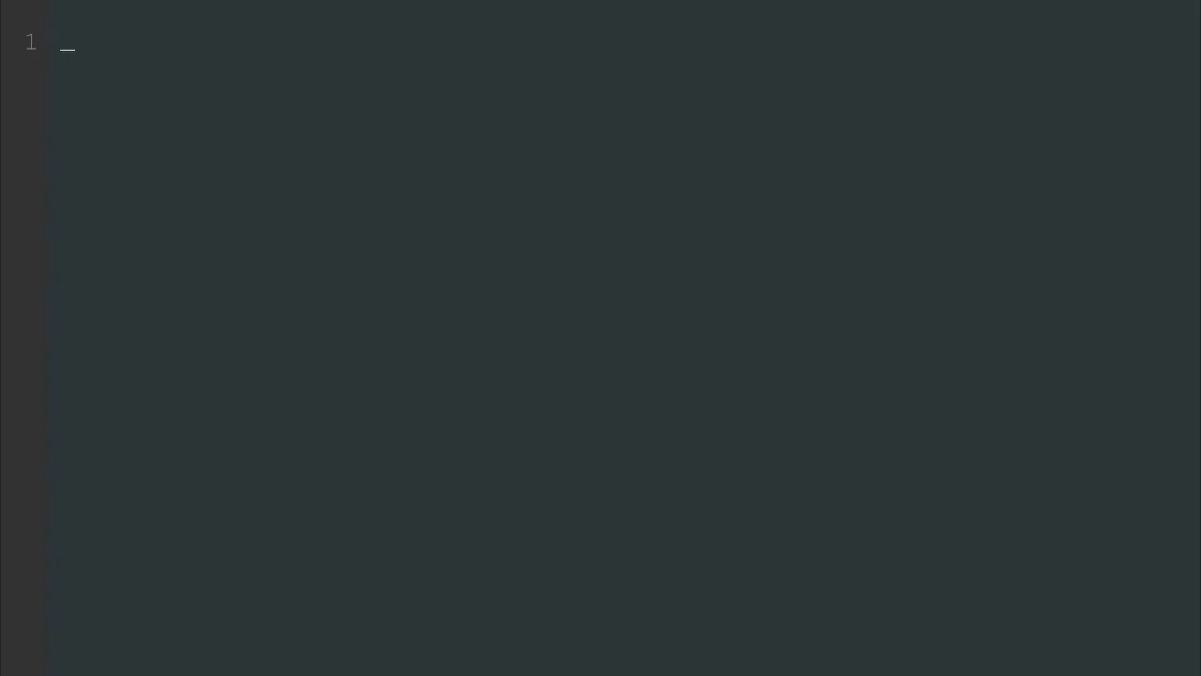
Leave the empty Vim buffer and show the Chords app songs page at localhost:3000/songs
type("cla")
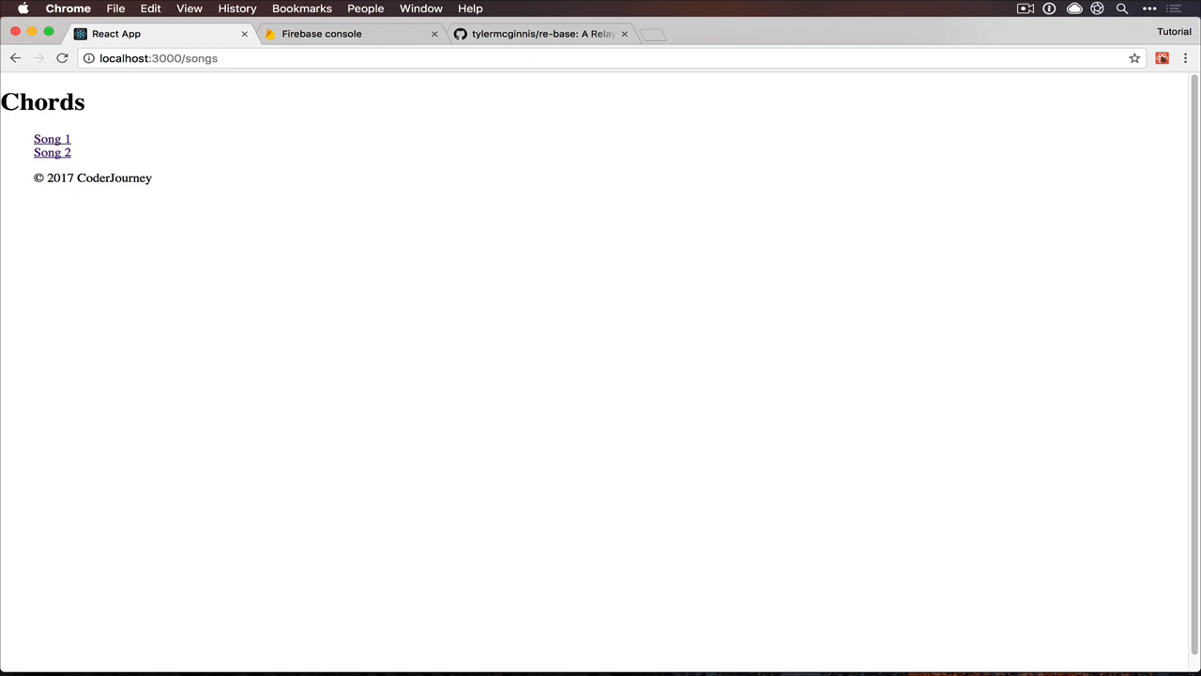
mouse_move(62, 169)
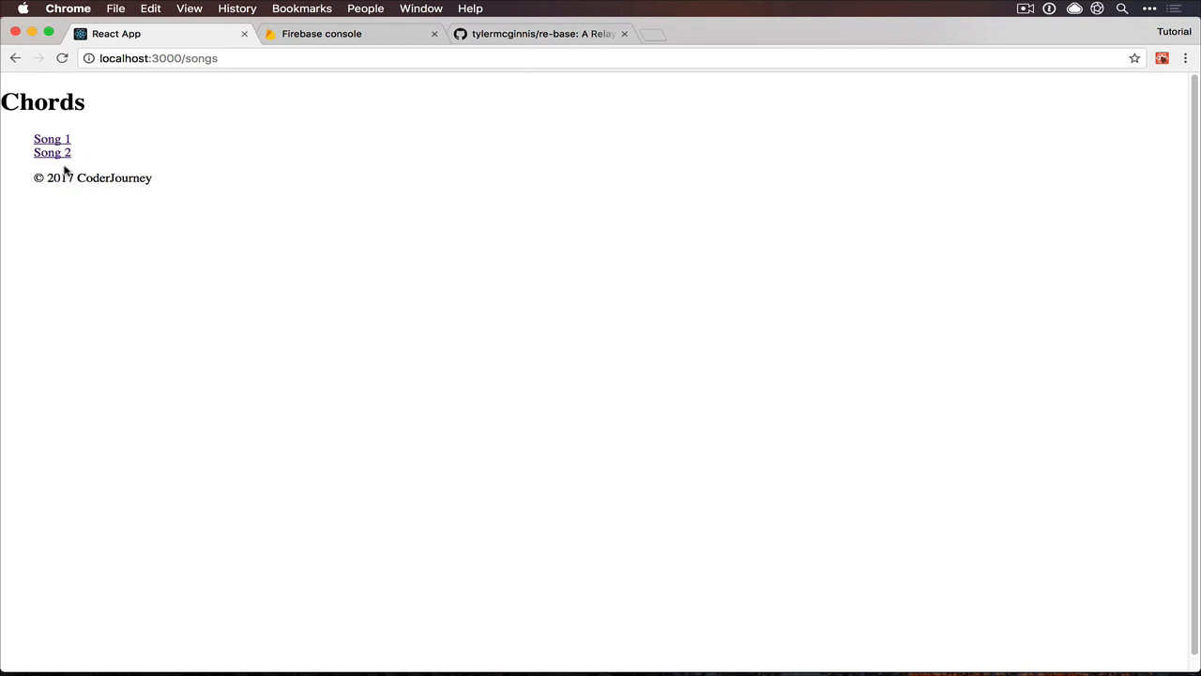
Open Song 1 and extend its lyrics with 'To have new lyrics'
left_click(52, 138)
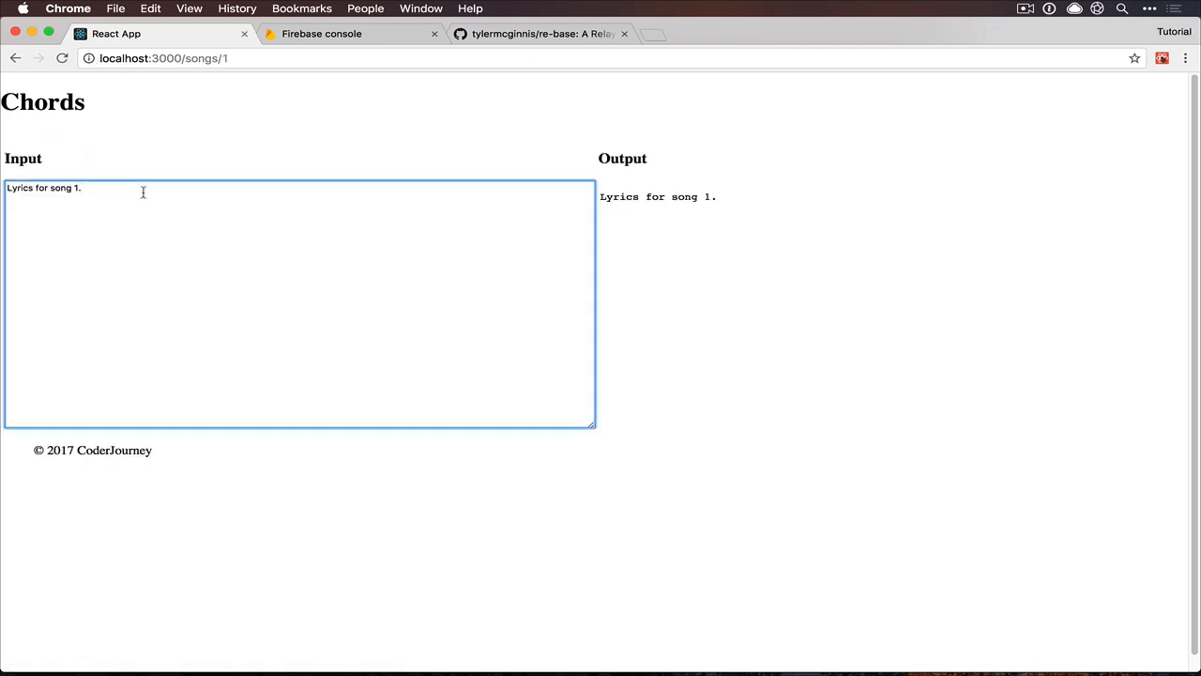
type("To have")
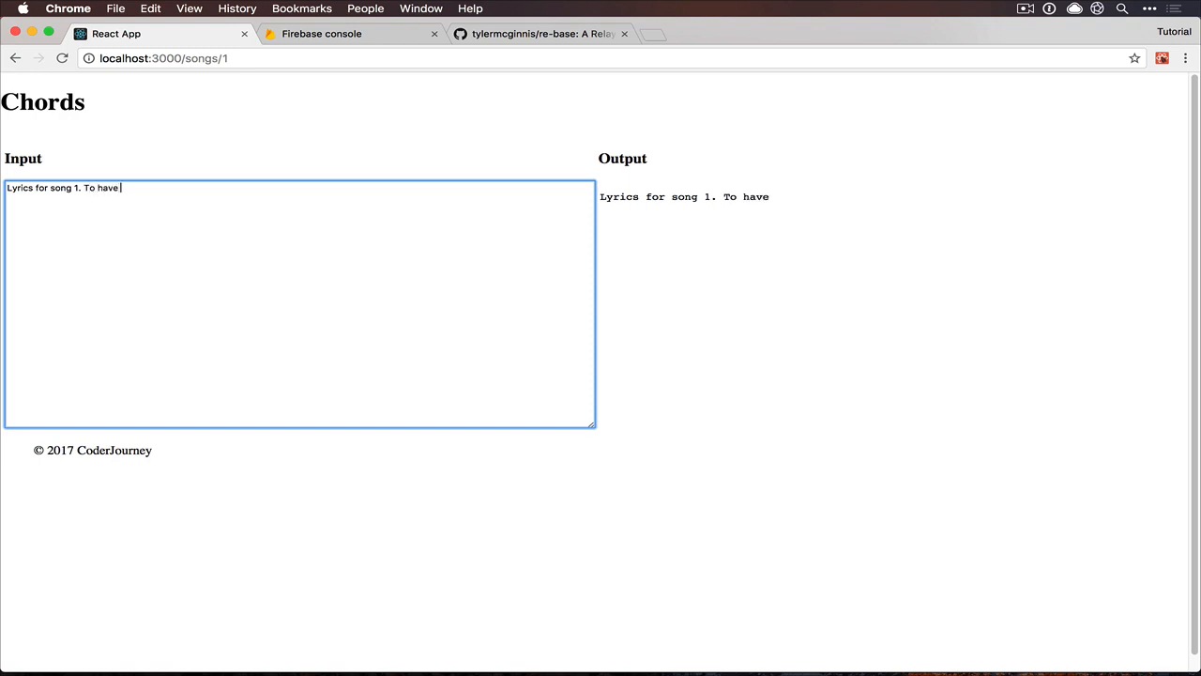
type("new lyrics")
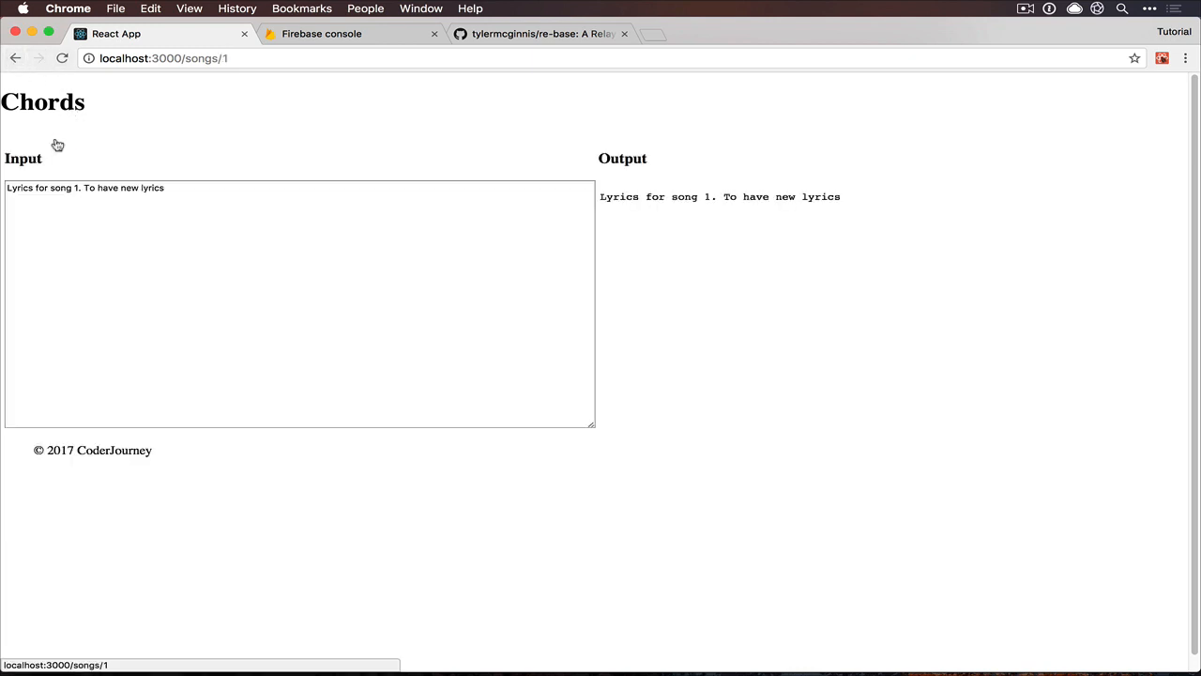
mouse_move(159, 167)
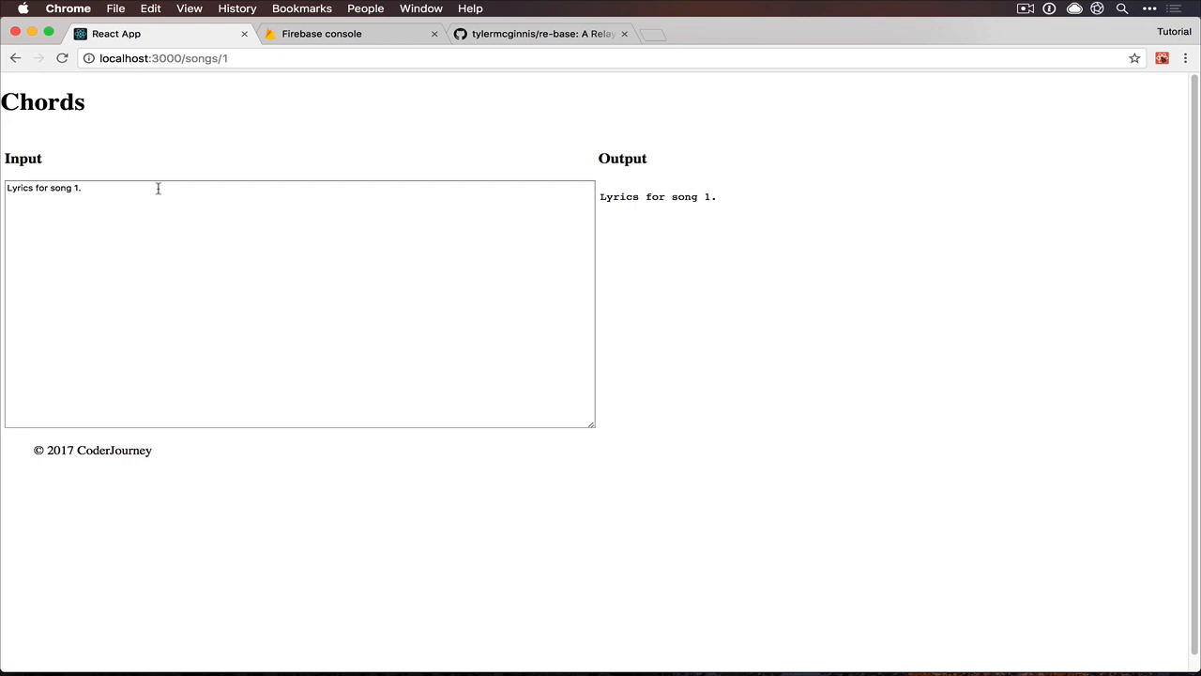
mouse_move(225, 105)
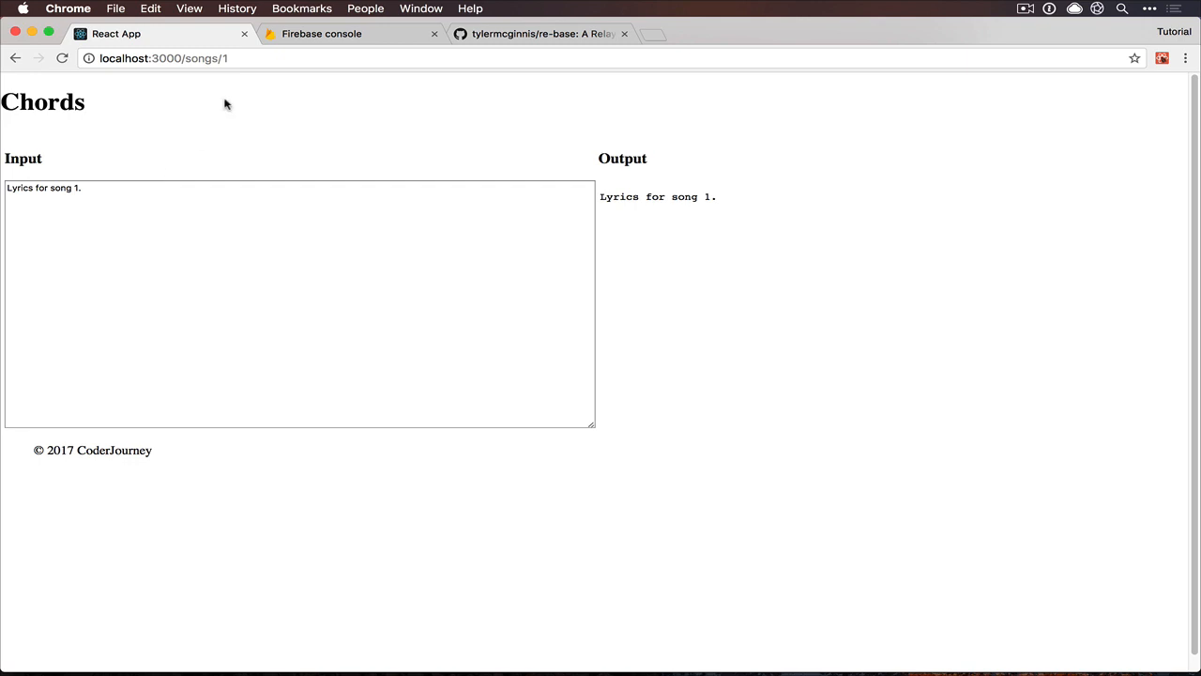
Look at the Firebase console and the re-base GitHub repository, then return to the console
left_click(333, 34)
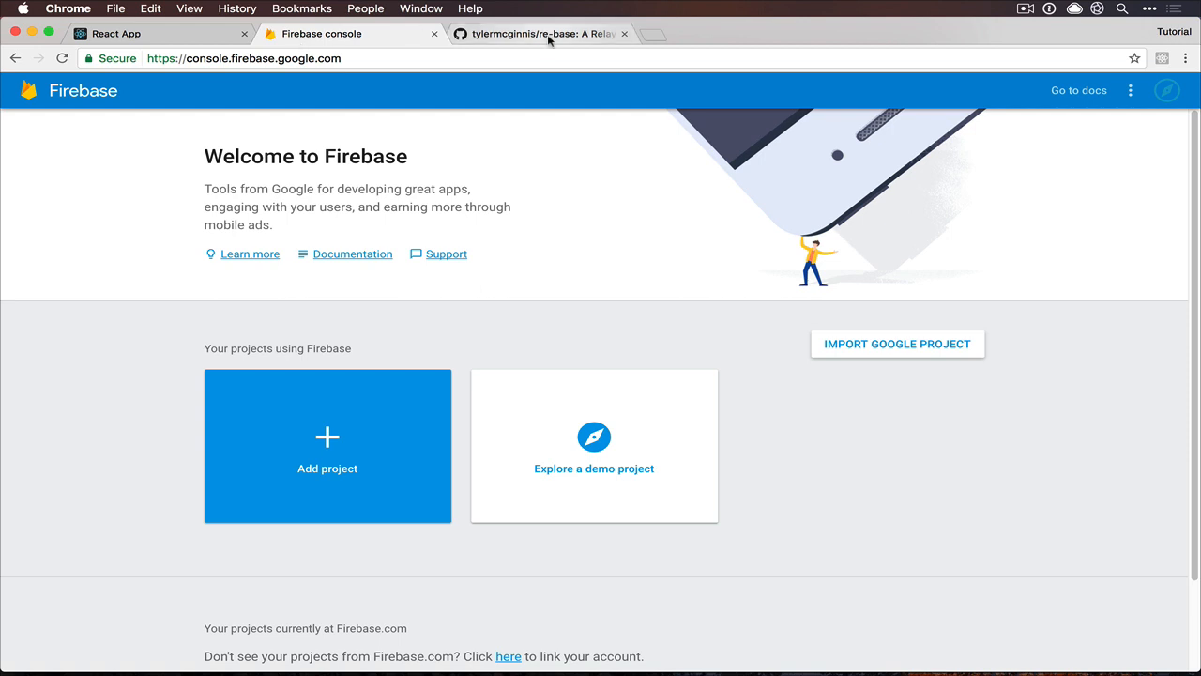
left_click(544, 33)
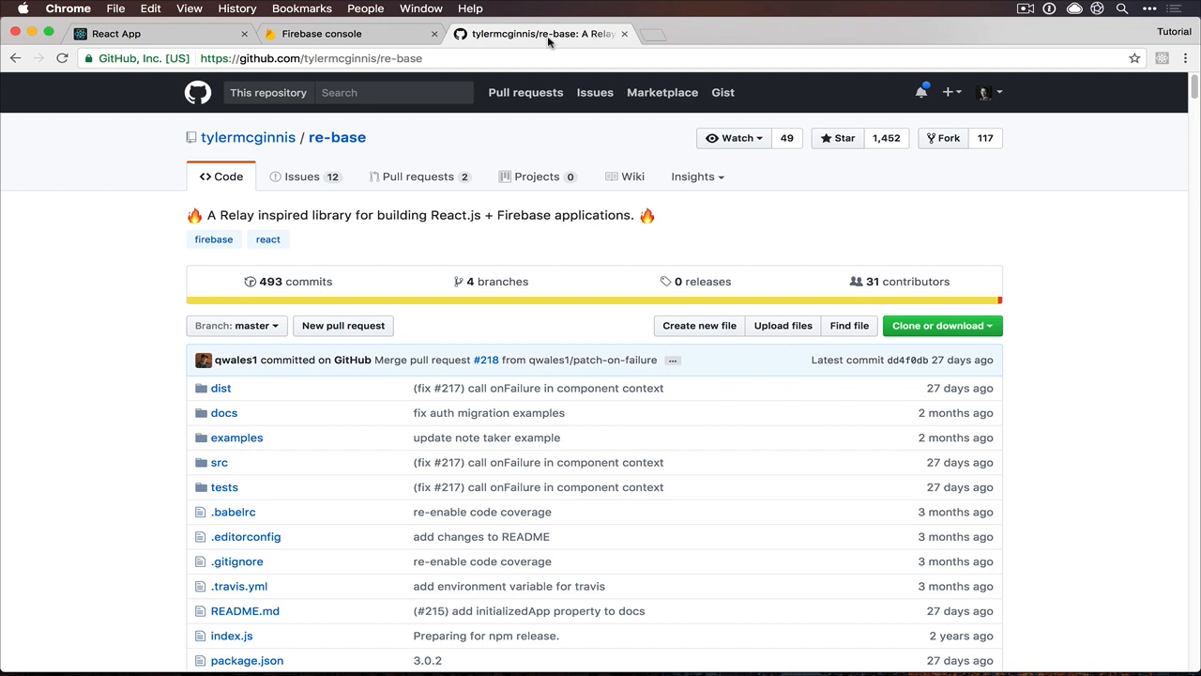
left_click(352, 33)
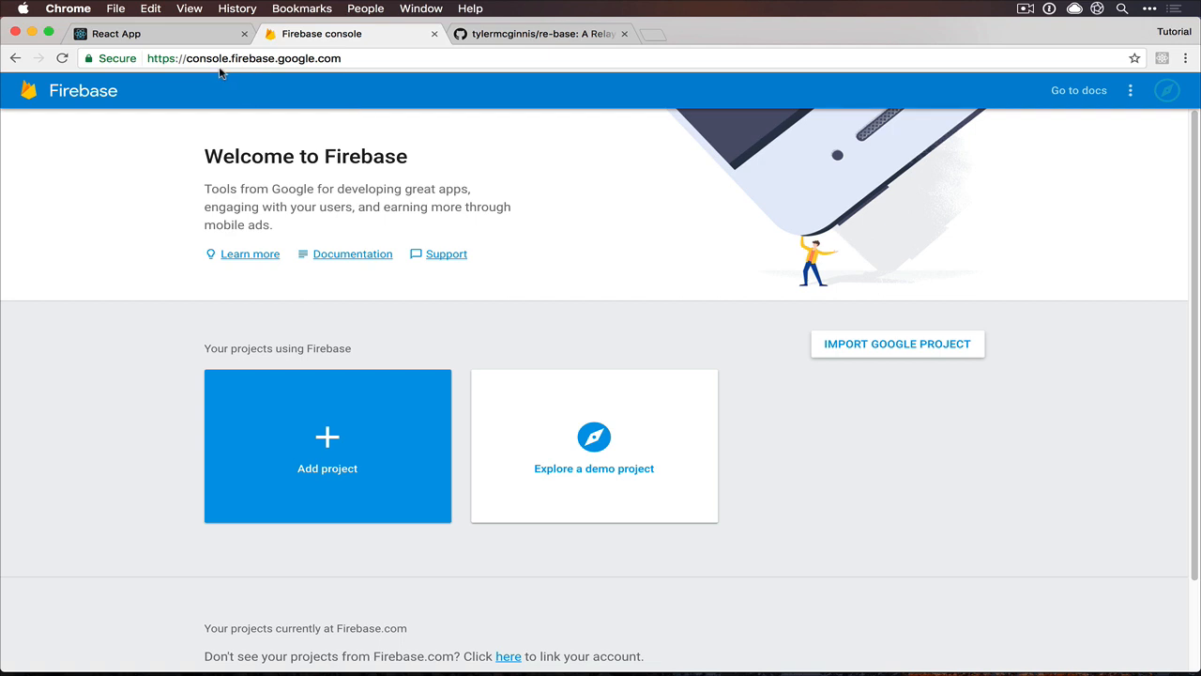
mouse_move(469, 123)
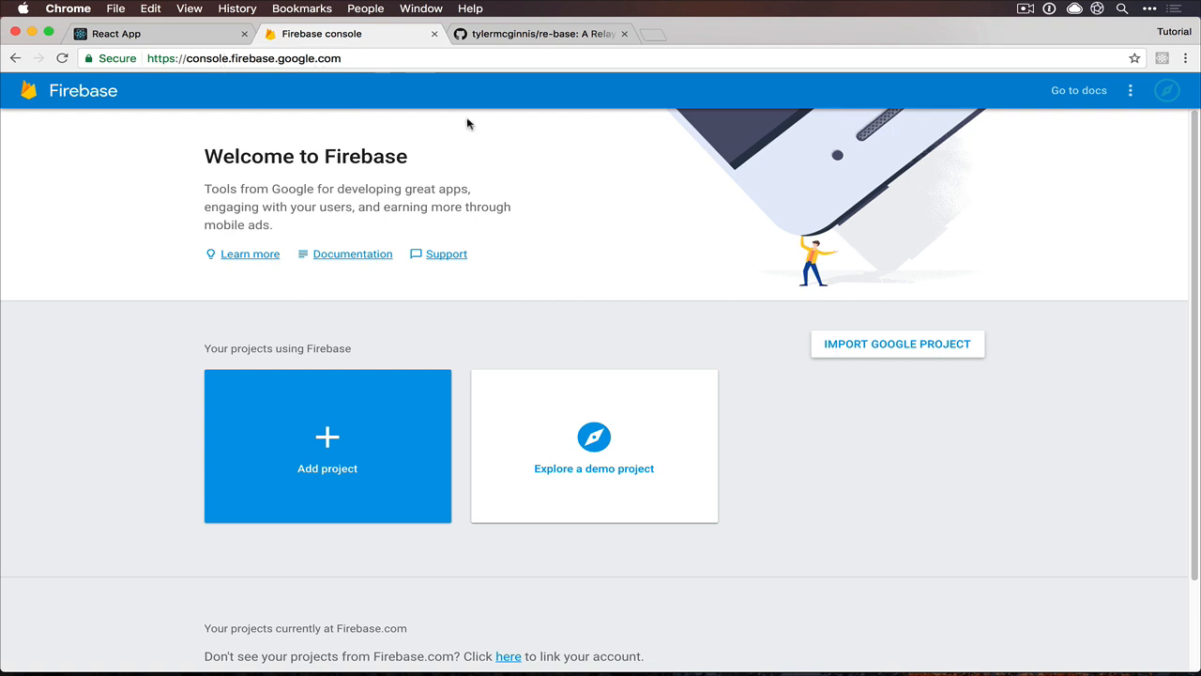
mouse_move(1190, 94)
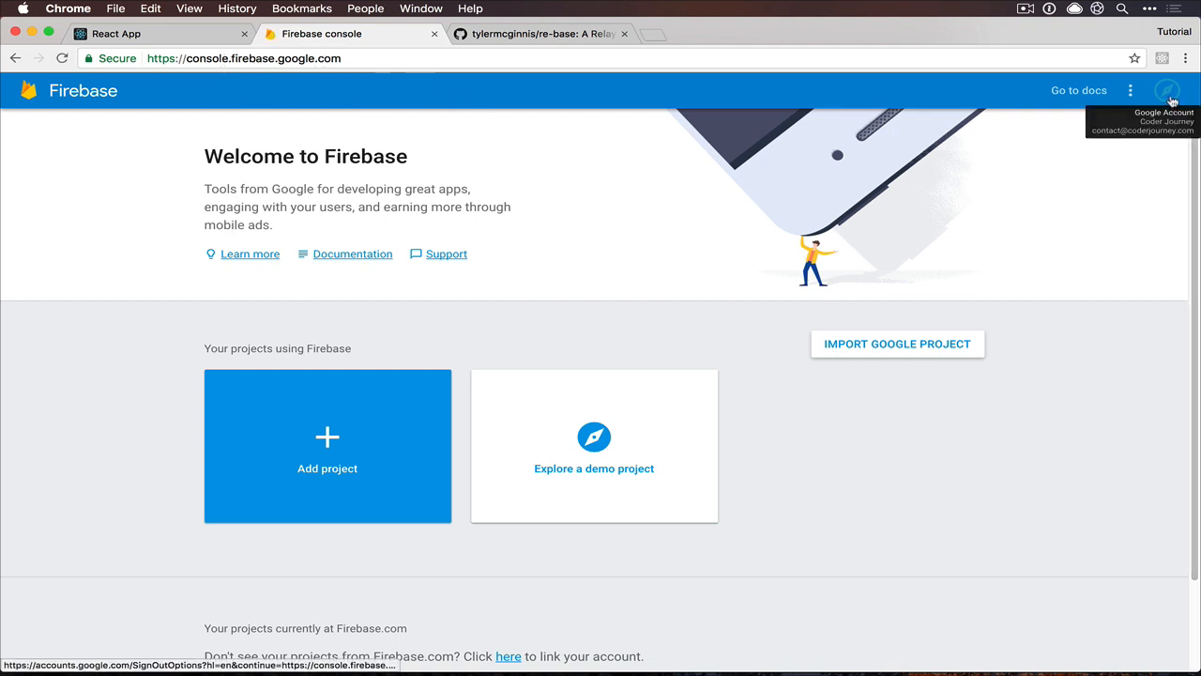
mouse_move(704, 307)
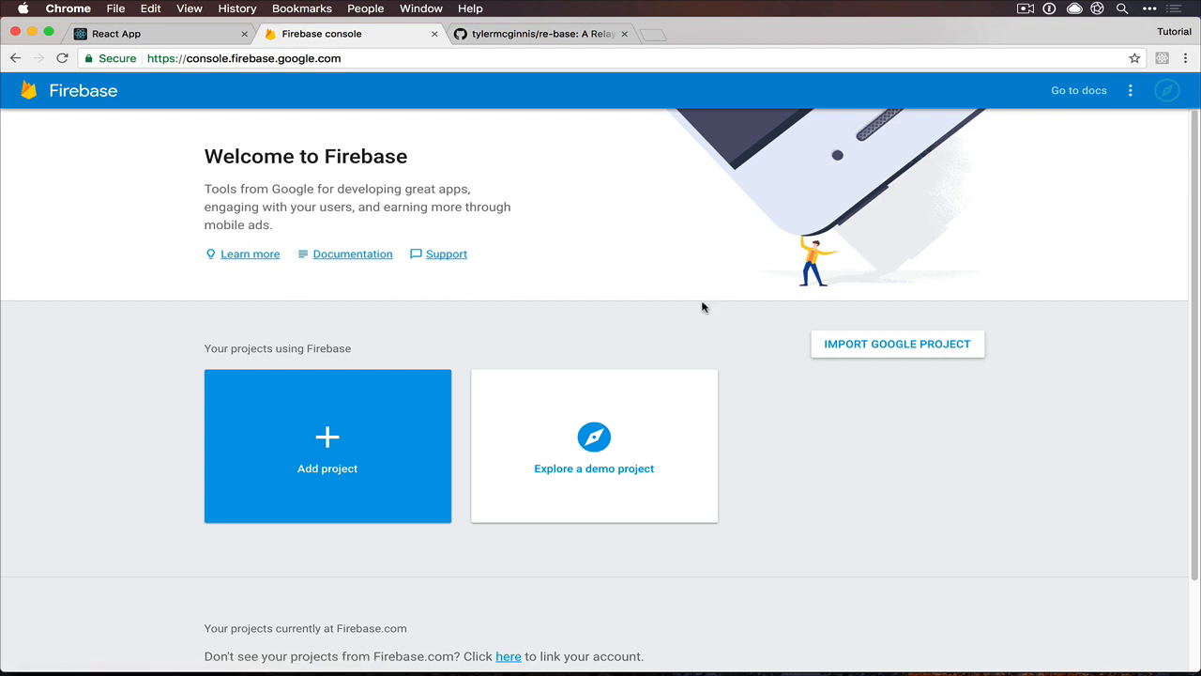
mouse_move(346, 453)
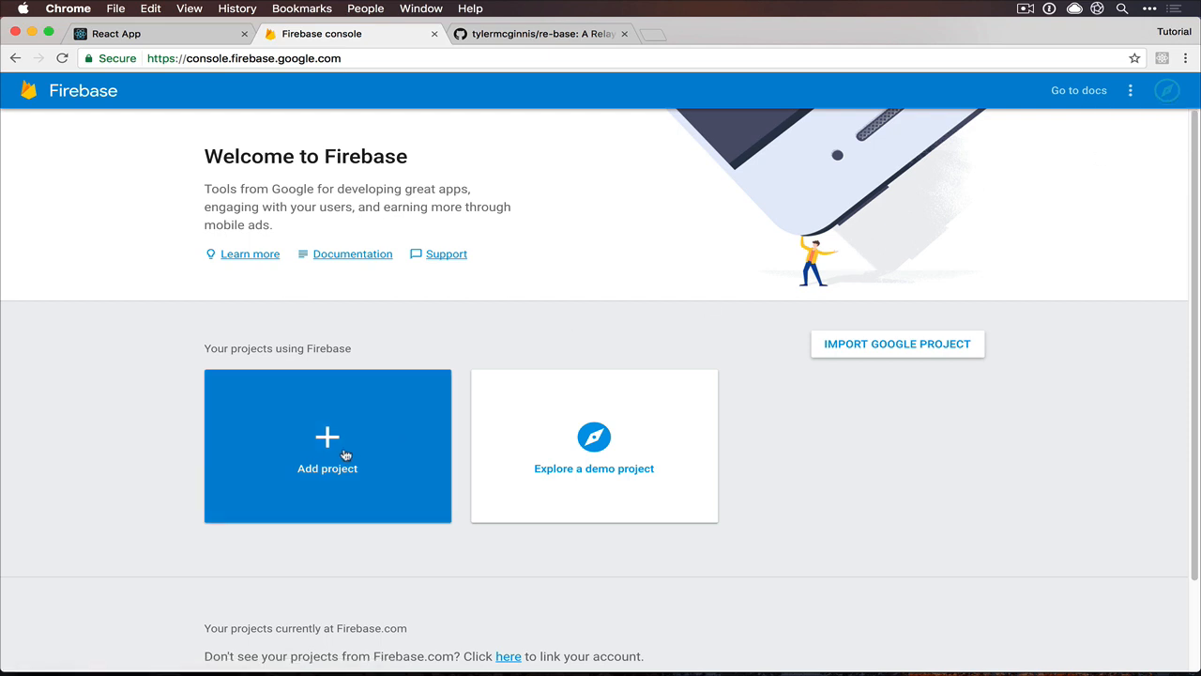
Create the 'Chord Creator' Firebase project and continue to its overview
left_click(342, 450)
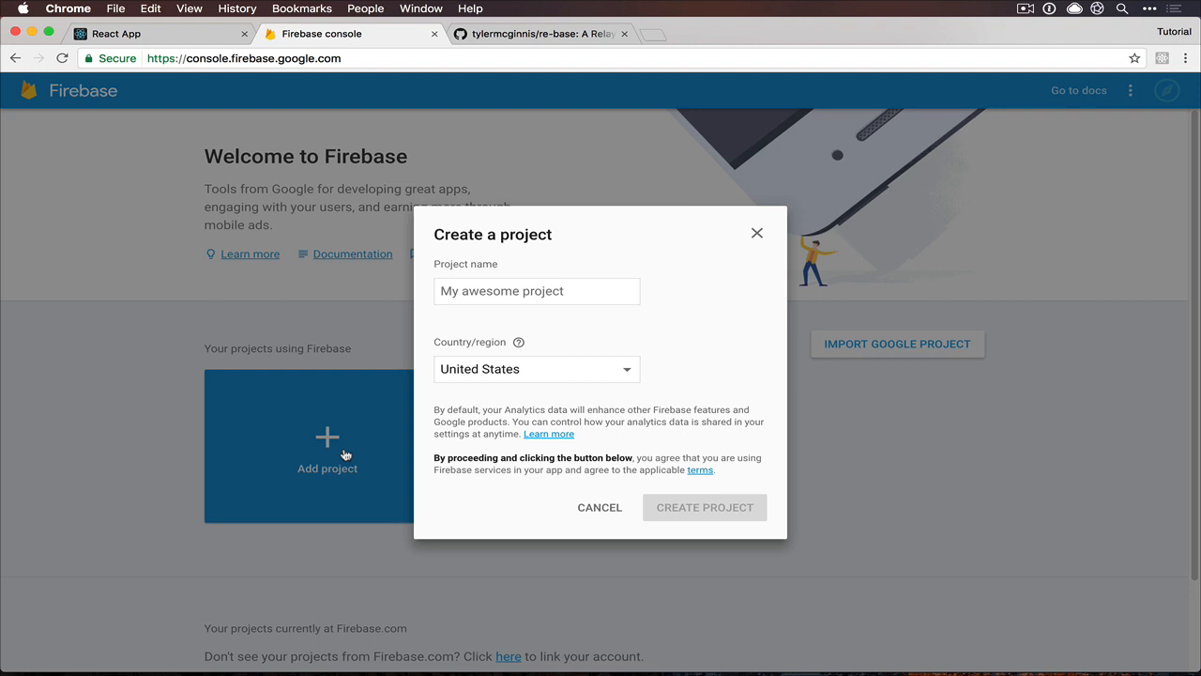
type("Chord Creator")
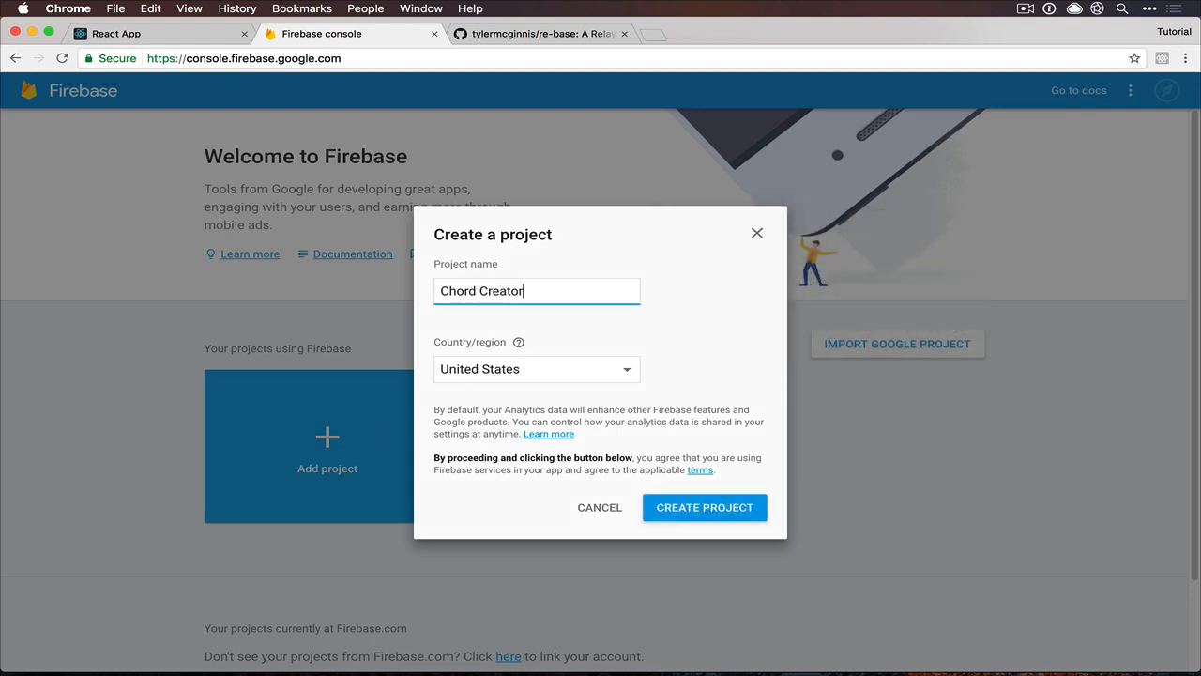
left_click(704, 506)
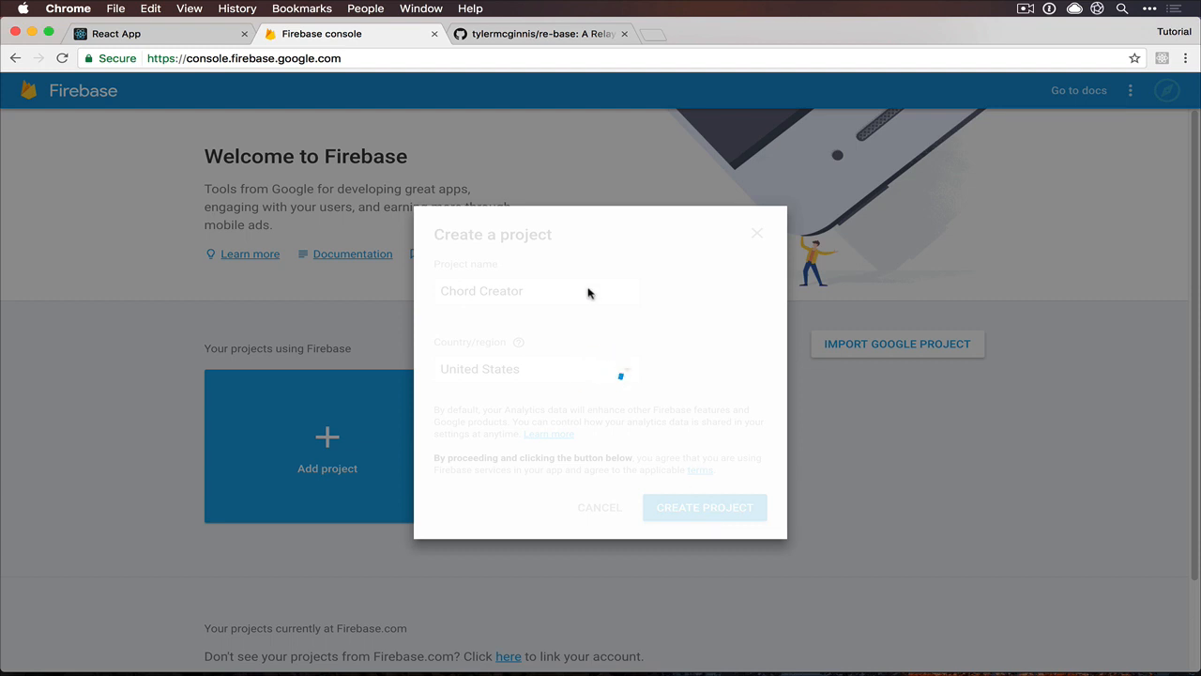
left_click(705, 507)
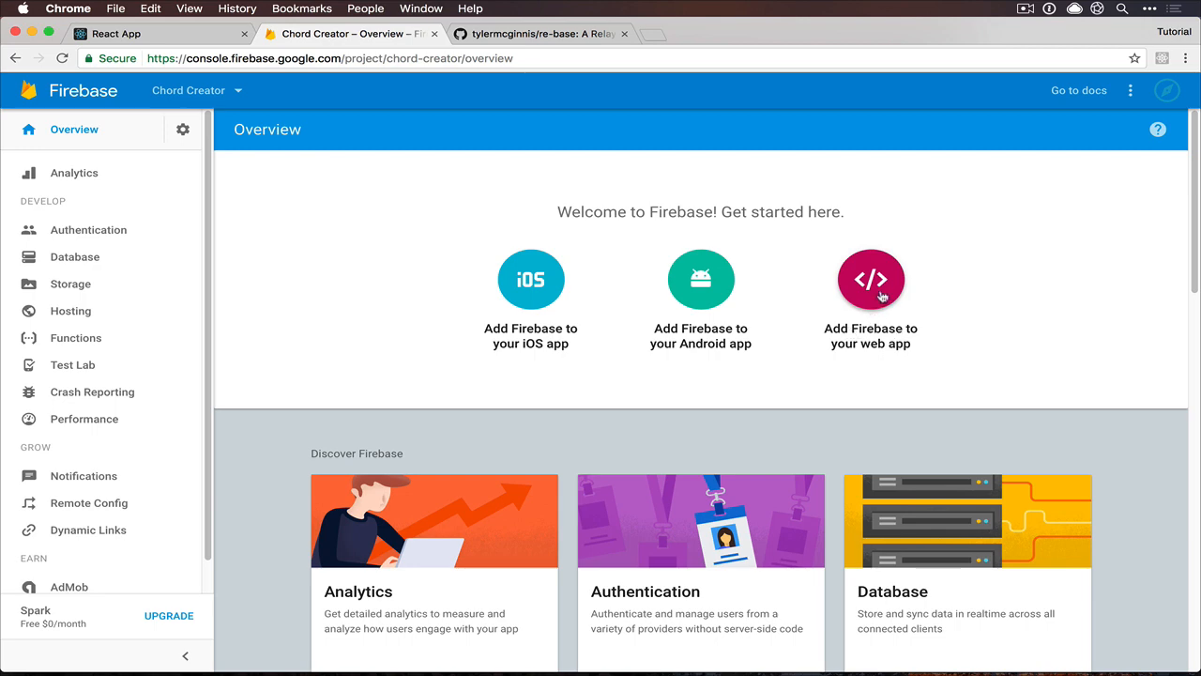
Show the 'Add Firebase to your web app' snippet containing the var config block
left_click(871, 278)
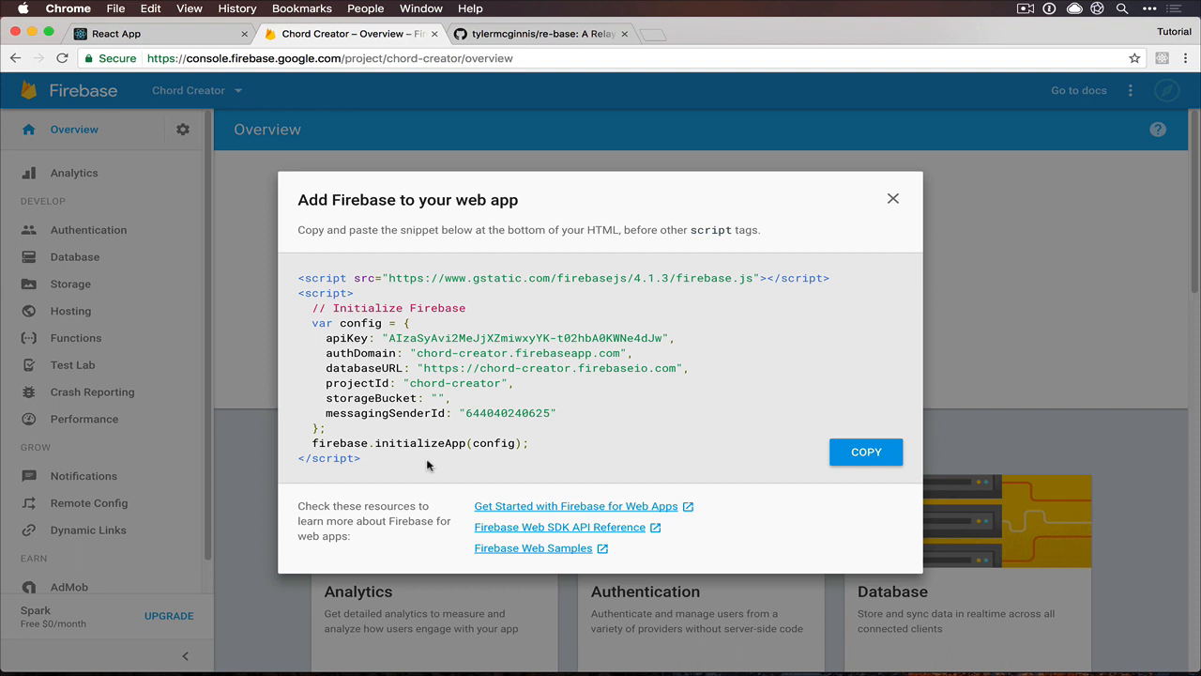
mouse_move(364, 437)
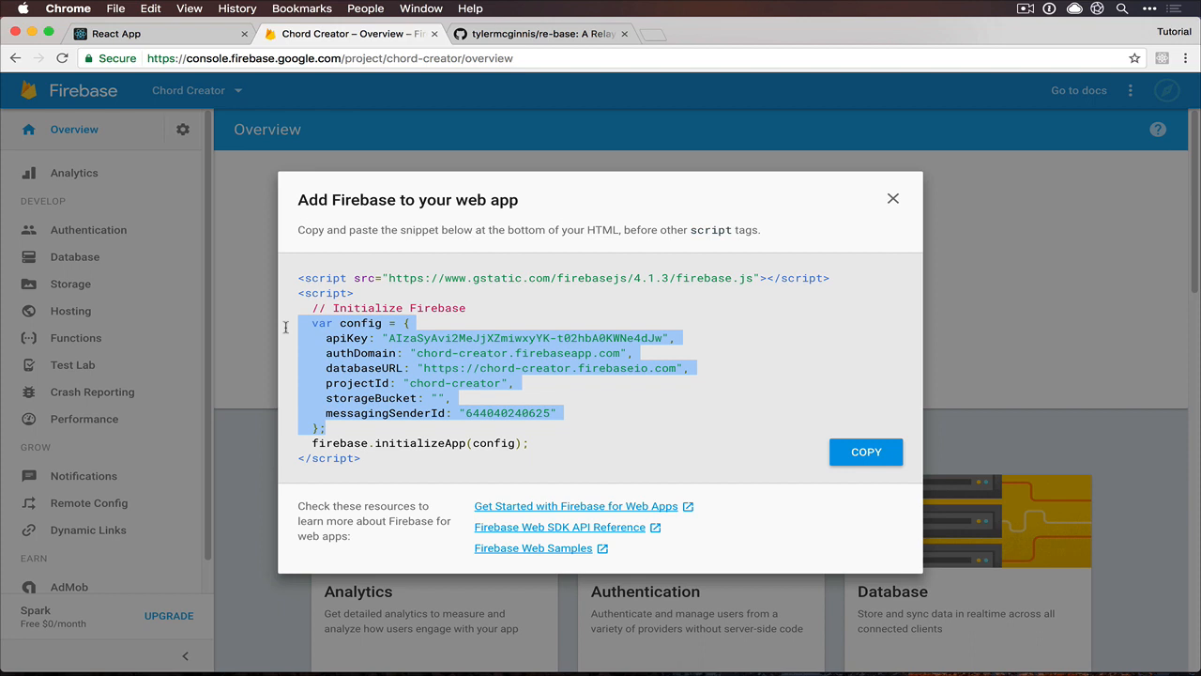
mouse_move(325, 338)
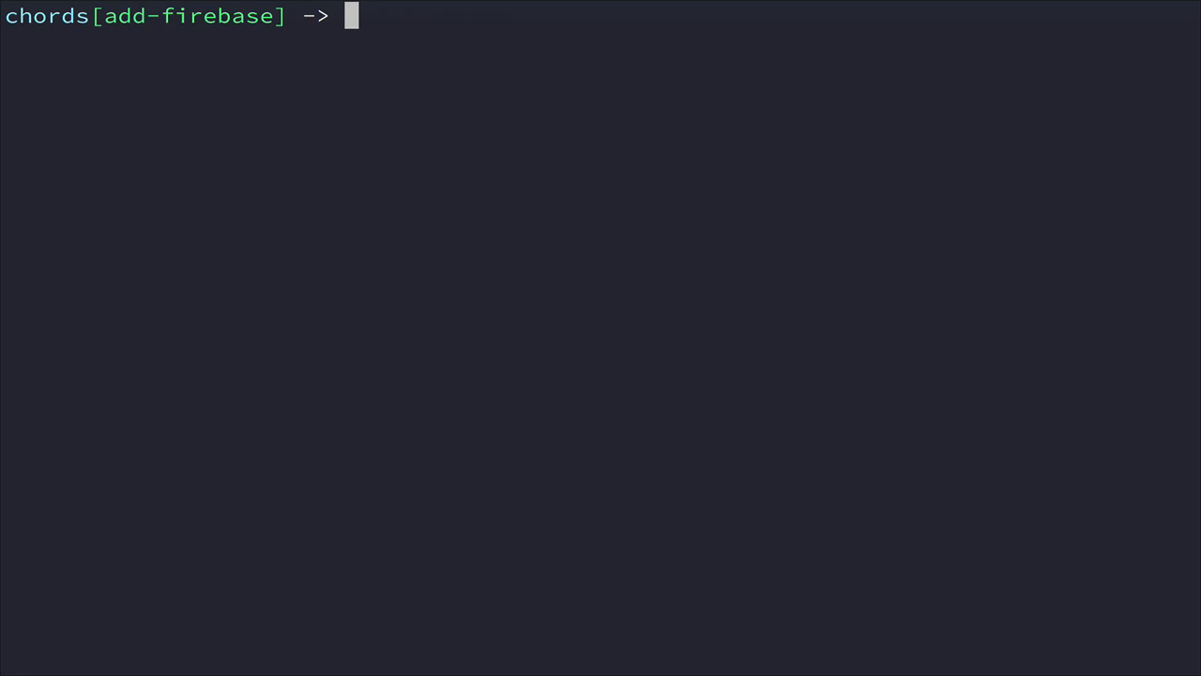
Run 'yarn add re-base' and start typing 'vim src/' for a new source file
type("yar")
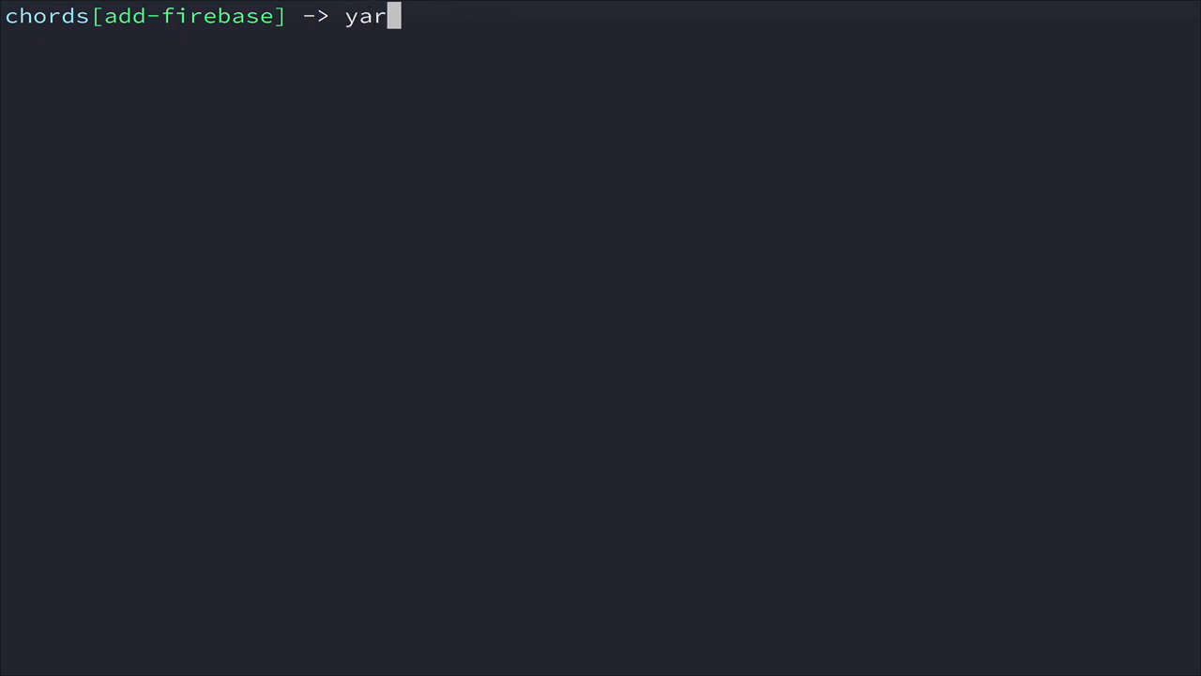
type("n add re-bas")
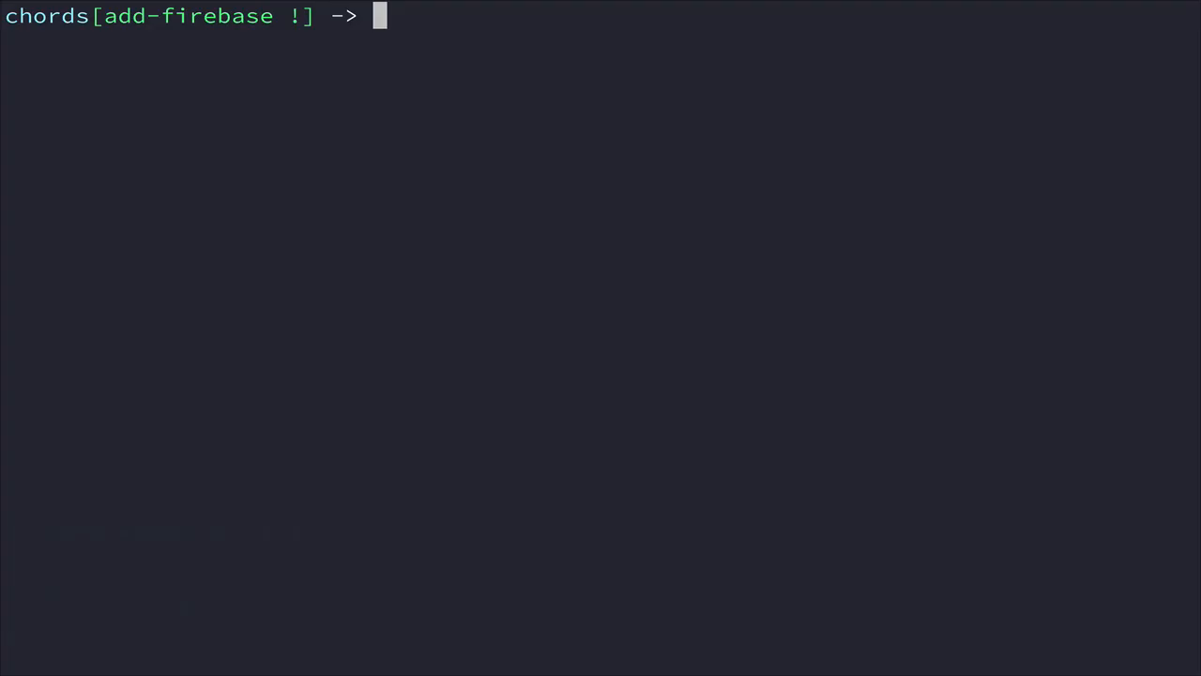
type("vim src/")
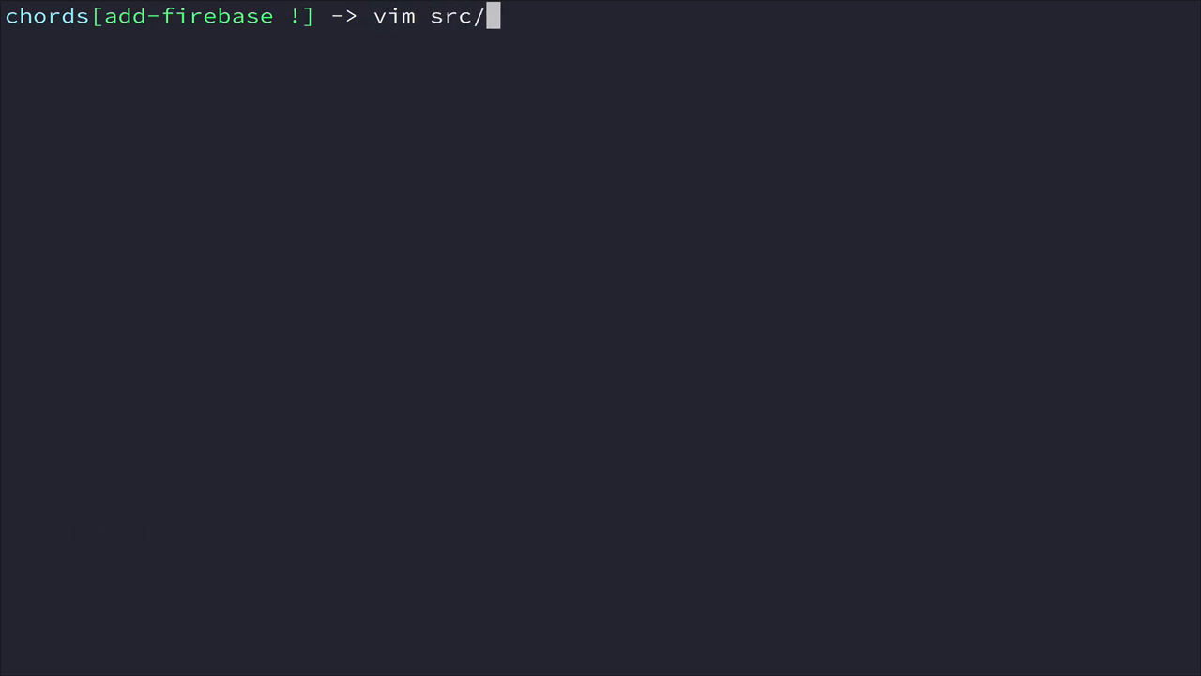
In base.js, import Rebase from 're-base' and firebase from 'firebase'
key("Enter")
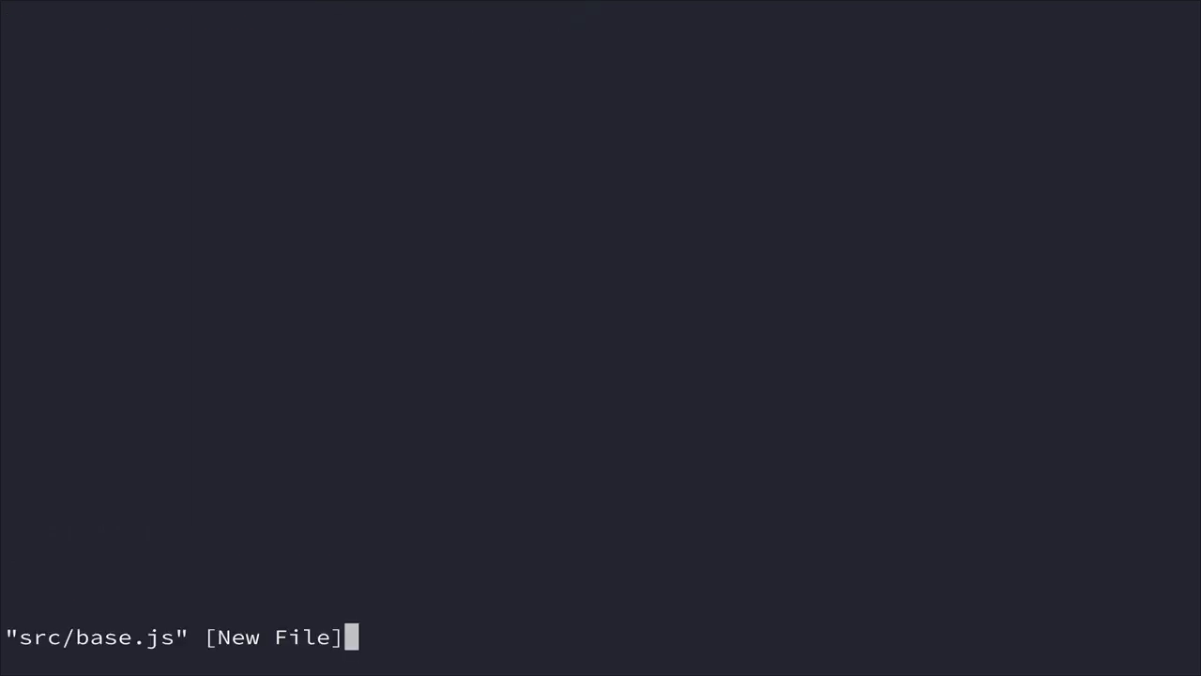
type("import")
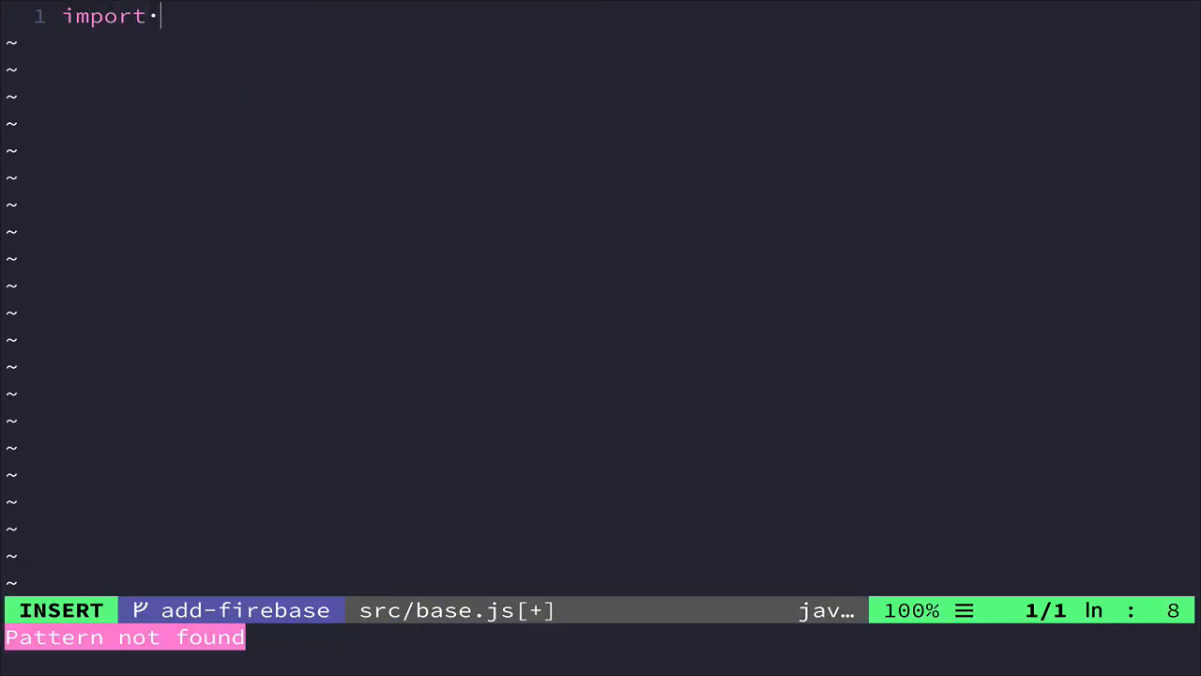
type("Rebase")
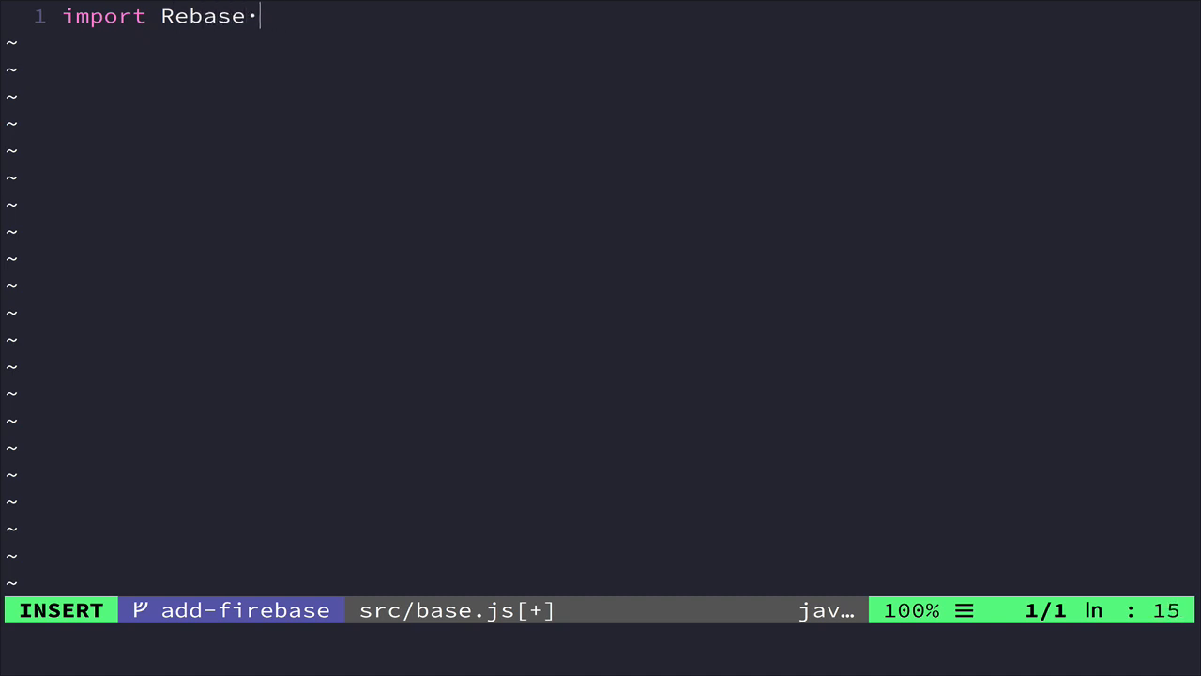
type("from 're-base';")
type("import")
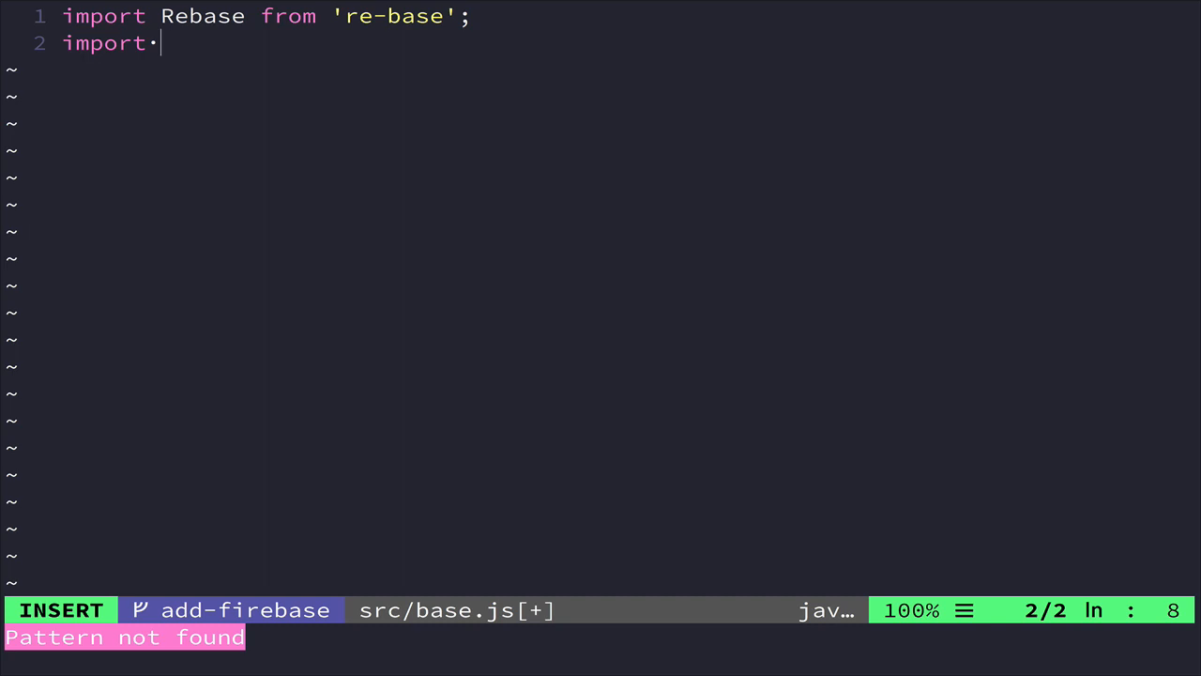
type("firebase f")
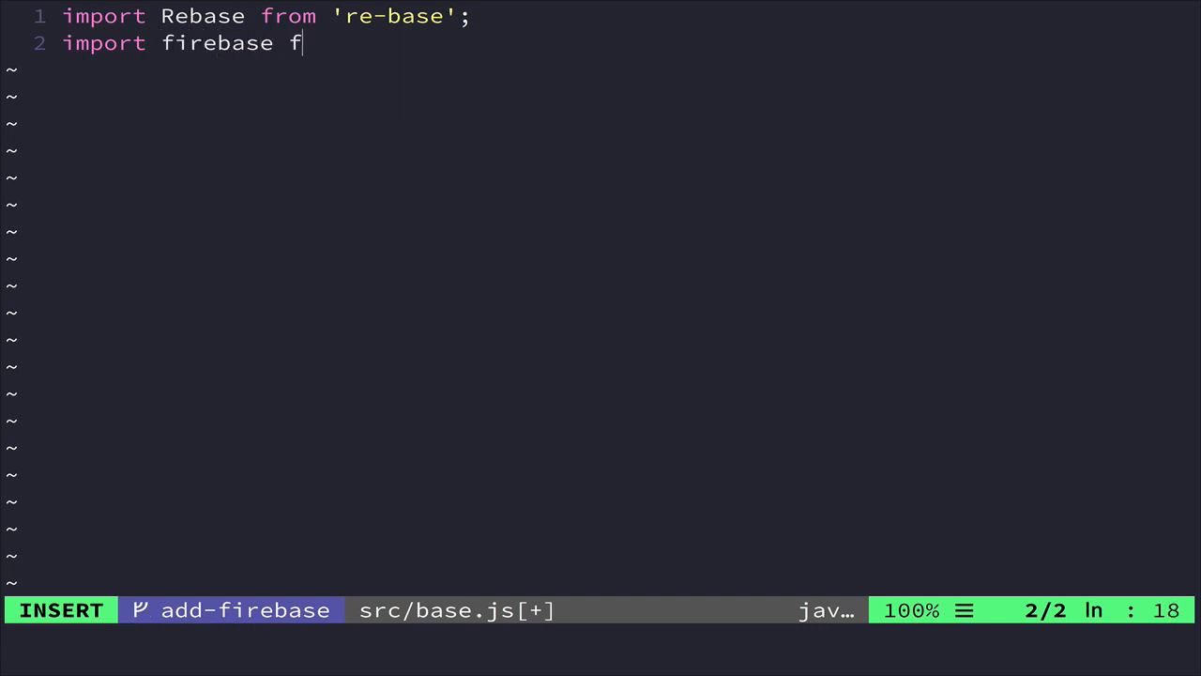
type("rom 'firebase';")
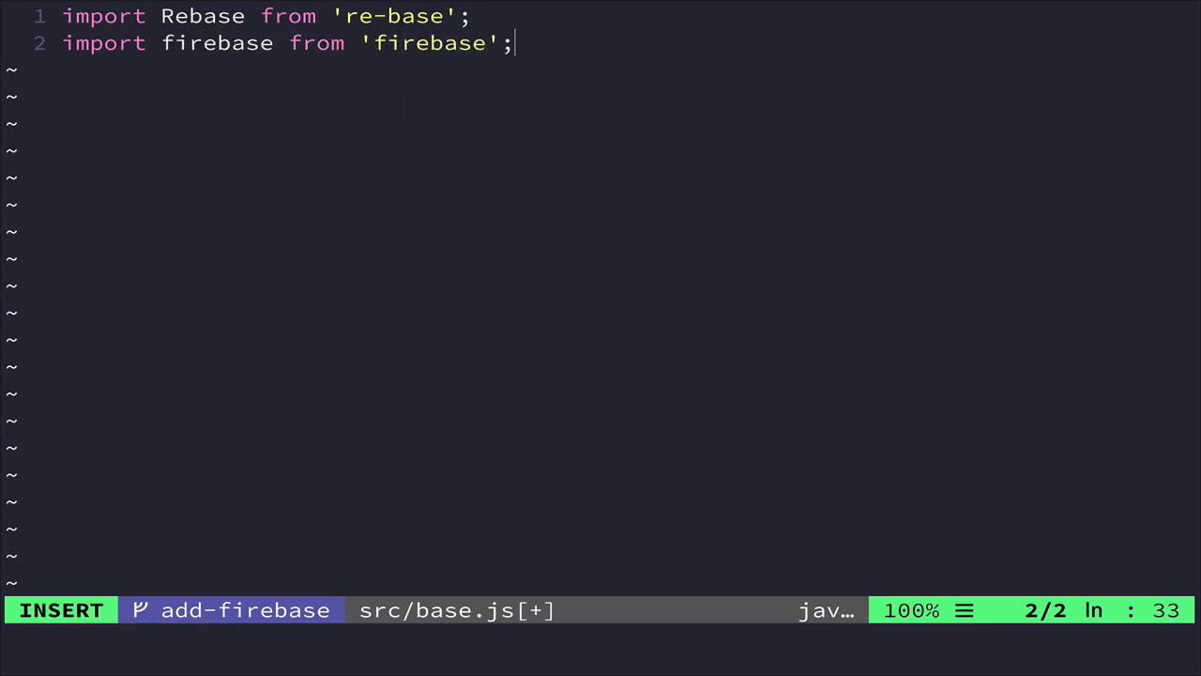
key("Escape")
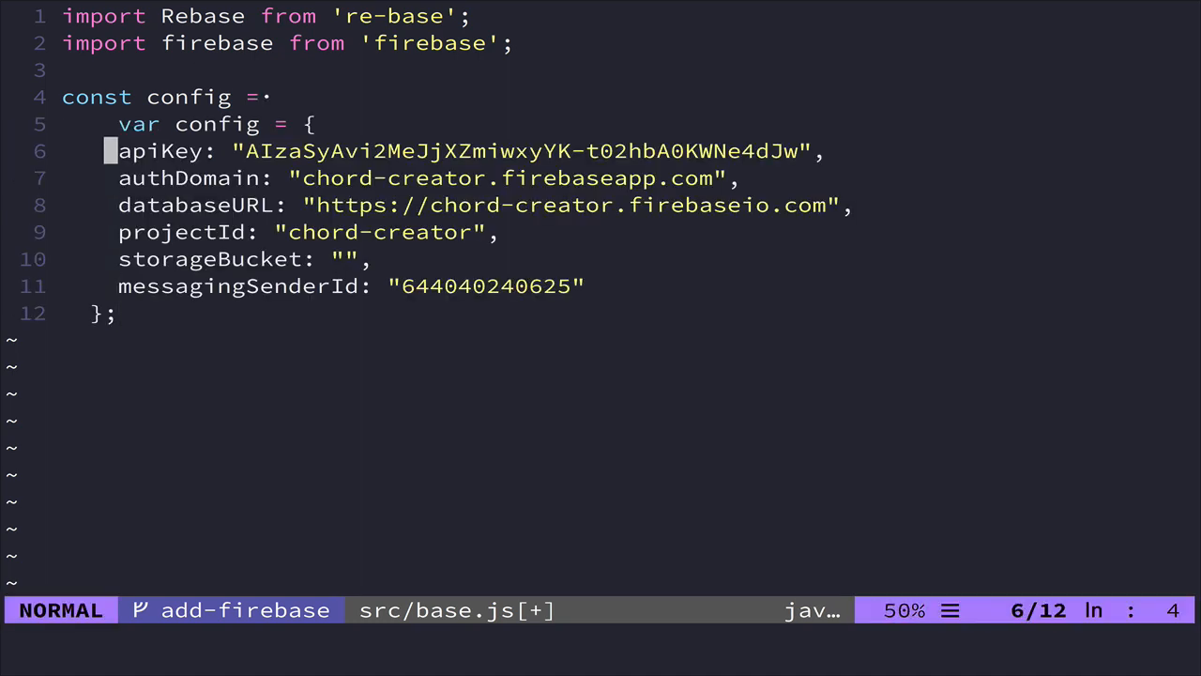
Reindent the config block and add const app = firebase.initializeApp(config)
key("k")
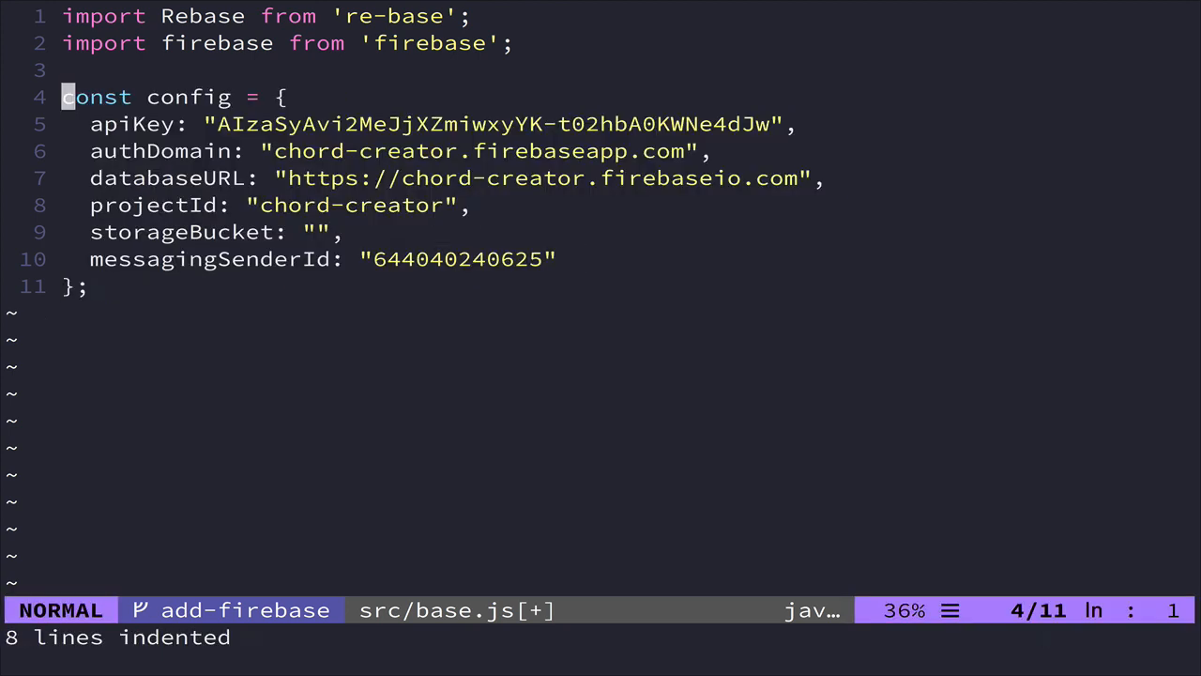
key("o")
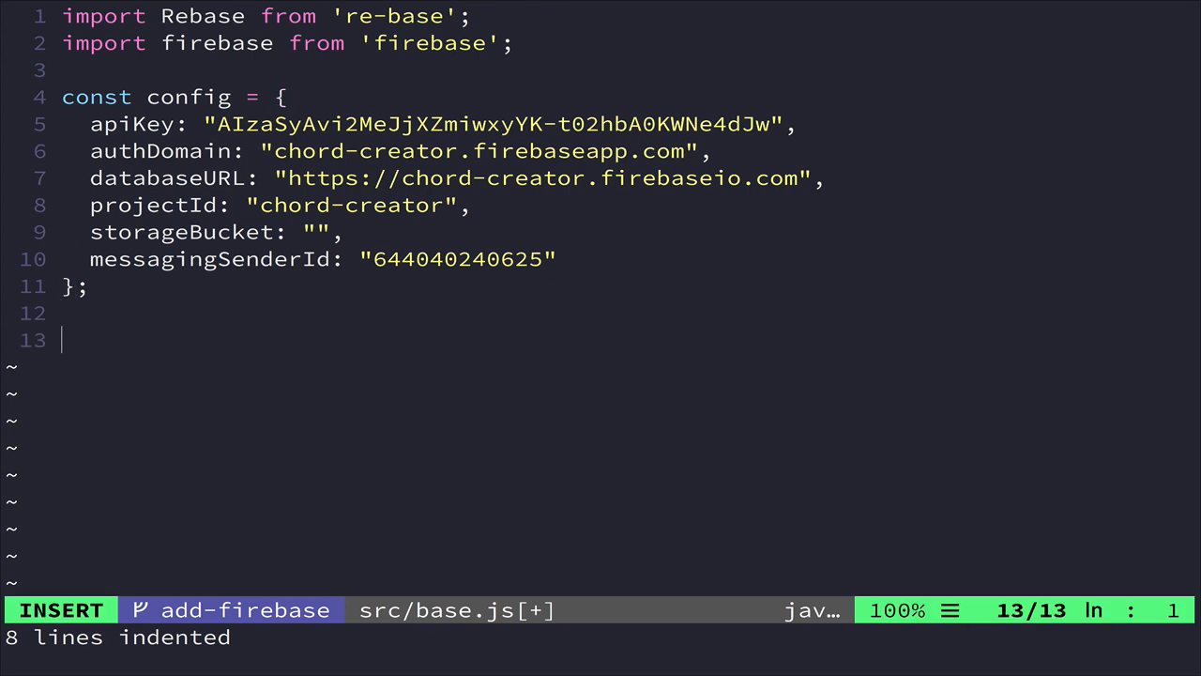
type("const app")
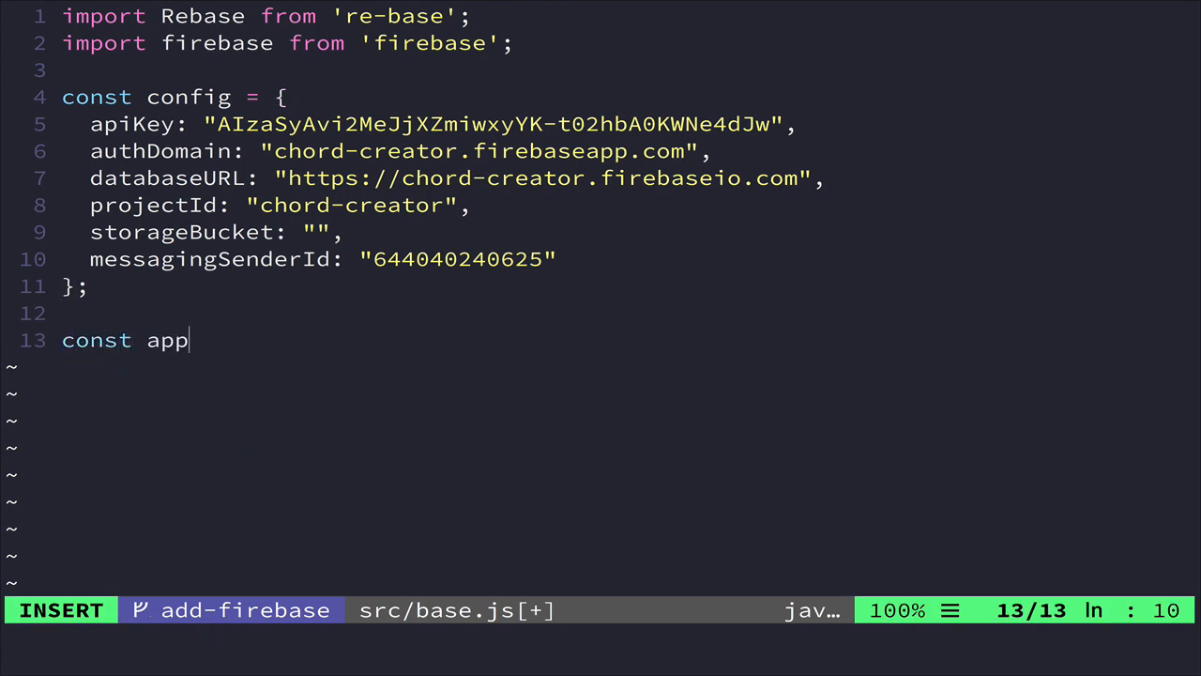
type("= firebase")
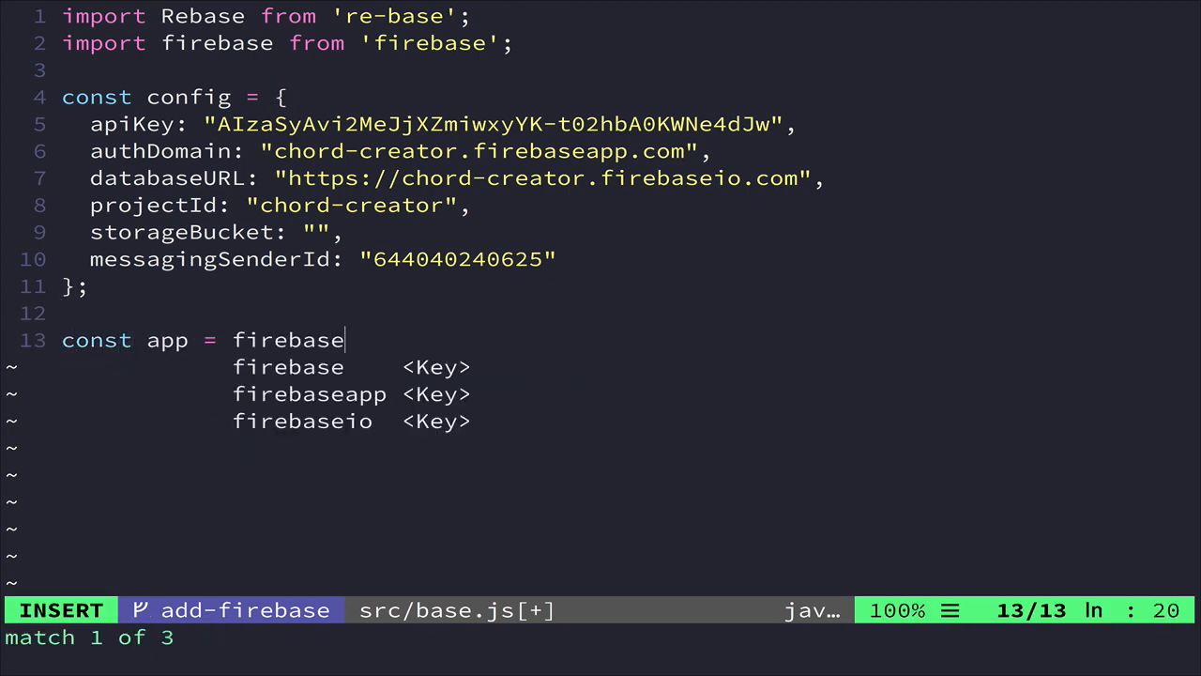
type(".ini")
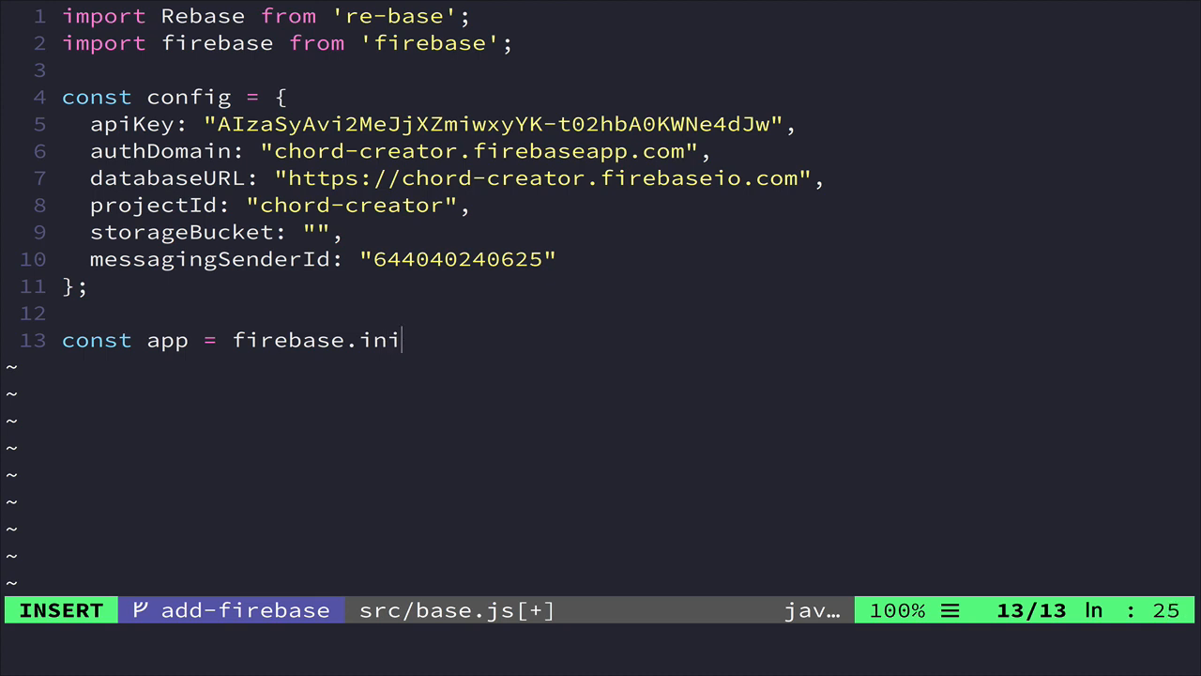
type("tial")
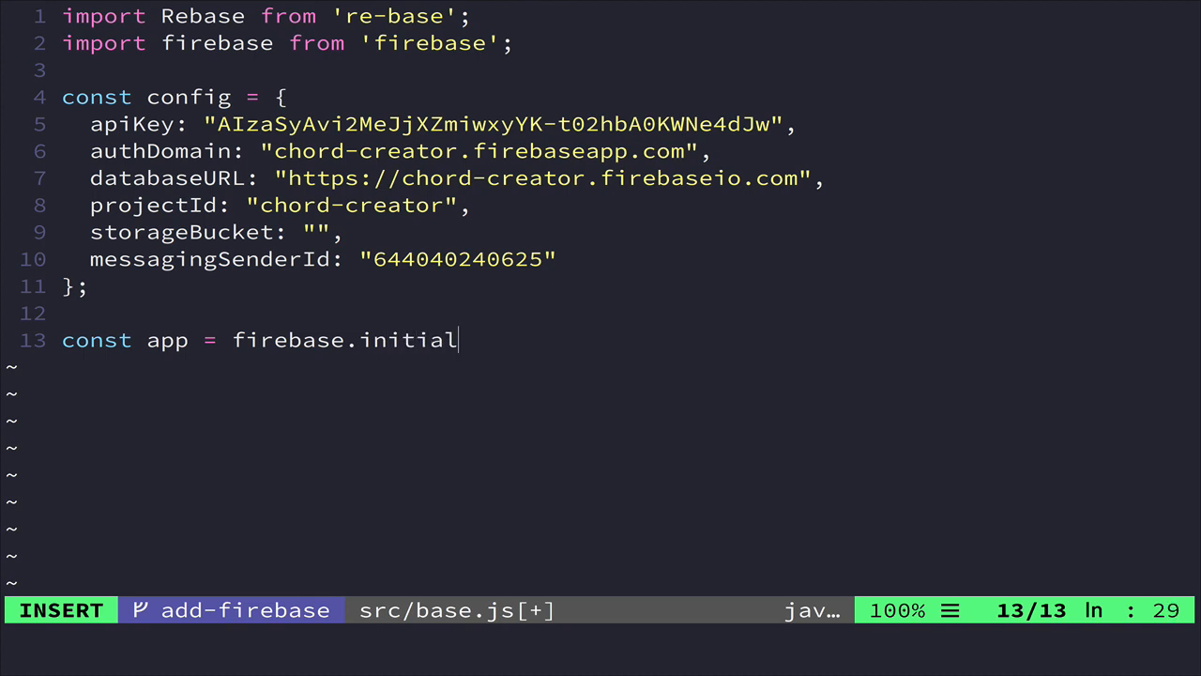
type("izeApp(config")
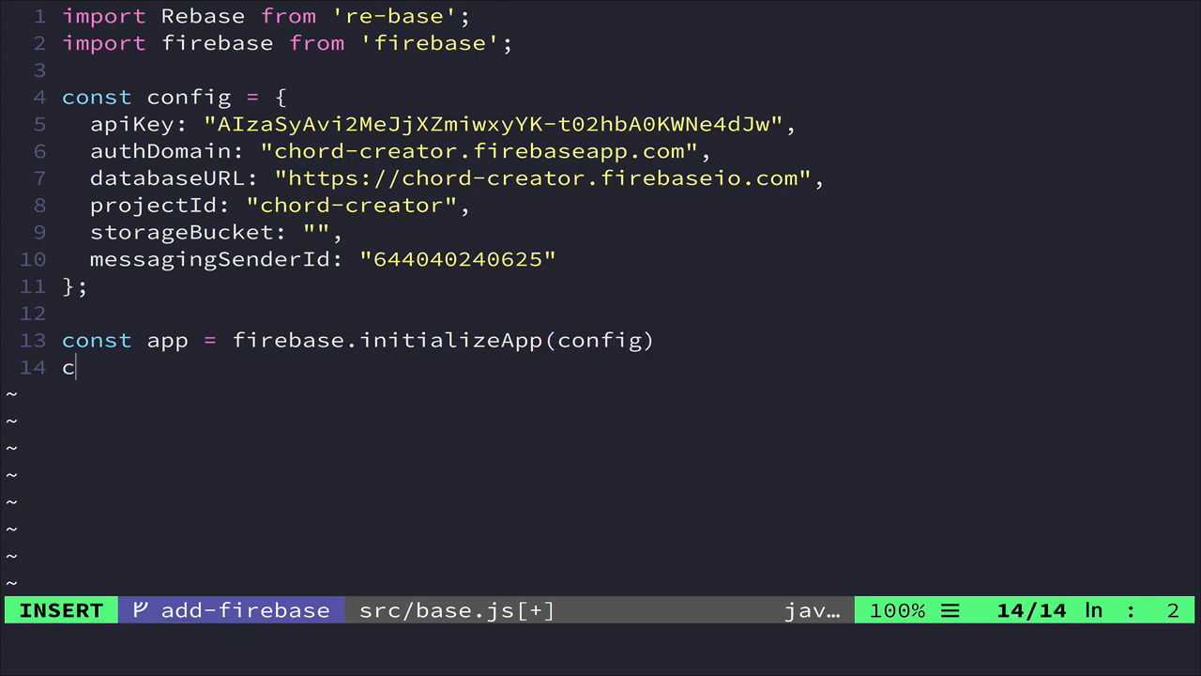
Add const base = Rebase.createClass(app.database()) and export { base }
type("onst base =")
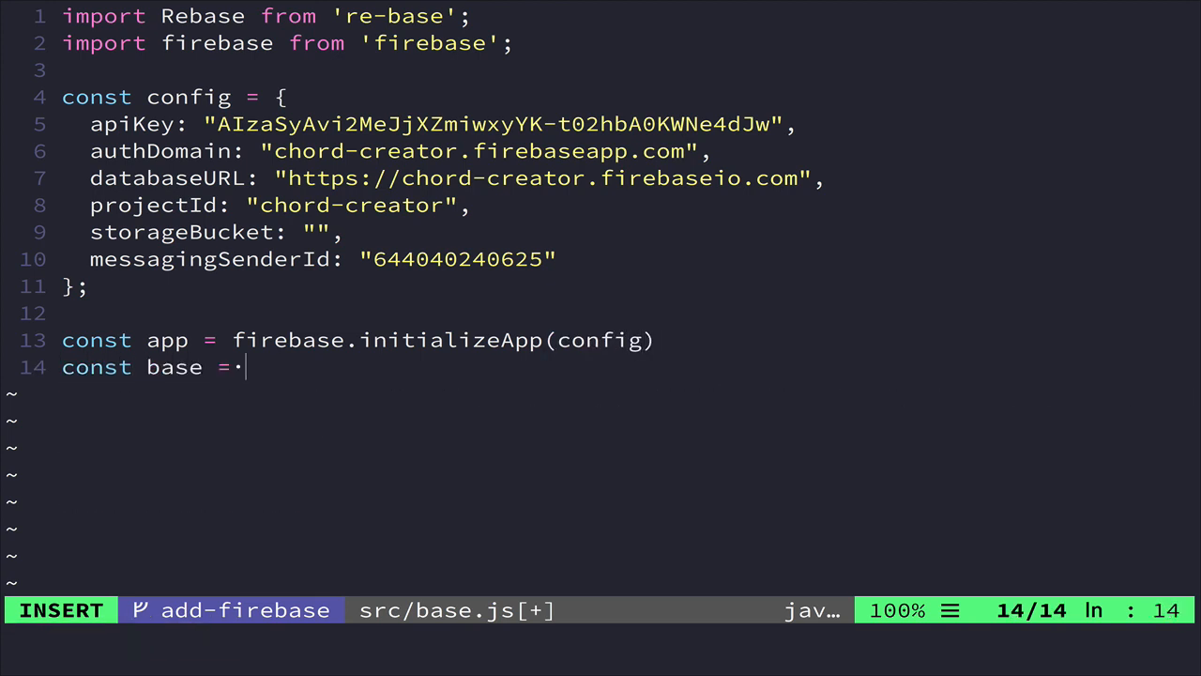
type("Rebase.cre")
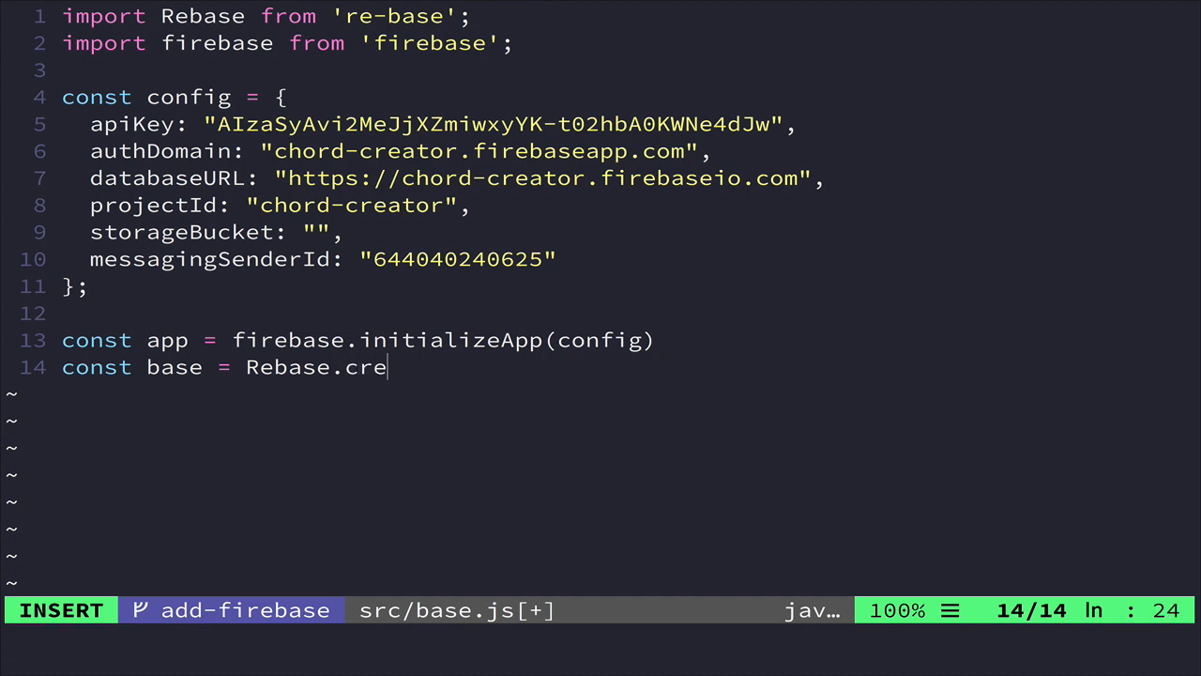
type("ateC")
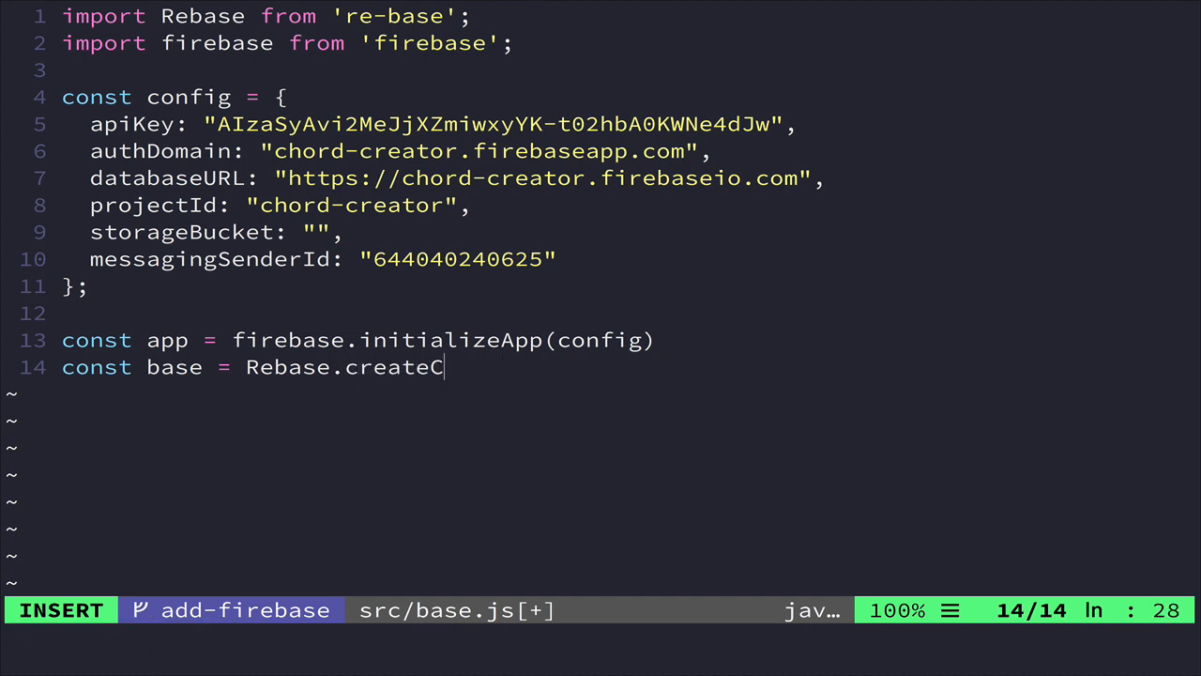
type("lass(ap")
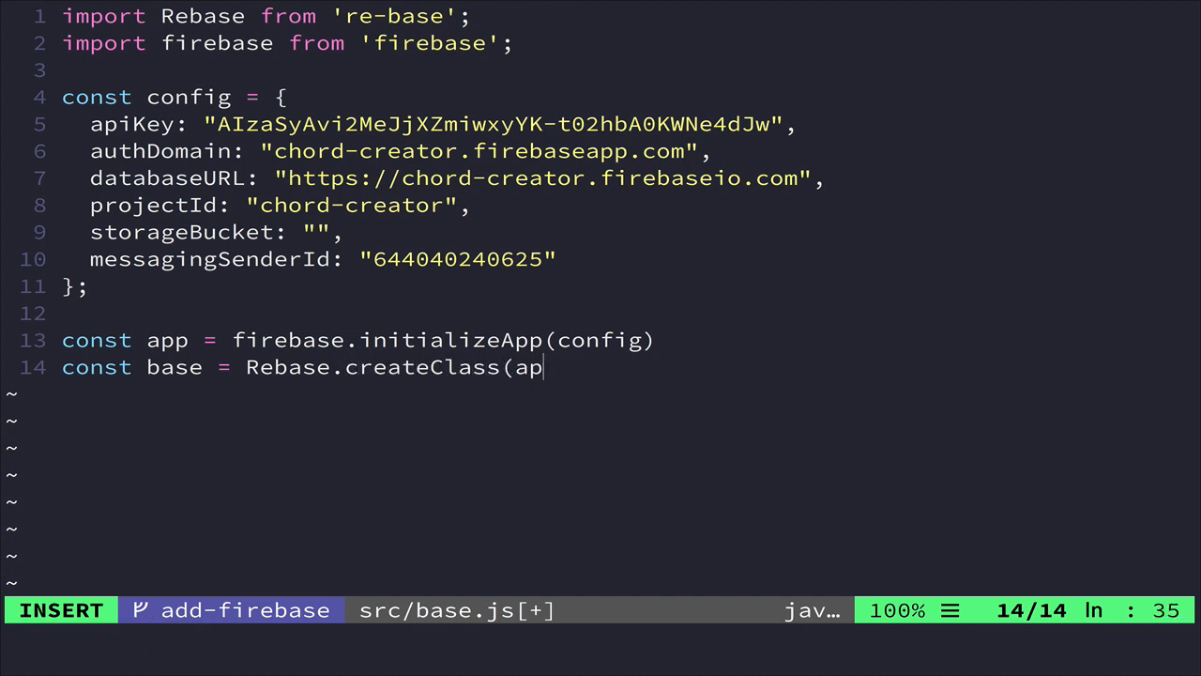
type("p.database")
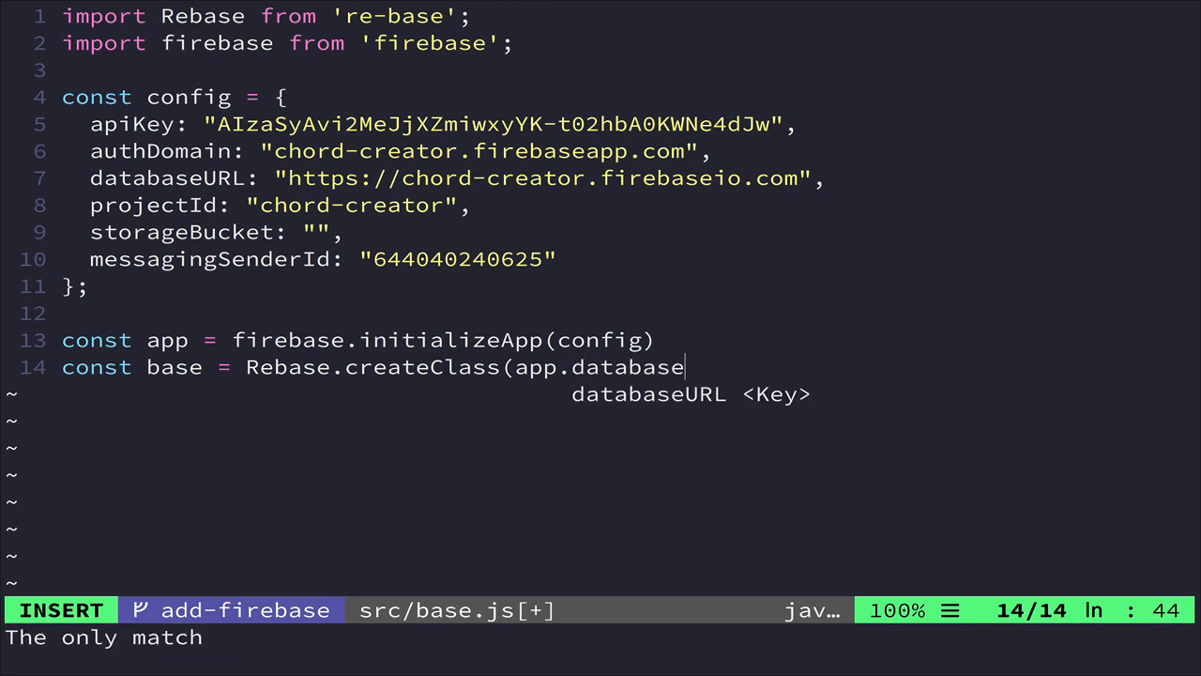
type("())")
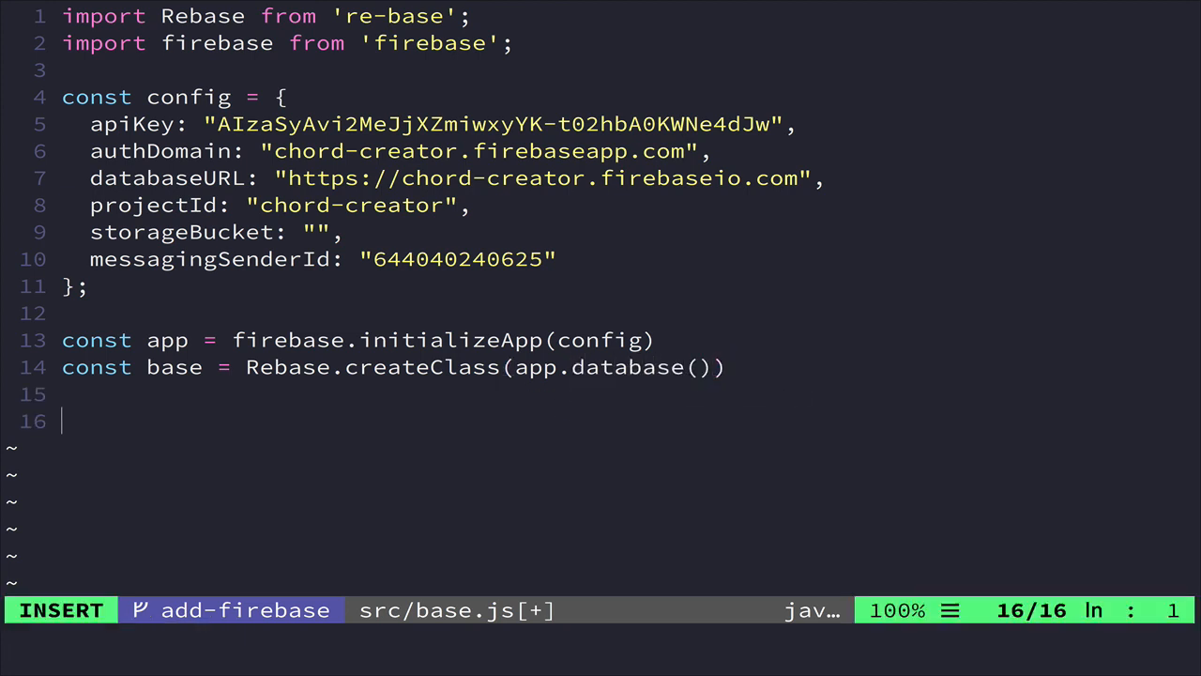
type("export { base")
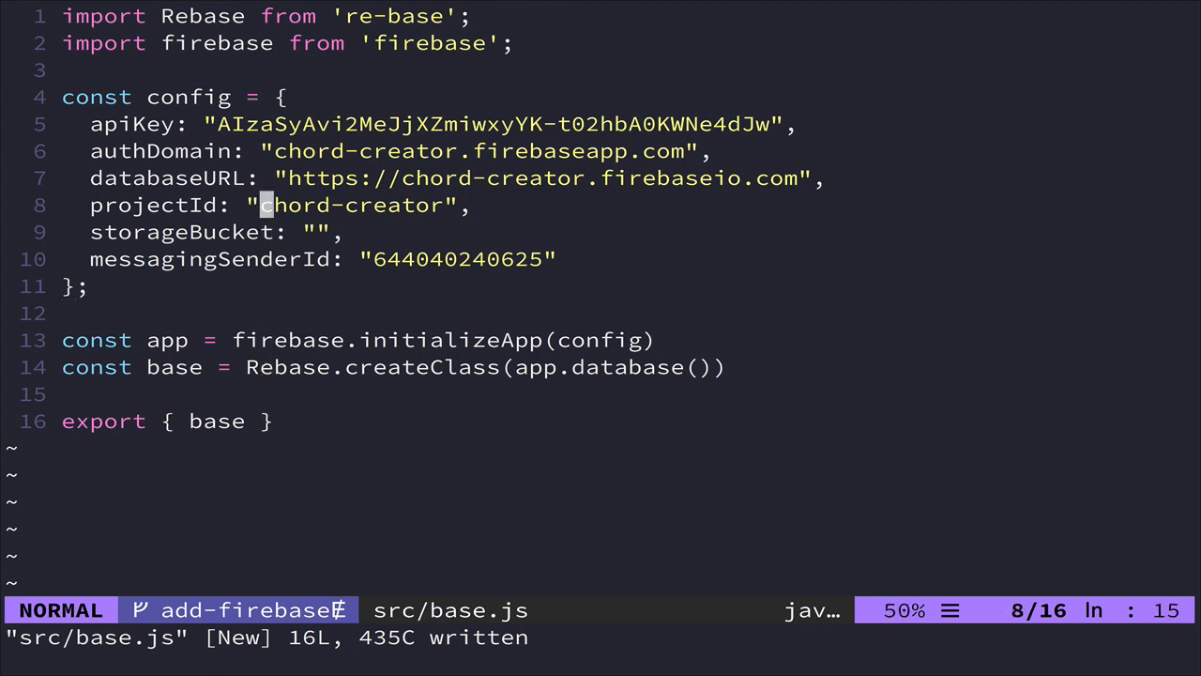
Create a .env file starting with a REACT_APP_FIREBASE_KEY variable
type(":e")
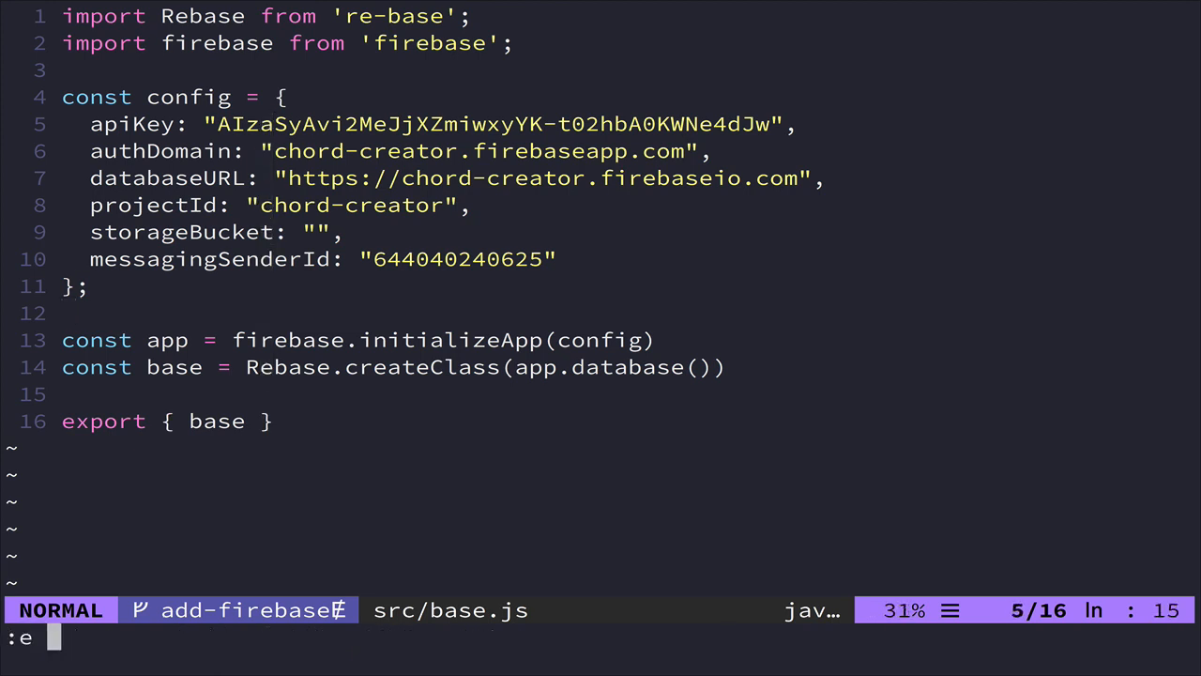
type(".env")
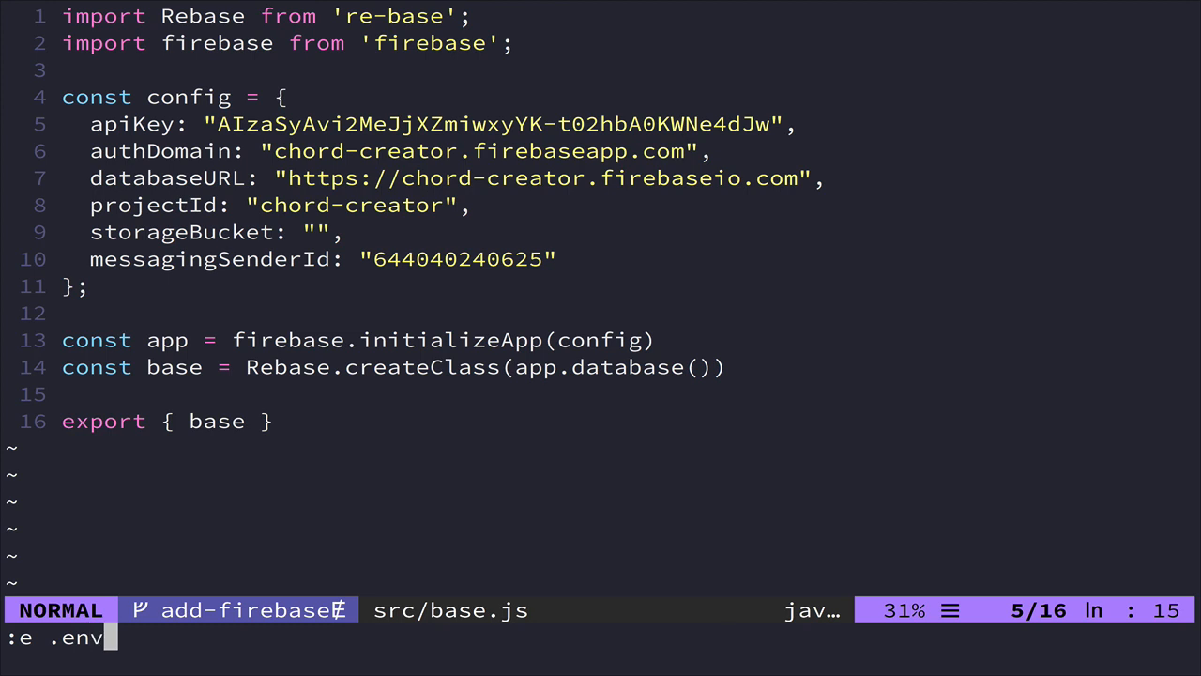
key("Enter")
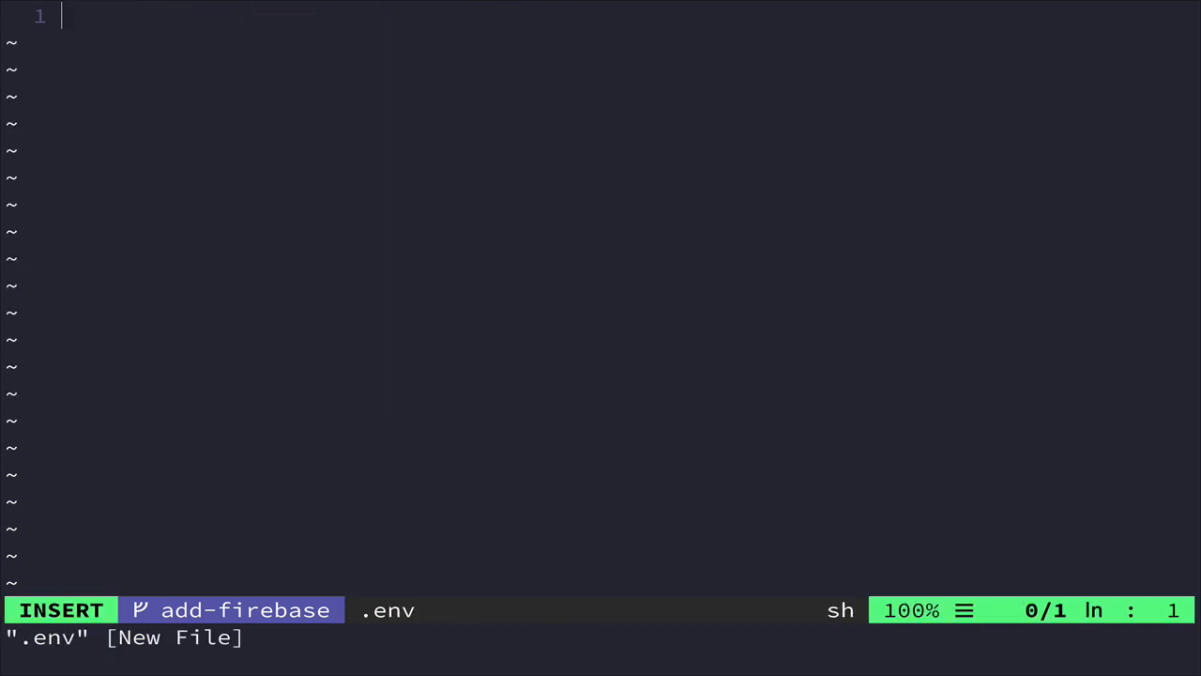
type("REACT_APP_")
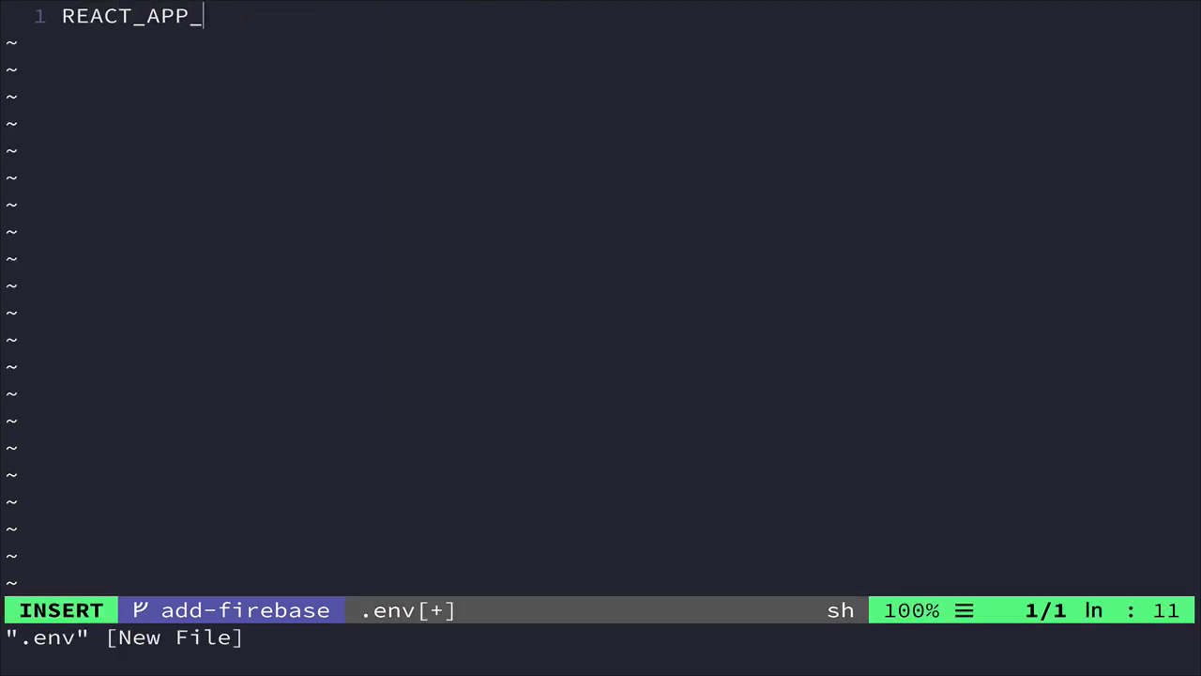
type("FIREBASE_KEY=")
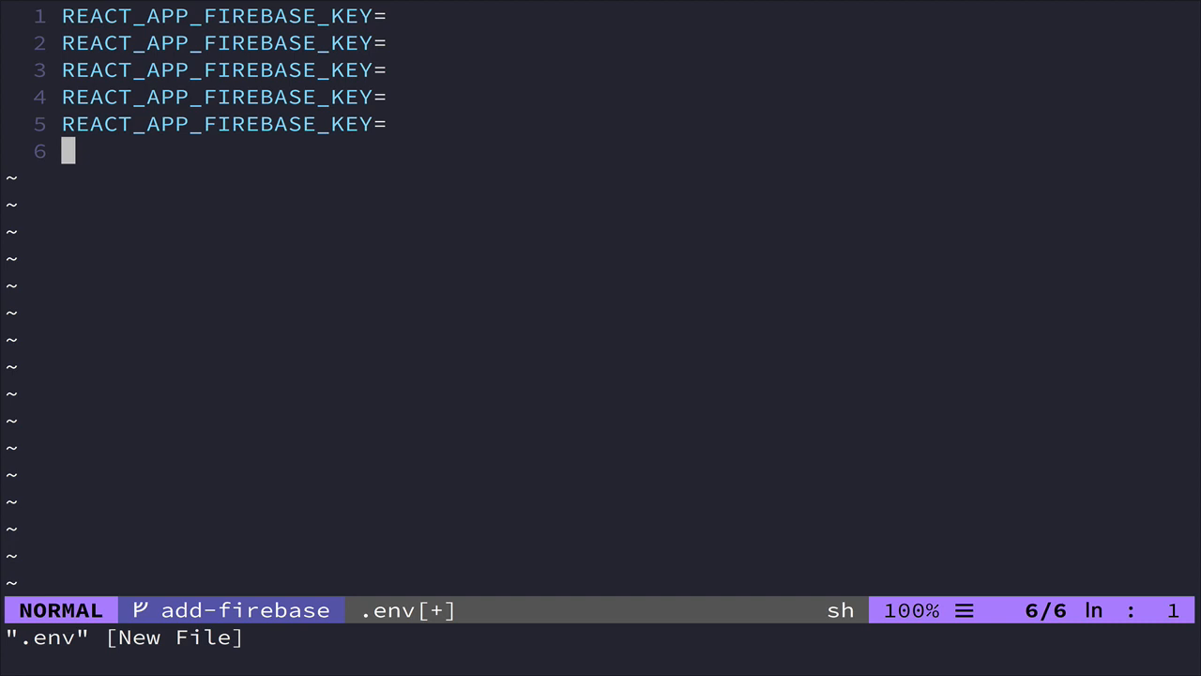
Duplicate the variable for domain, database, project ID, storage bucket and sender ID with config values
key("dd")
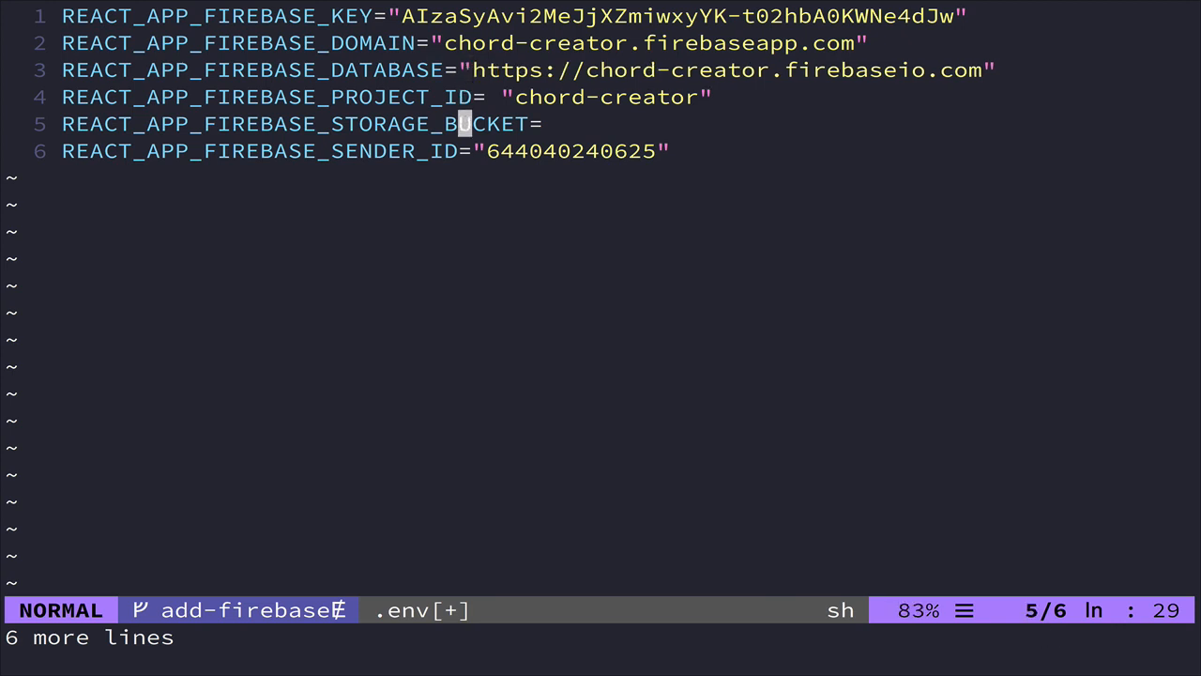
type("\"\"")
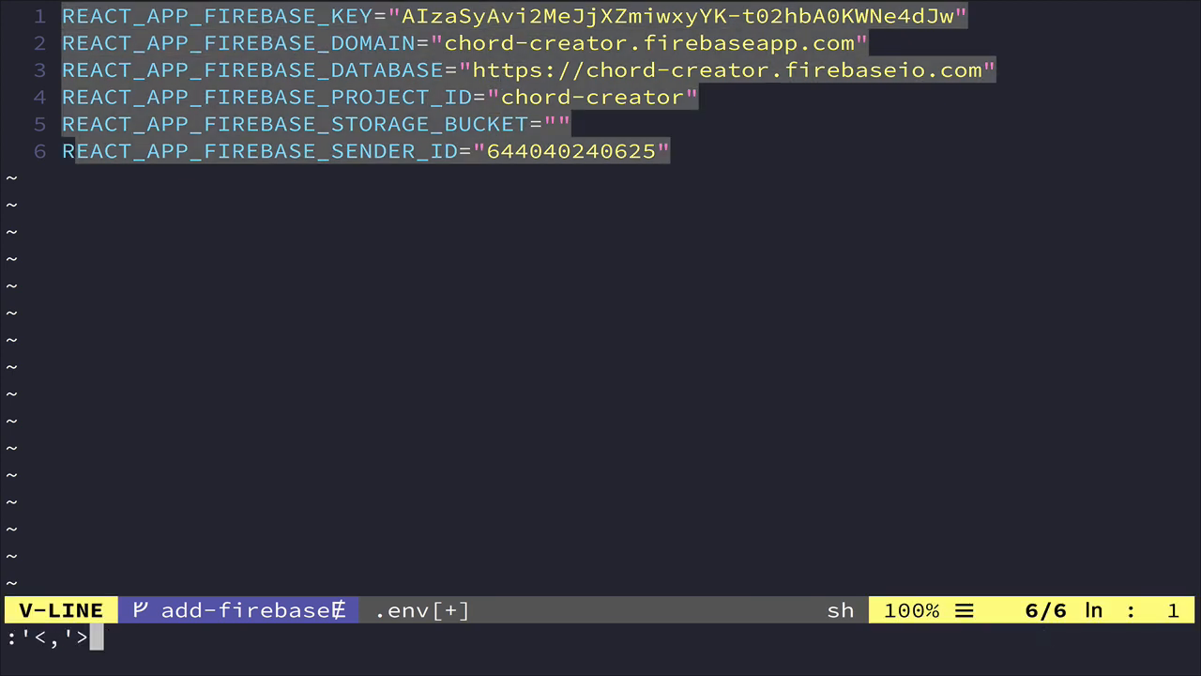
type("s/")
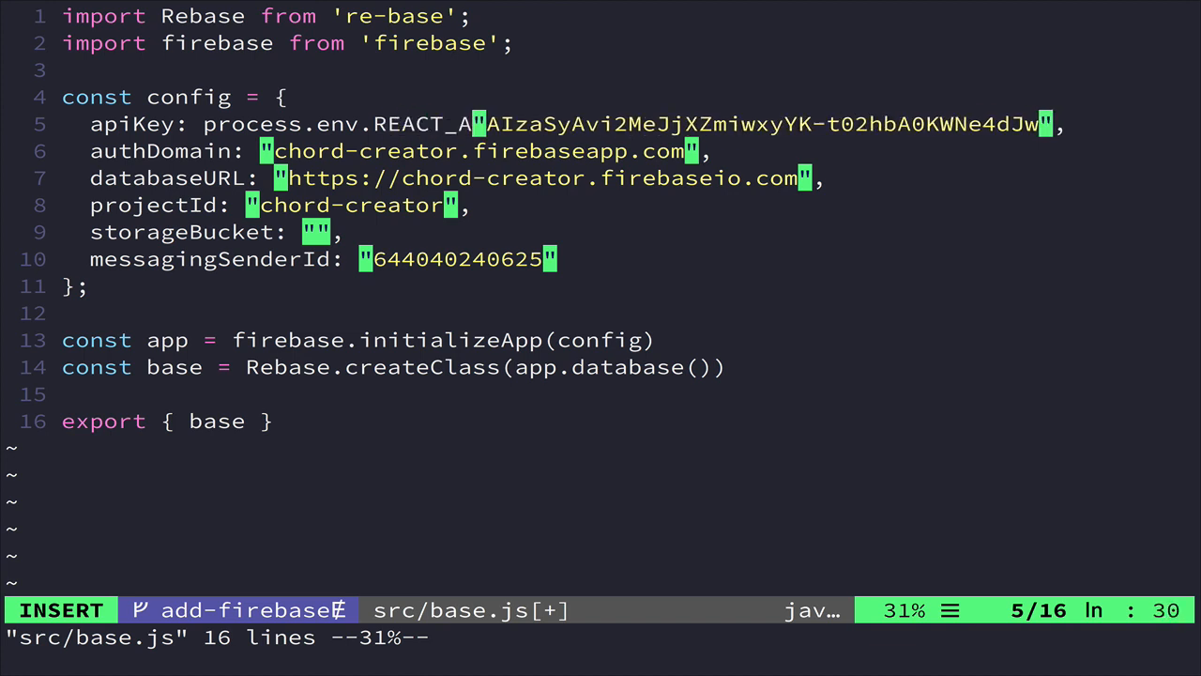
Replace base.js config values with process.env.REACT_APP_FIREBASE_* names, then open src/App.js
type("PP_FIREBAS")
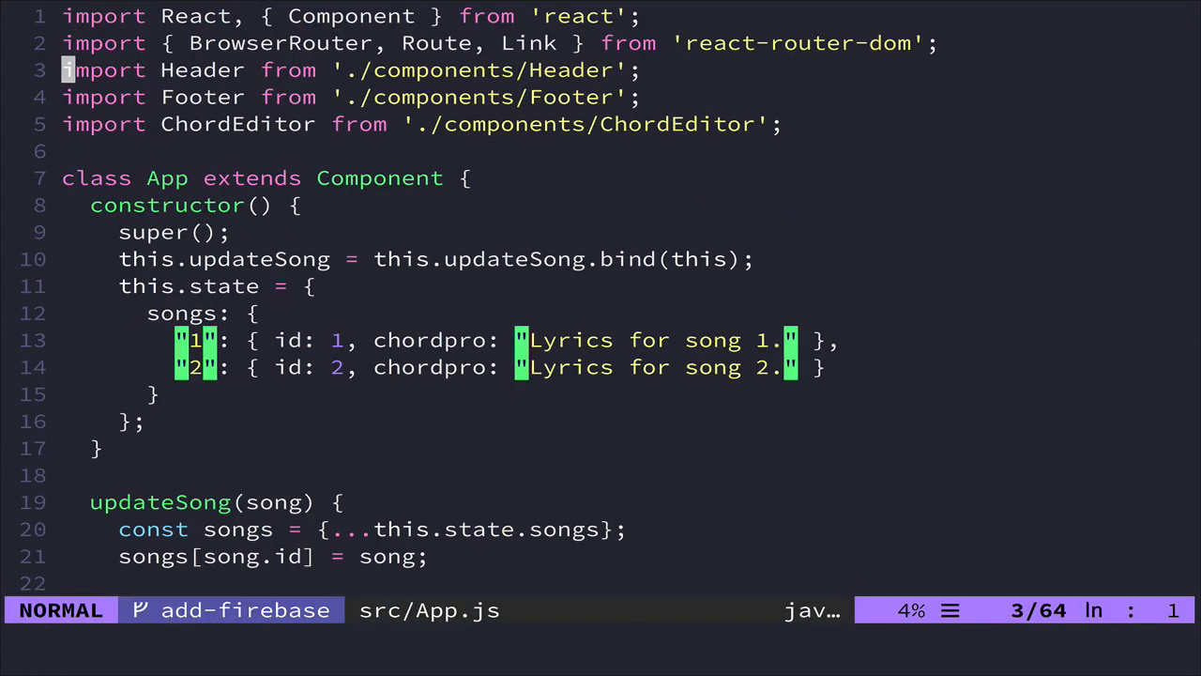
Add import { base } from './base' to App.js and delete the two sample songs from state
type("import")
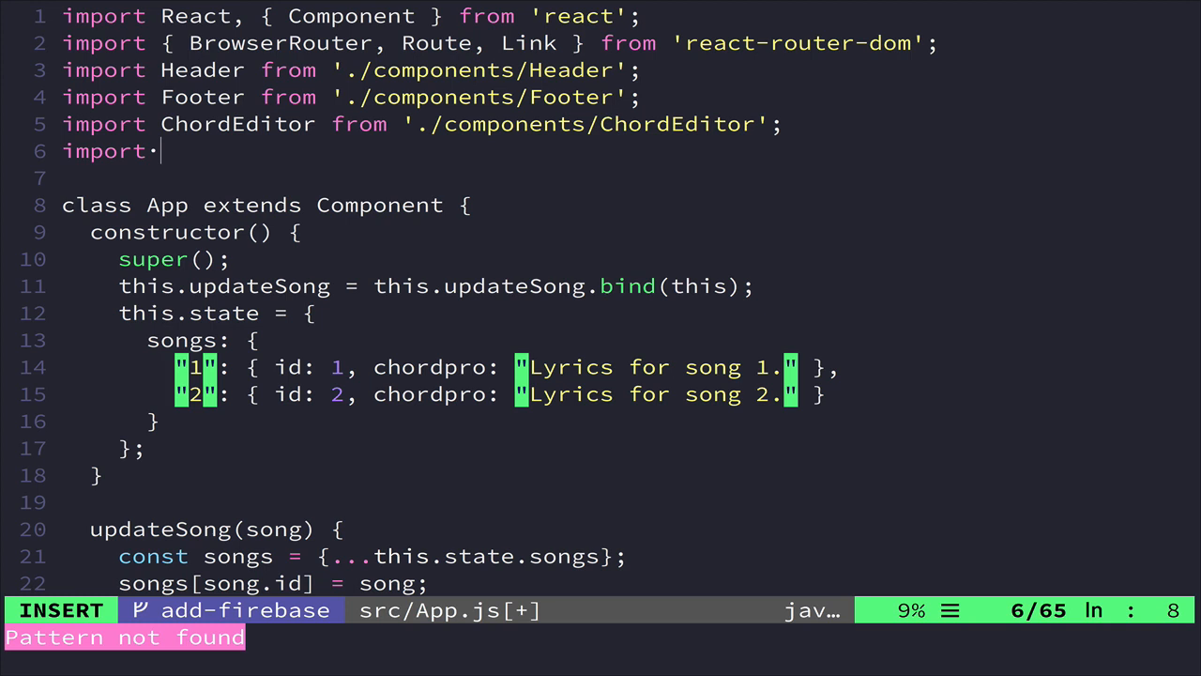
type("{ base } from './base")
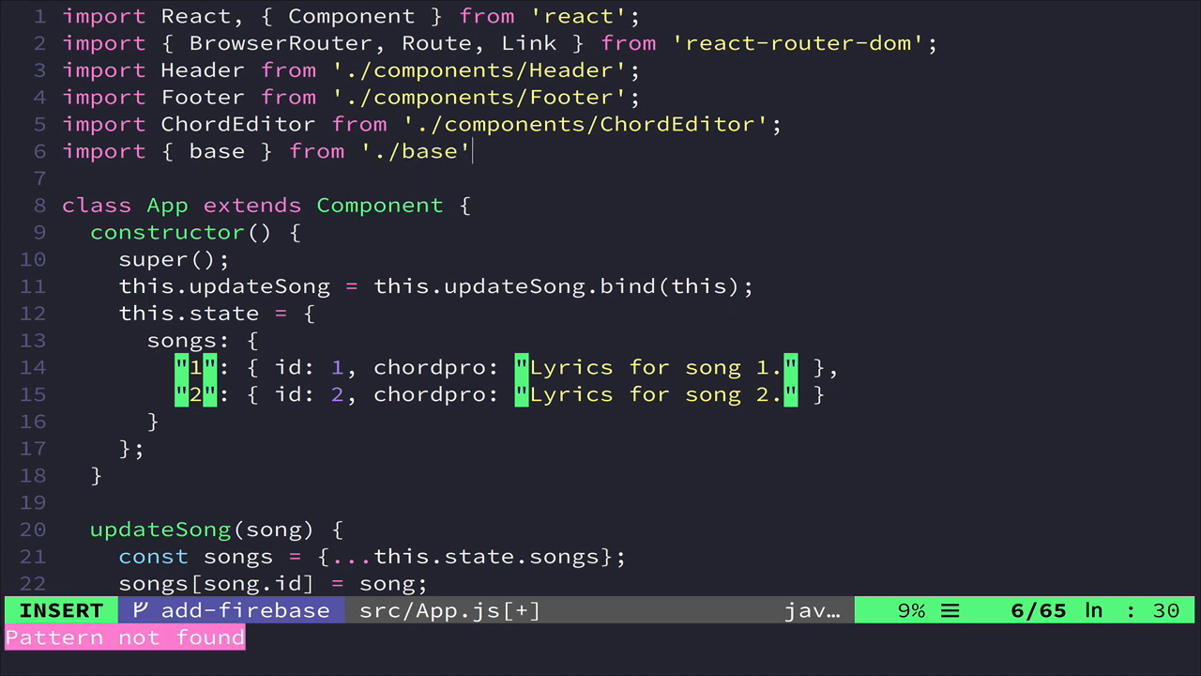
key("Escape")
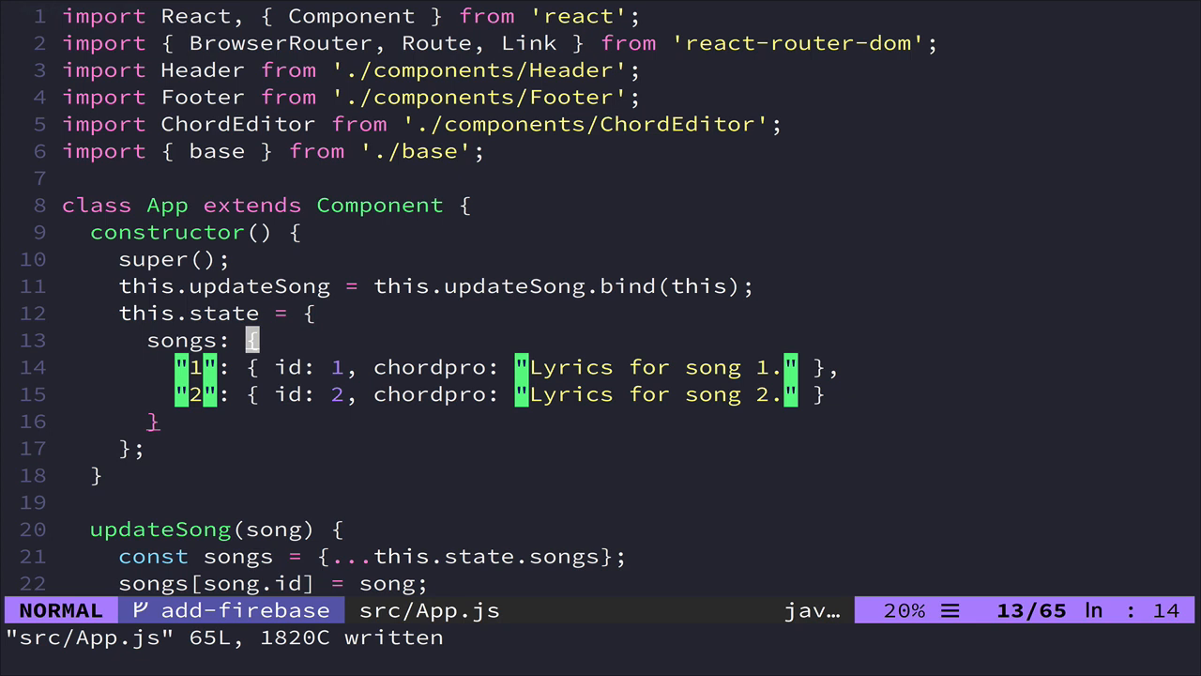
key("v")
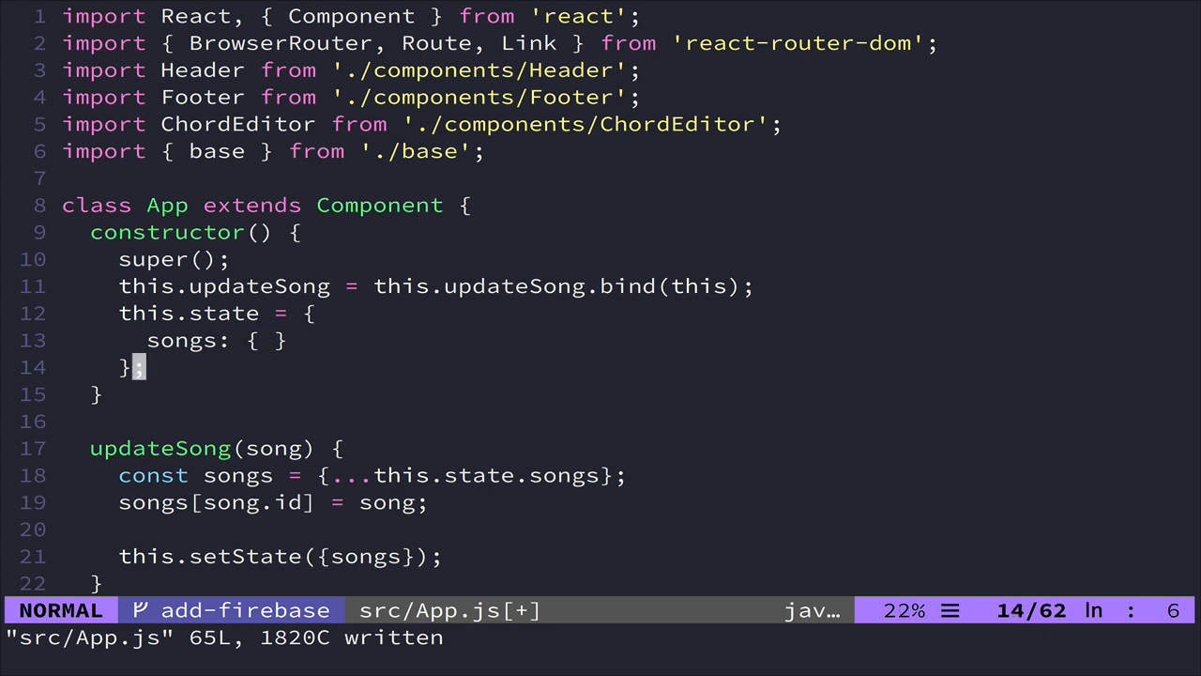
key("j")
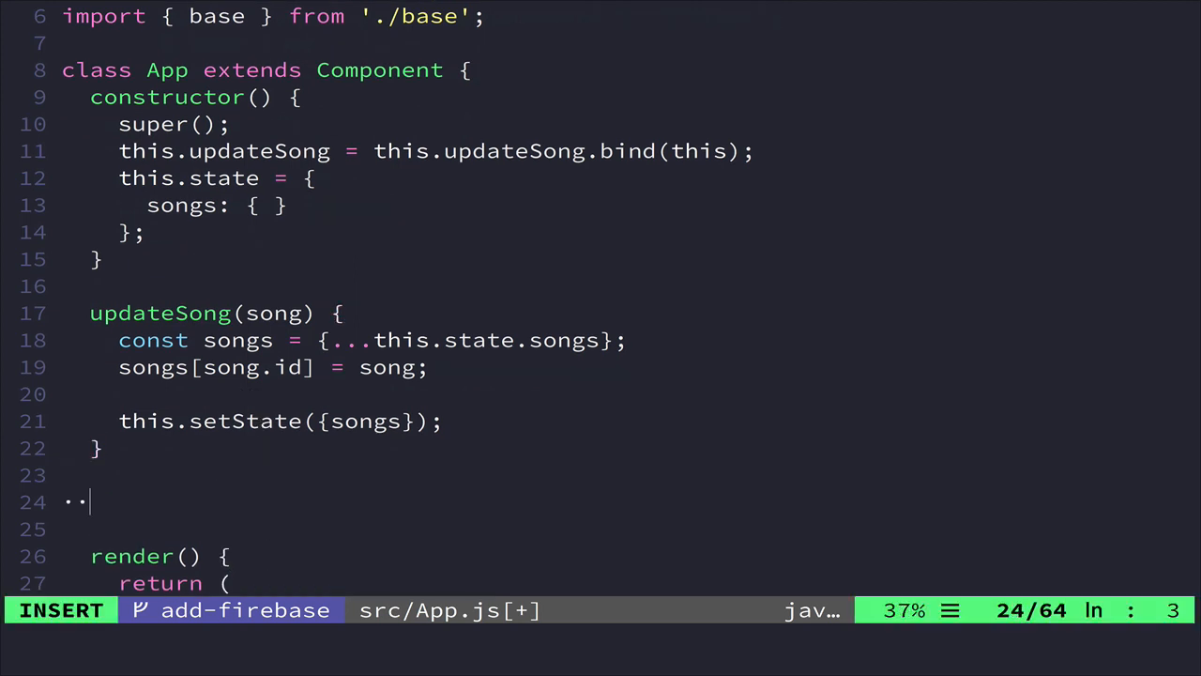
Add empty componentWillMount() {} and componentWillUnmount() {} stubs after updateSong in App.js
type("componentWill")
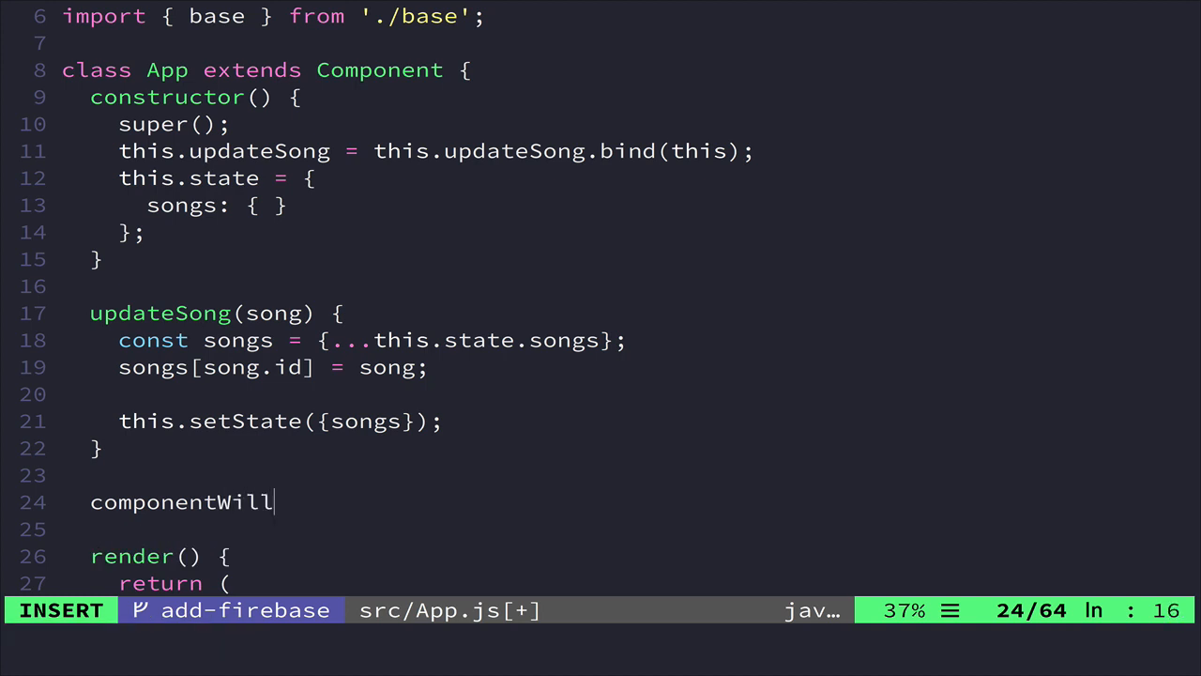
type("Mount() {")
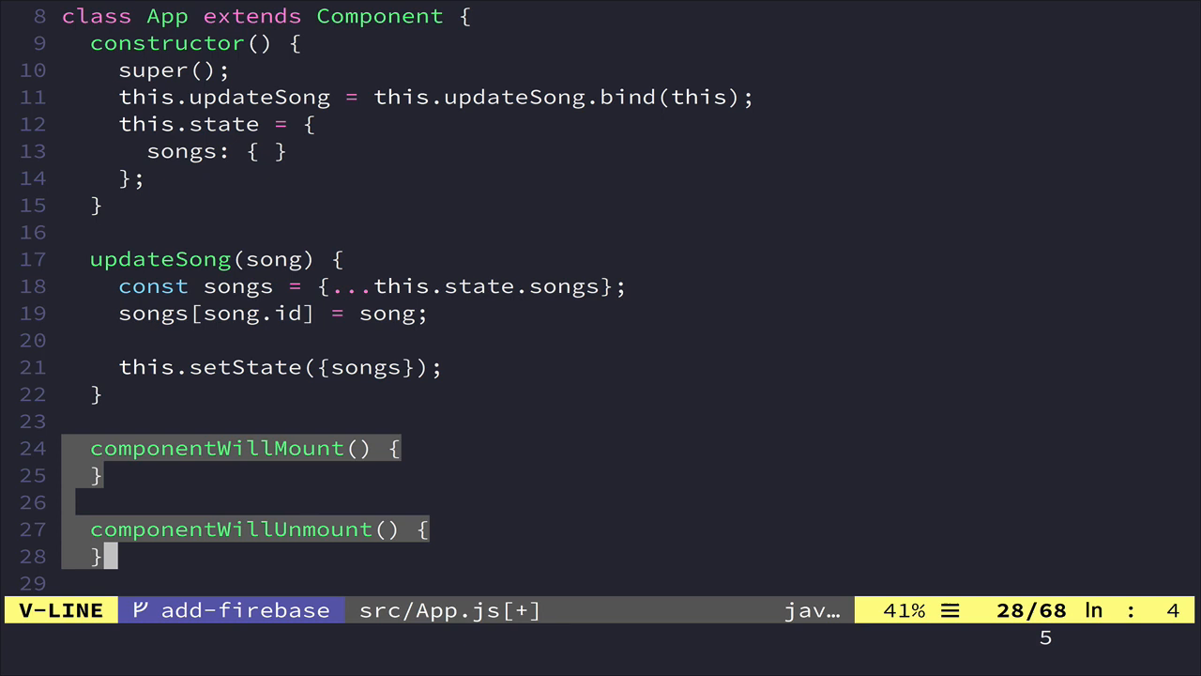
key("Escape")
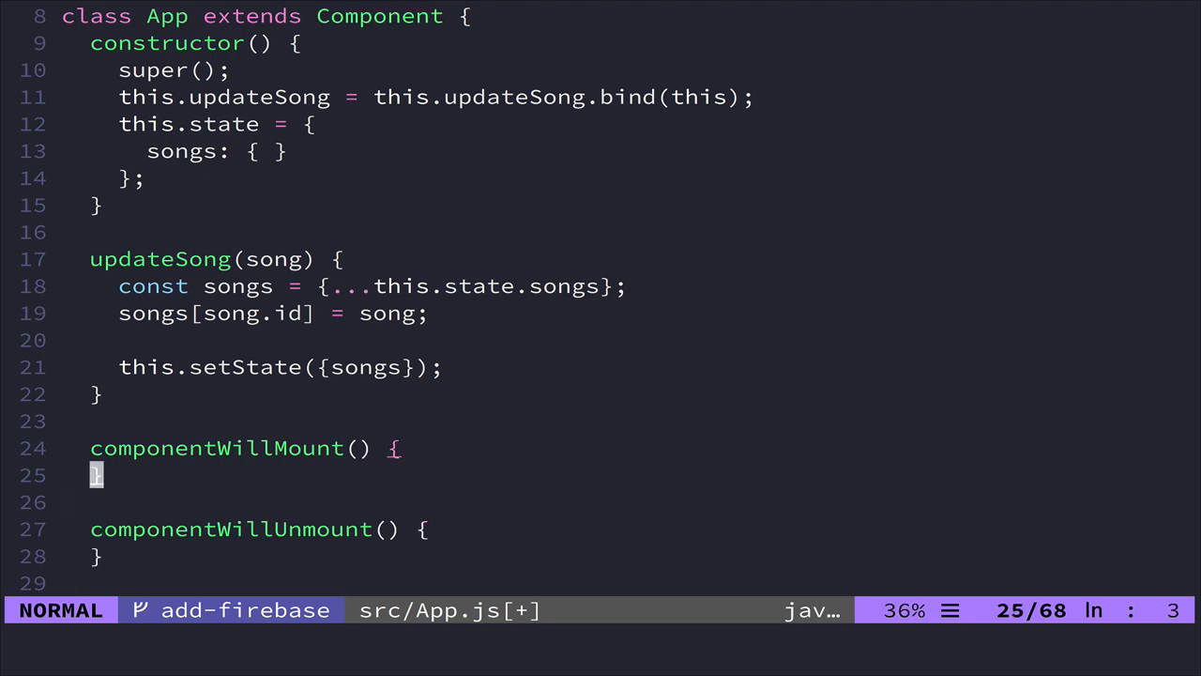
In componentWillMount, set this.songsRef = base.syncState('songs', {context: this, state: 'songs'})
type("this.so")
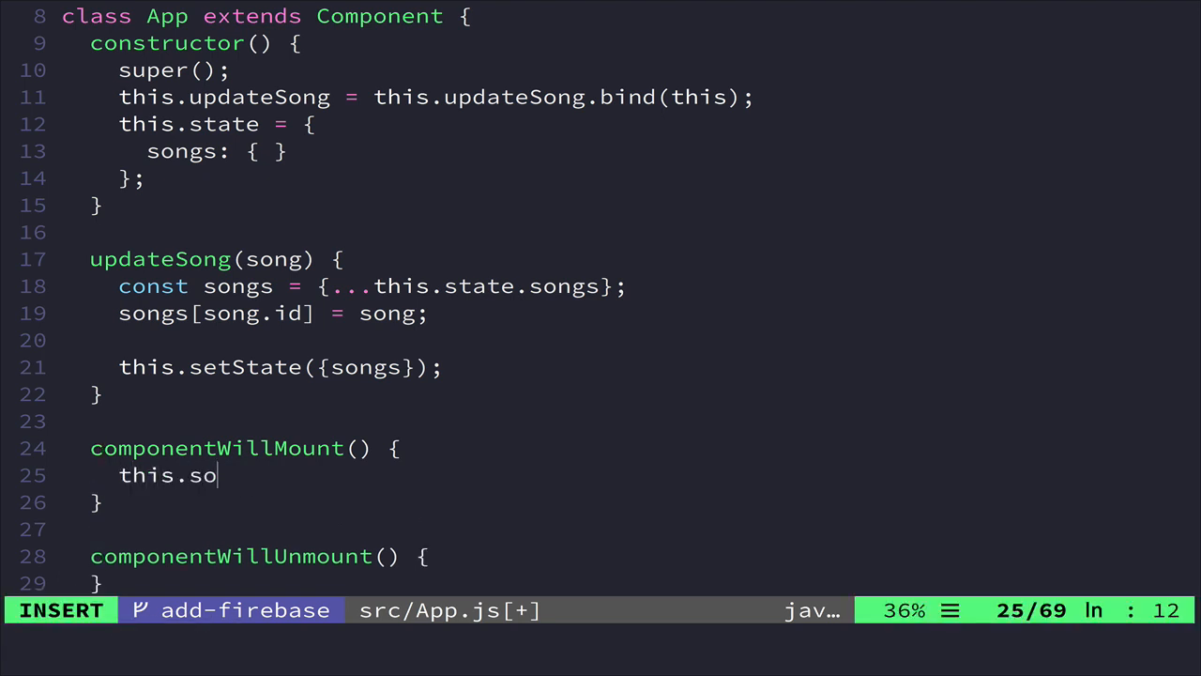
type("ngsRef =")
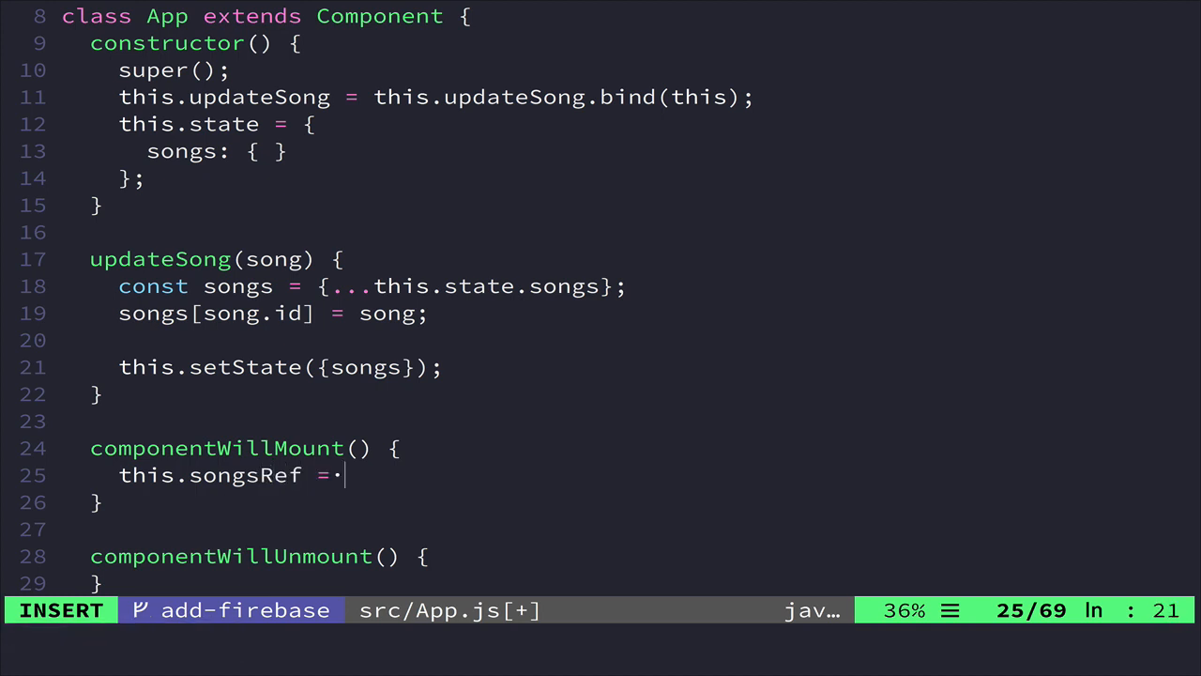
type("base.s")
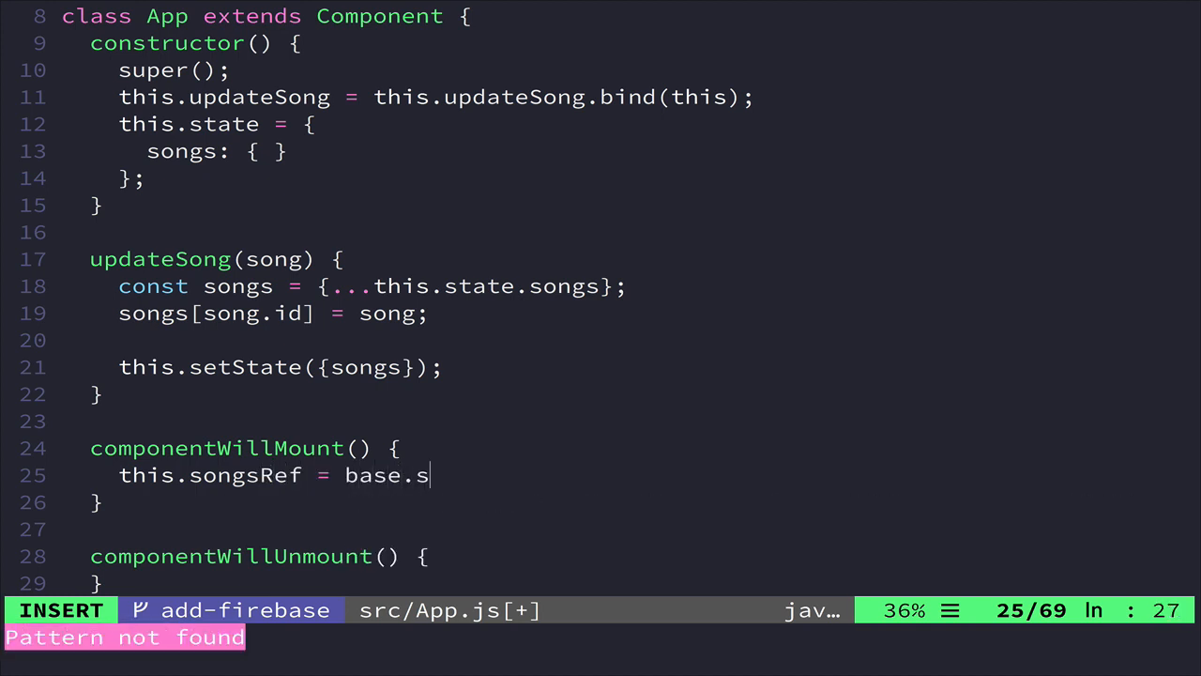
type("yncState.")
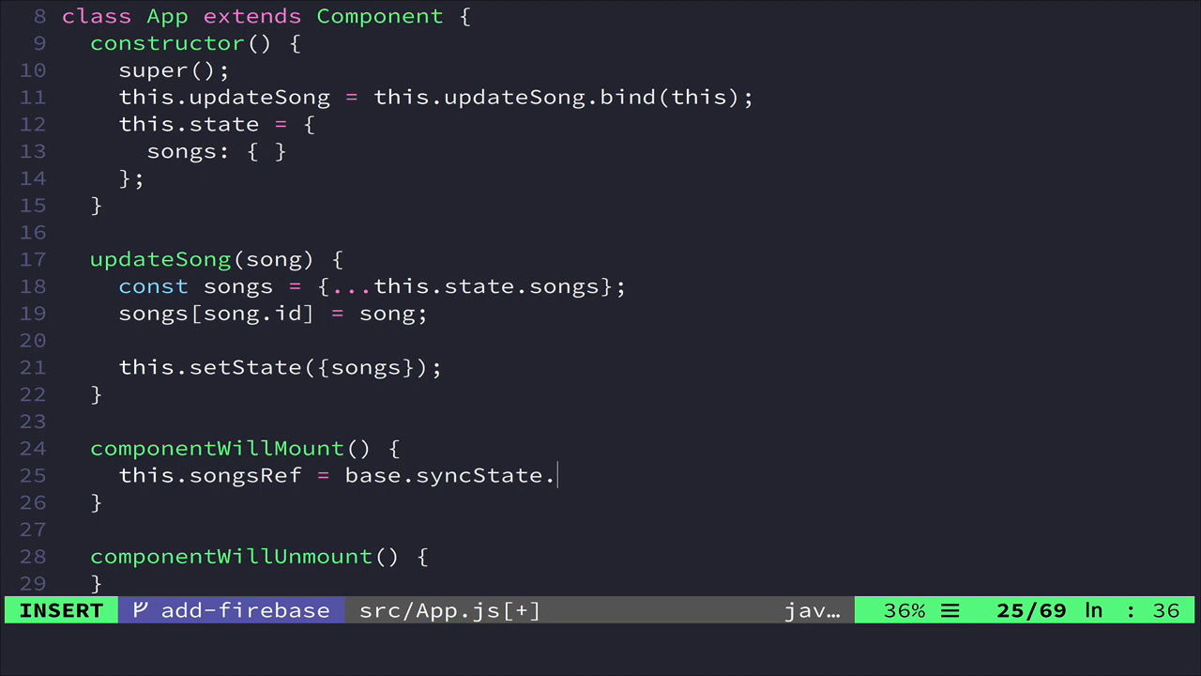
type("('s")
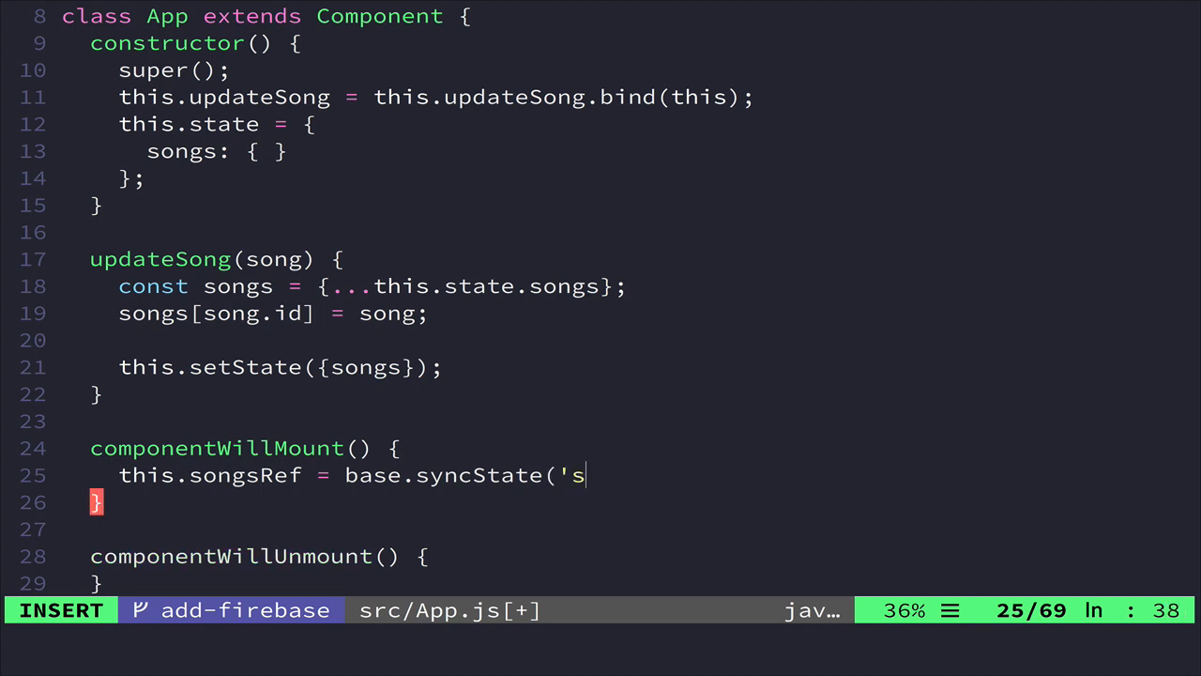
type("ongs', {")
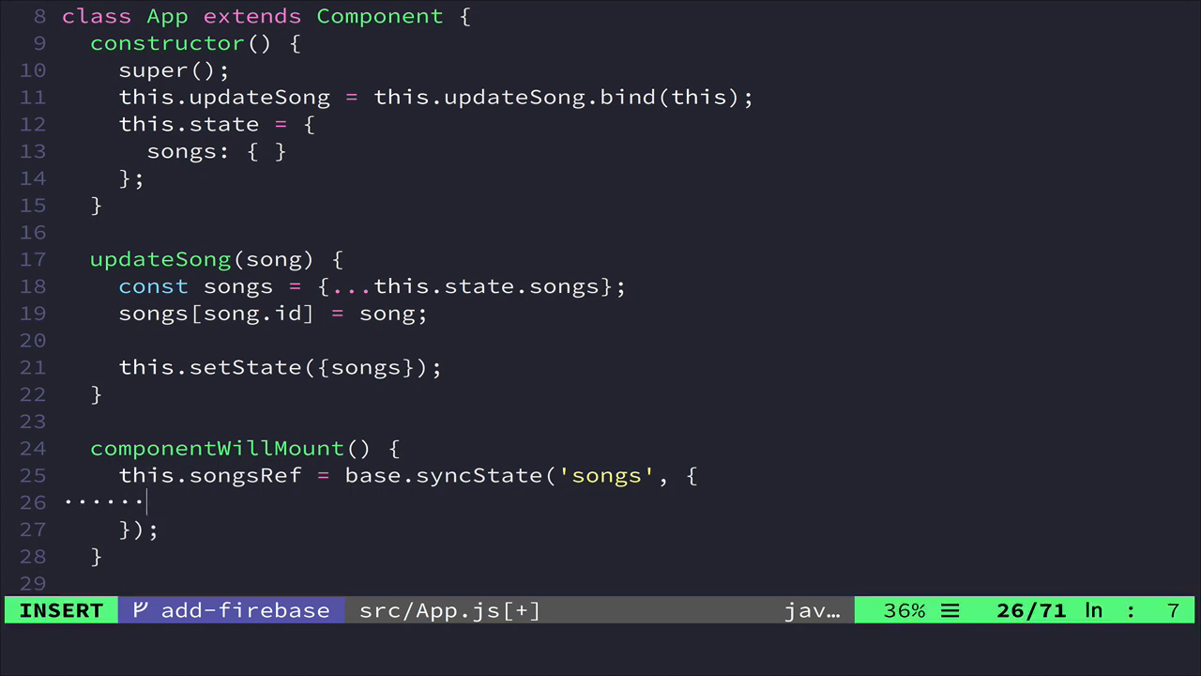
type("context: this,")
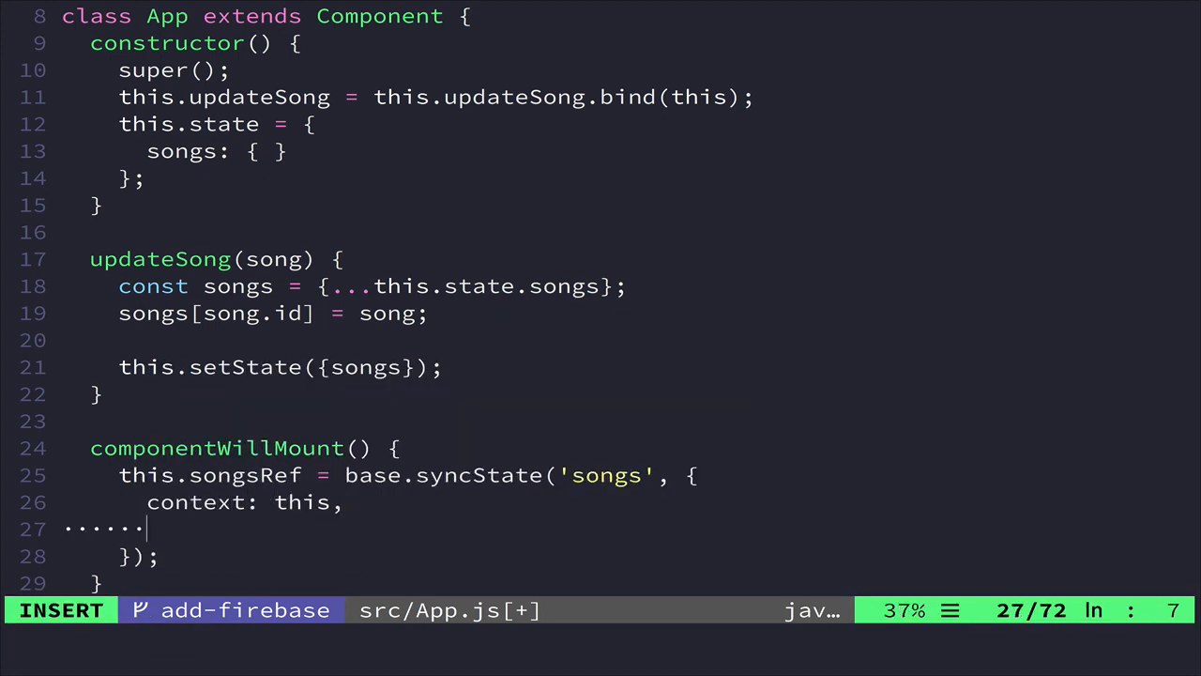
type("state: 'songs")
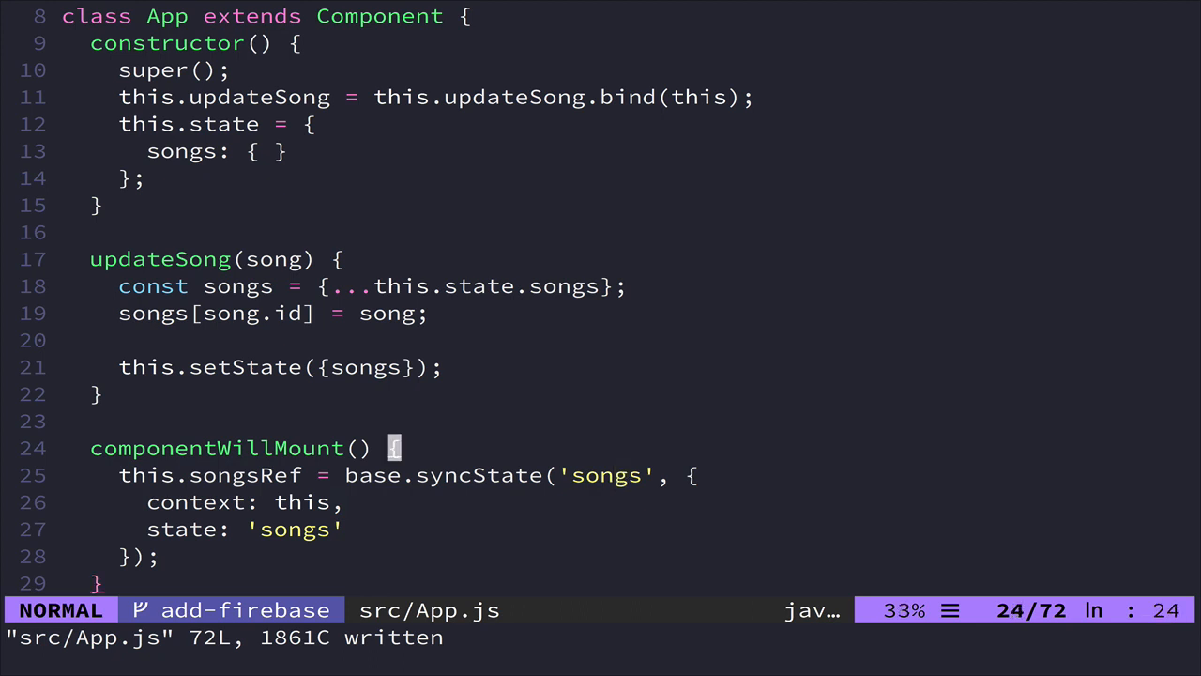
type("this.state.songs")
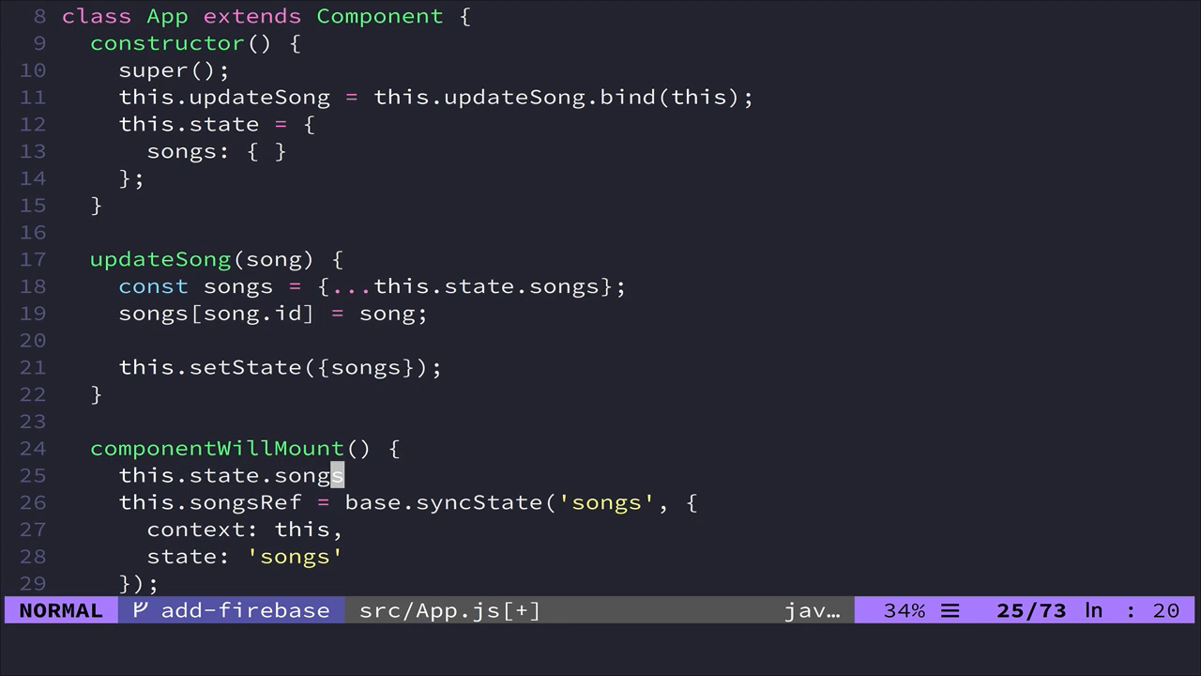
key("dd")
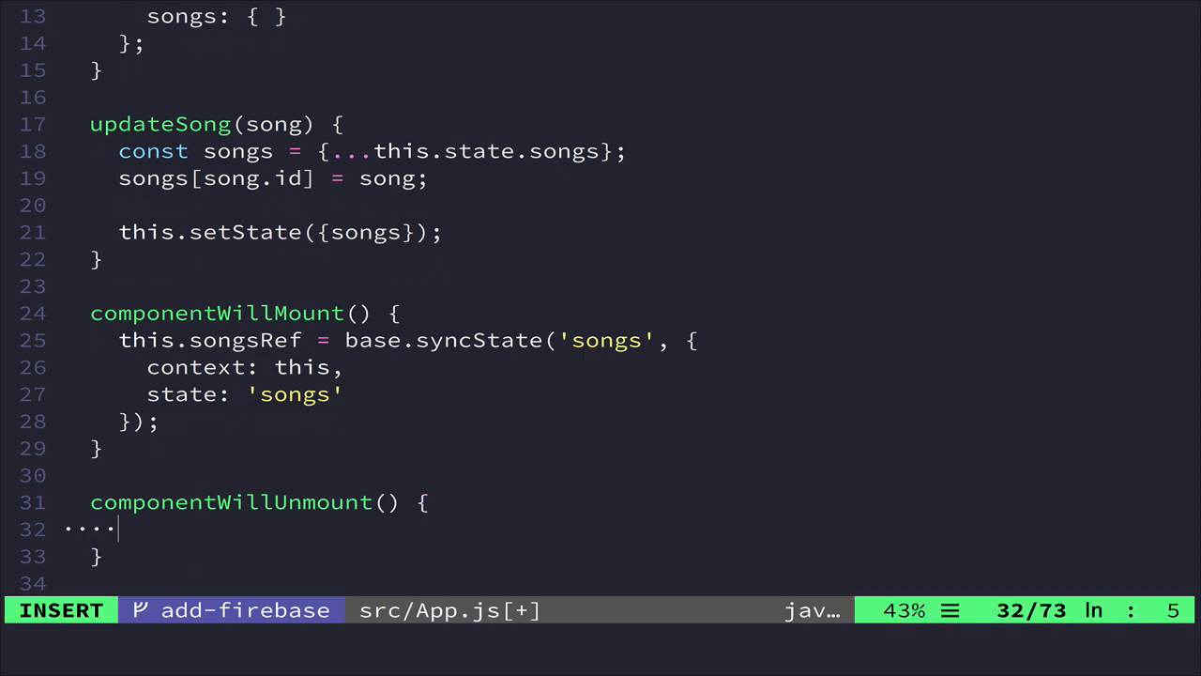
Add base.removeBinding(this.songsRef) to componentWillUnmount, then check the running chords app
type("base.re")
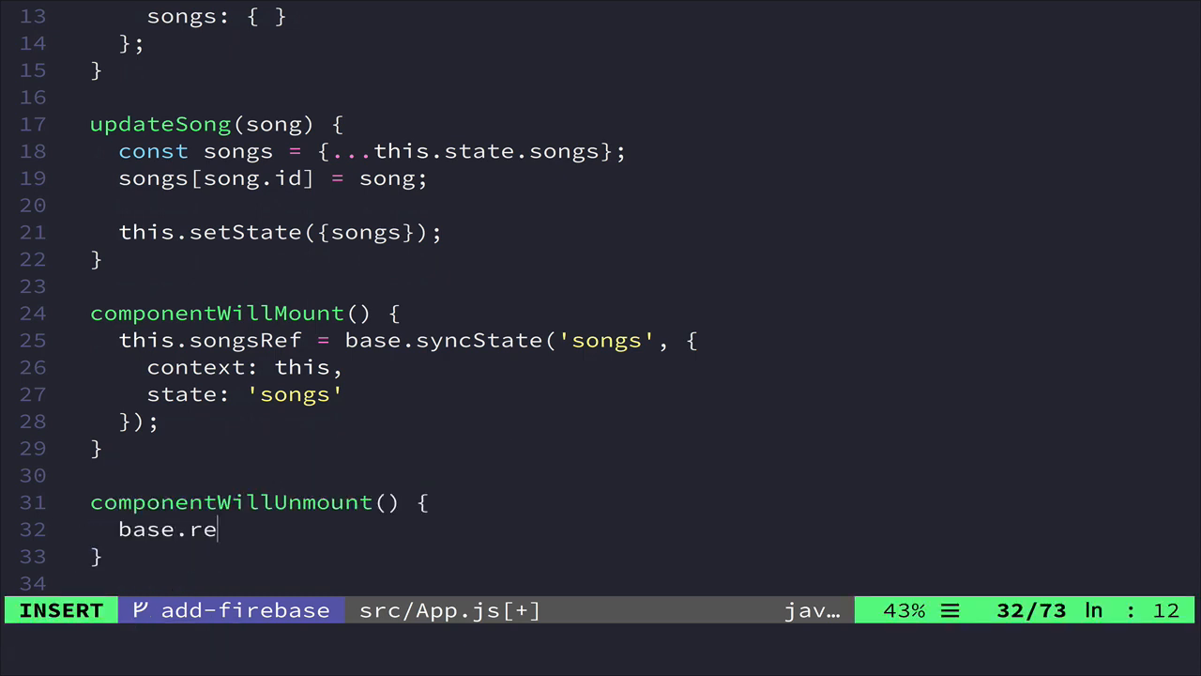
type("moveBinding")
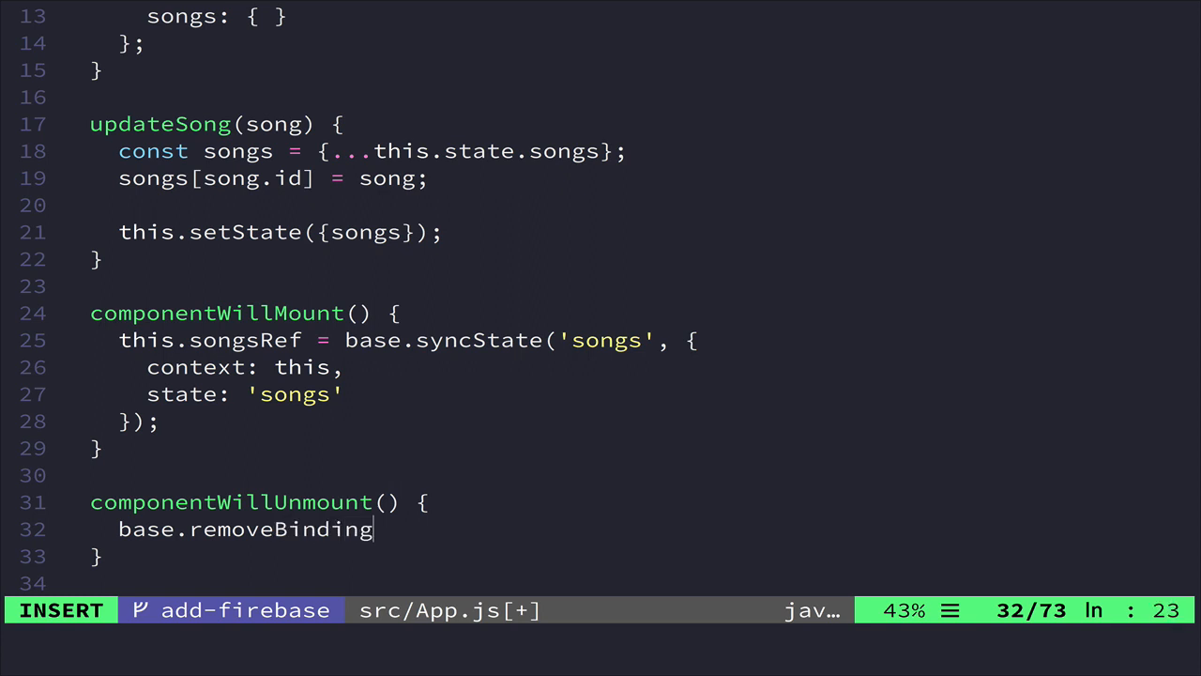
type("(this.songs")
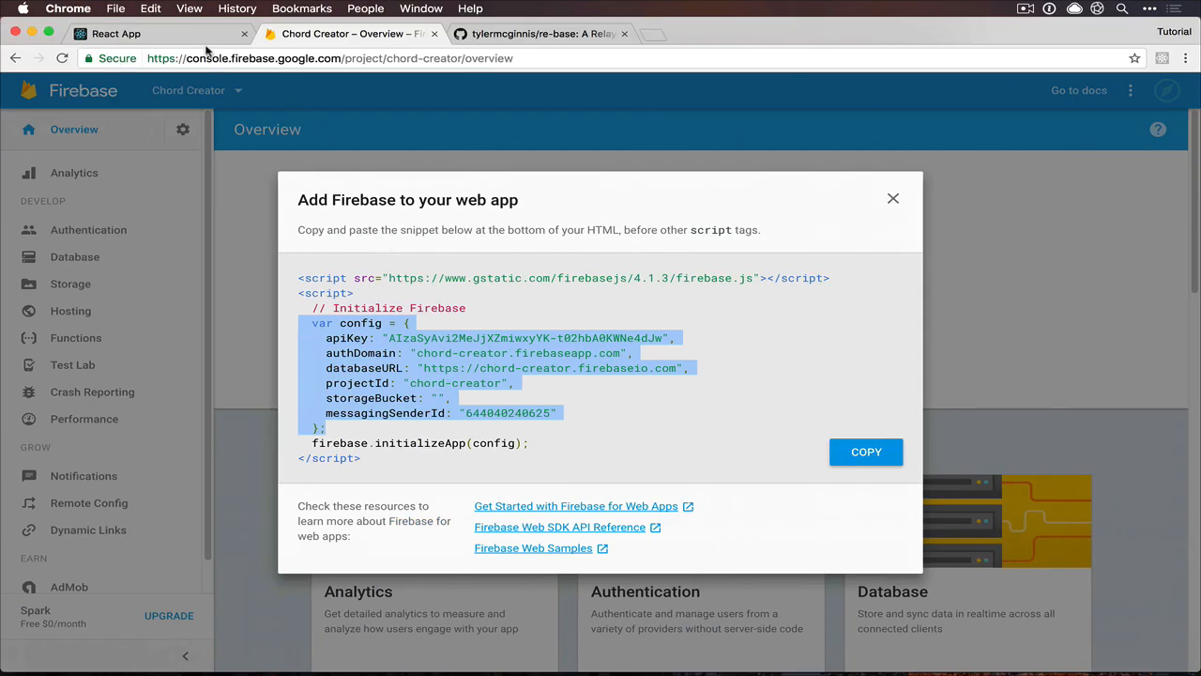
left_click(122, 33)
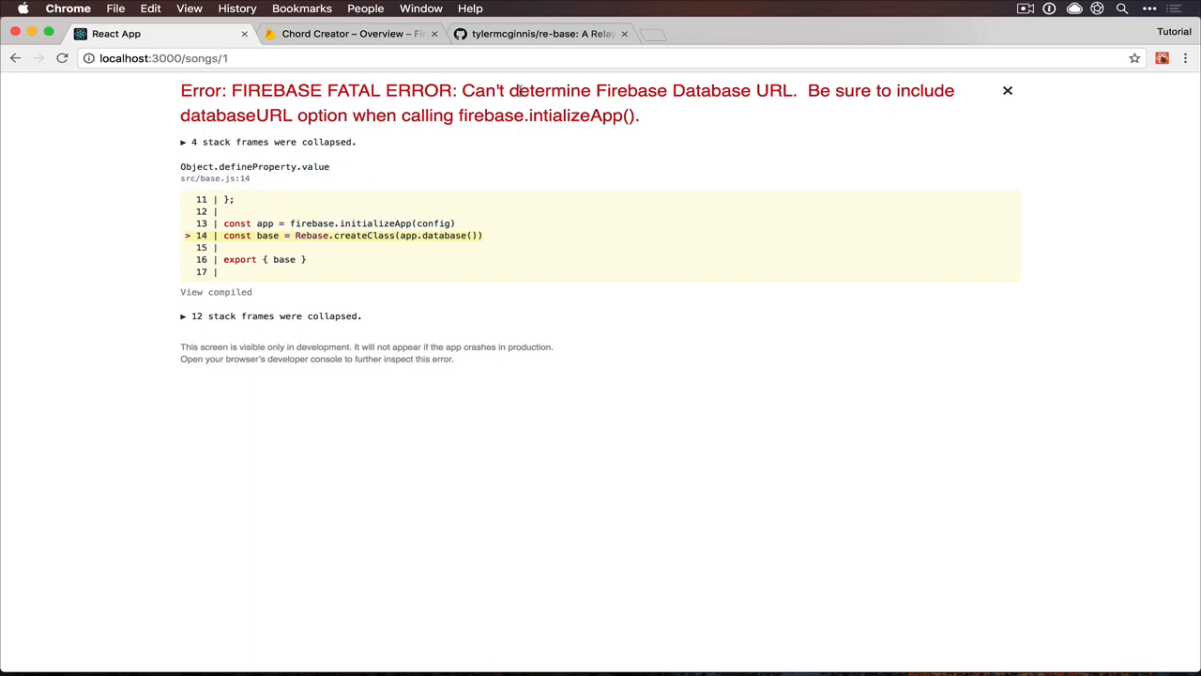
mouse_move(755, 94)
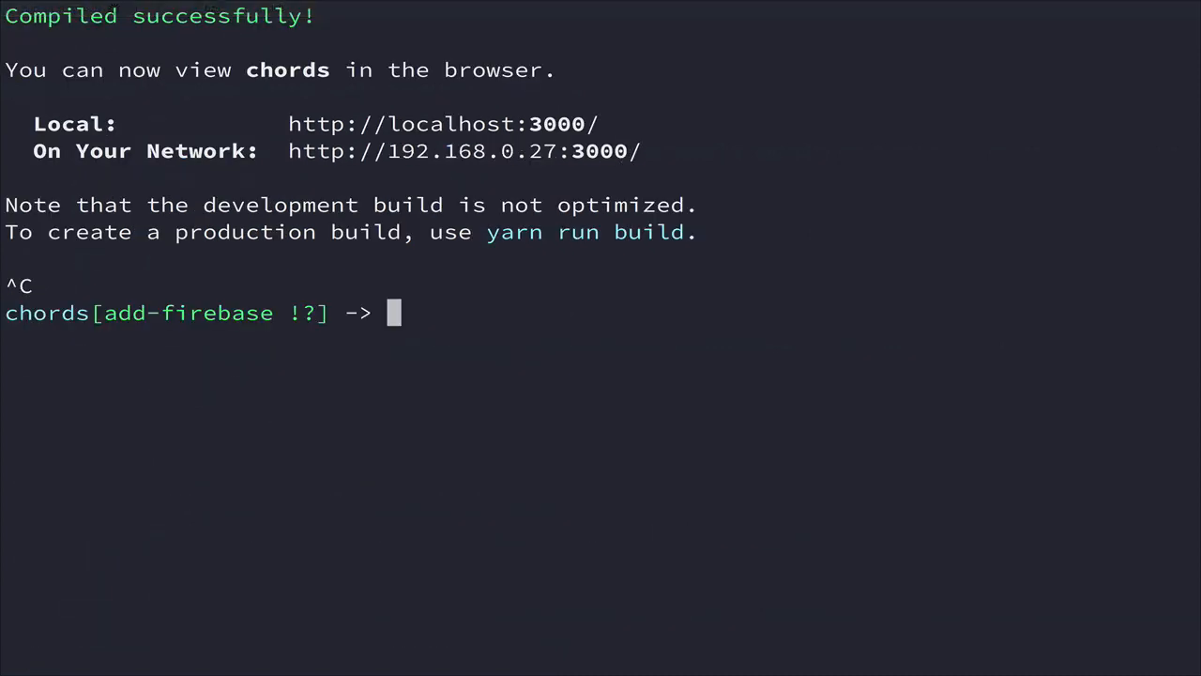
Restart the dev server with yarn start so the Chords page shows 'Song not found'
type("yarn start")
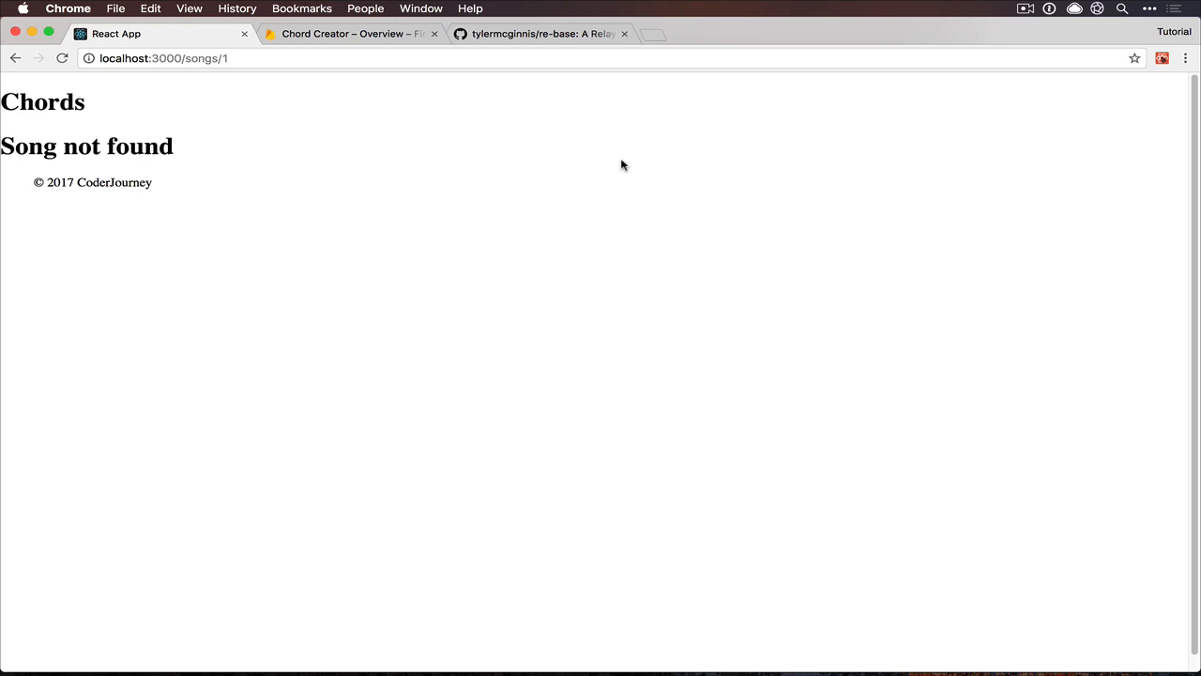
mouse_move(425, 236)
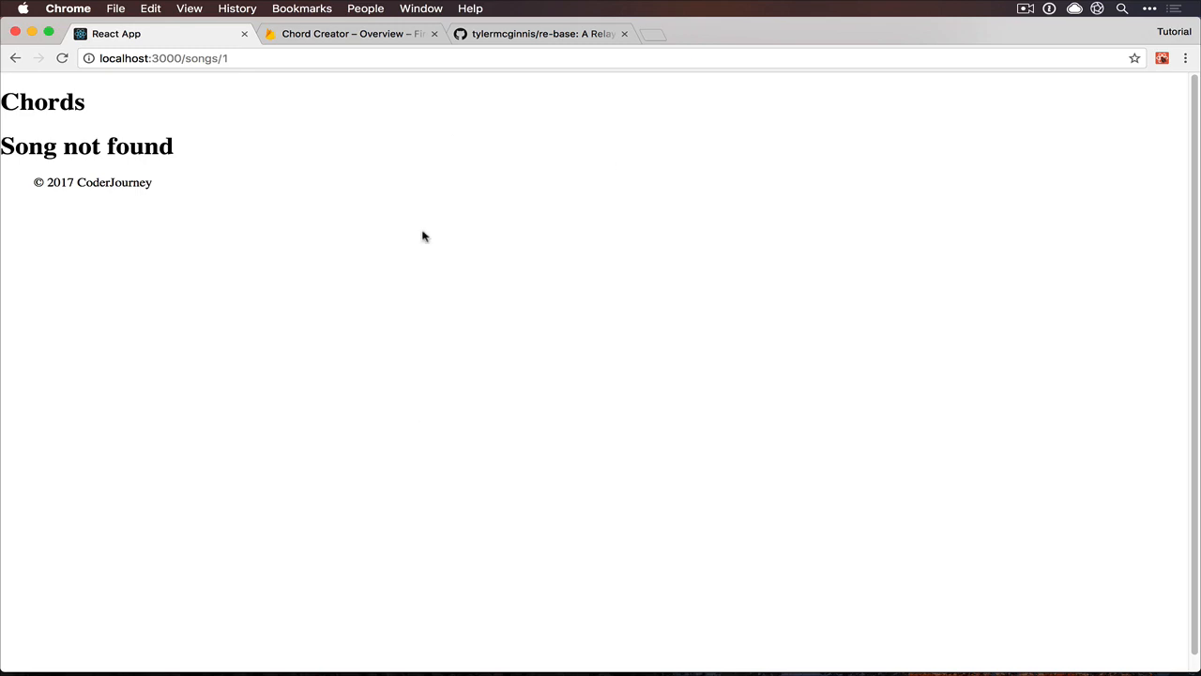
left_click(342, 33)
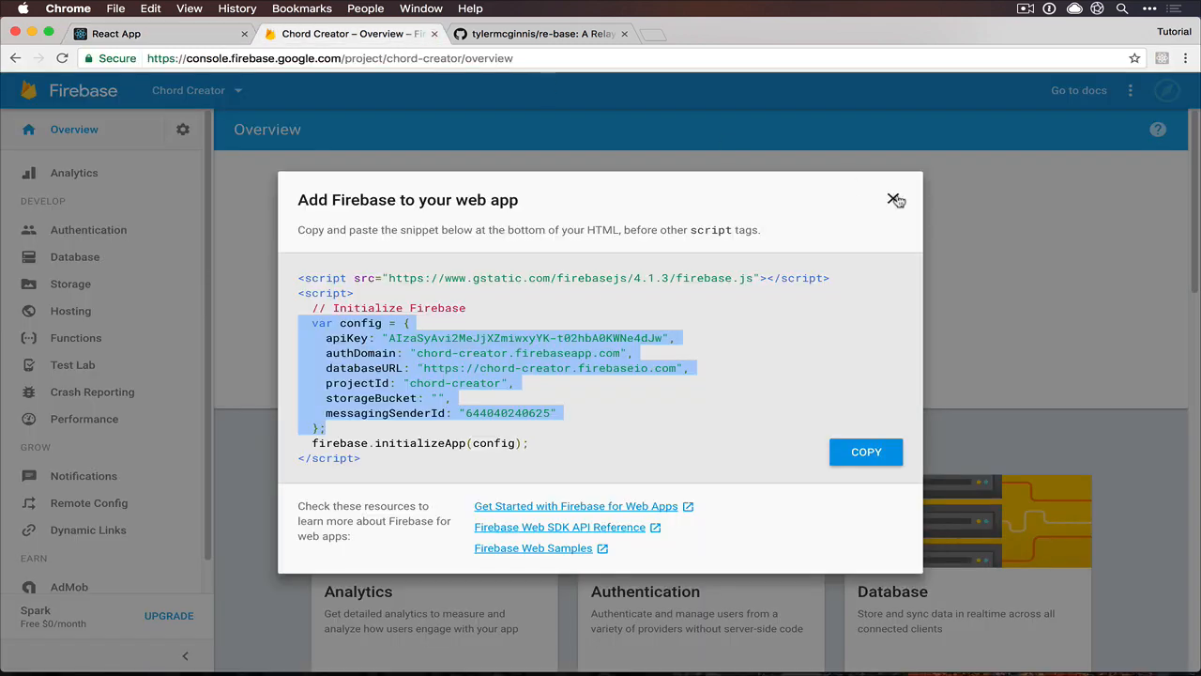
Add songs/1 to the Realtime Database with chordpro "This is [b]pro" and id 1
left_click(75, 256)
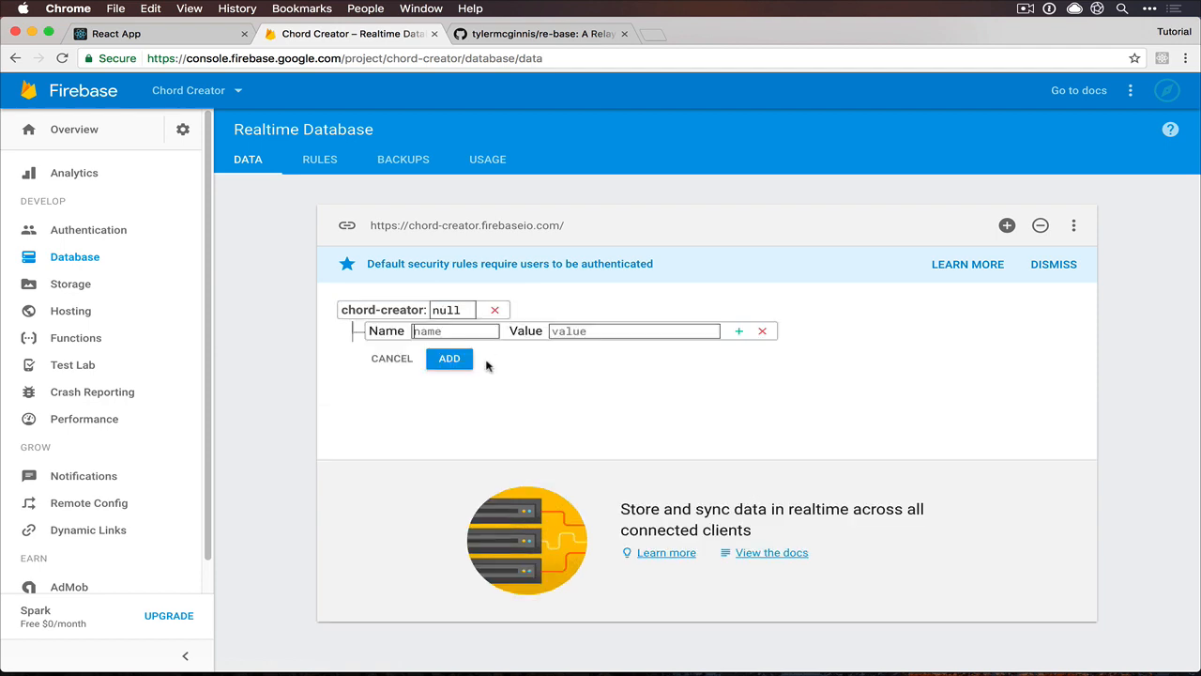
type("songs")
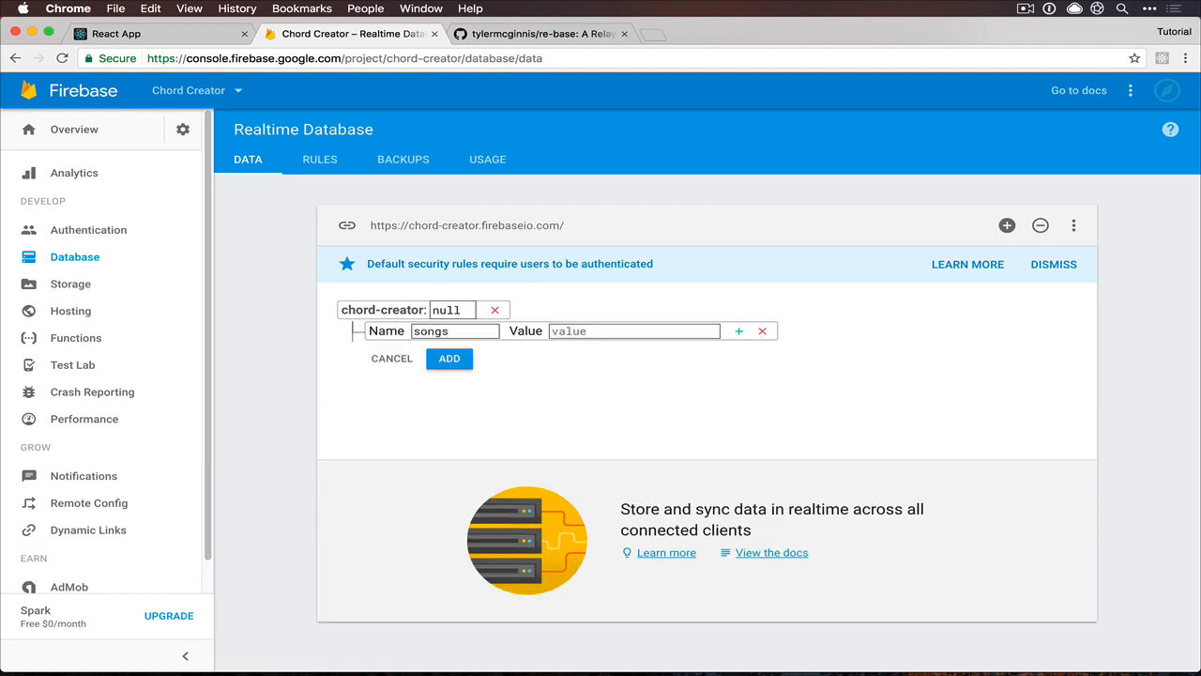
left_click(738, 331)
type("1")
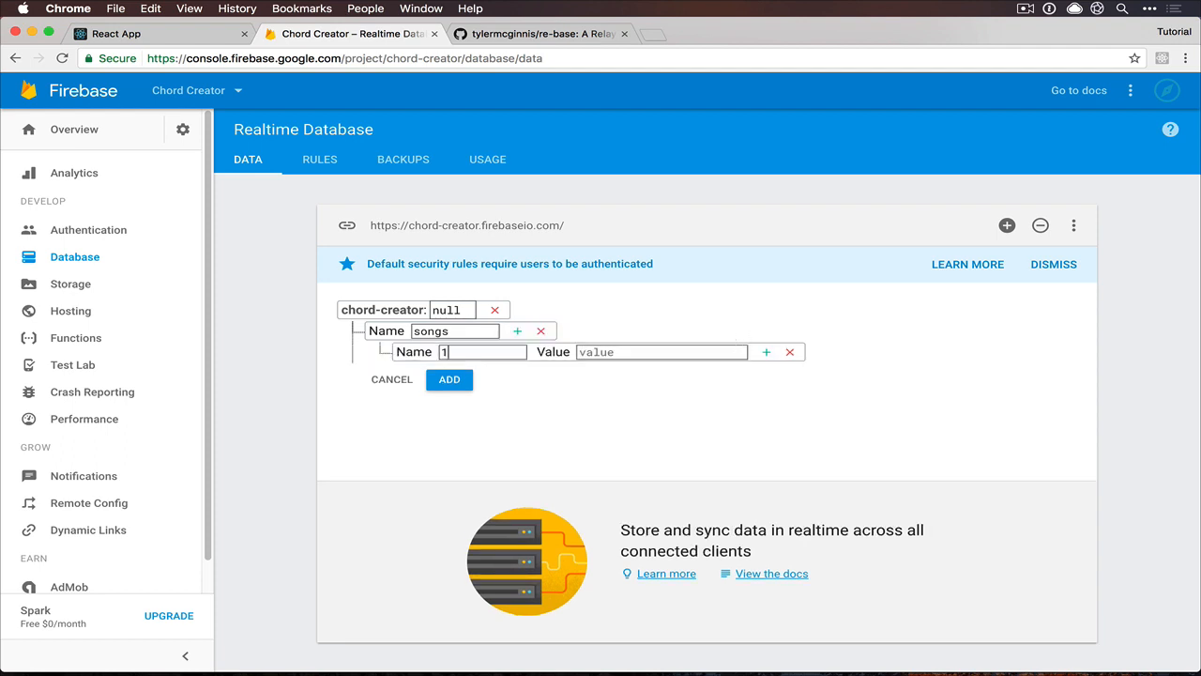
left_click(762, 351)
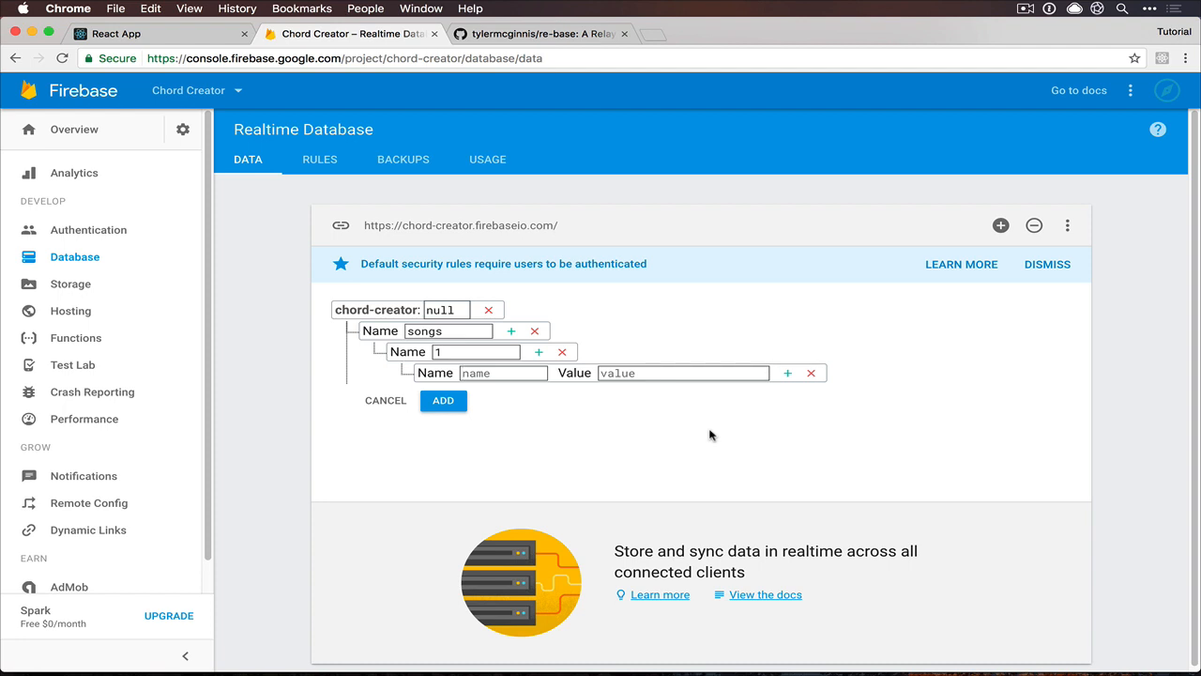
type("chordpro")
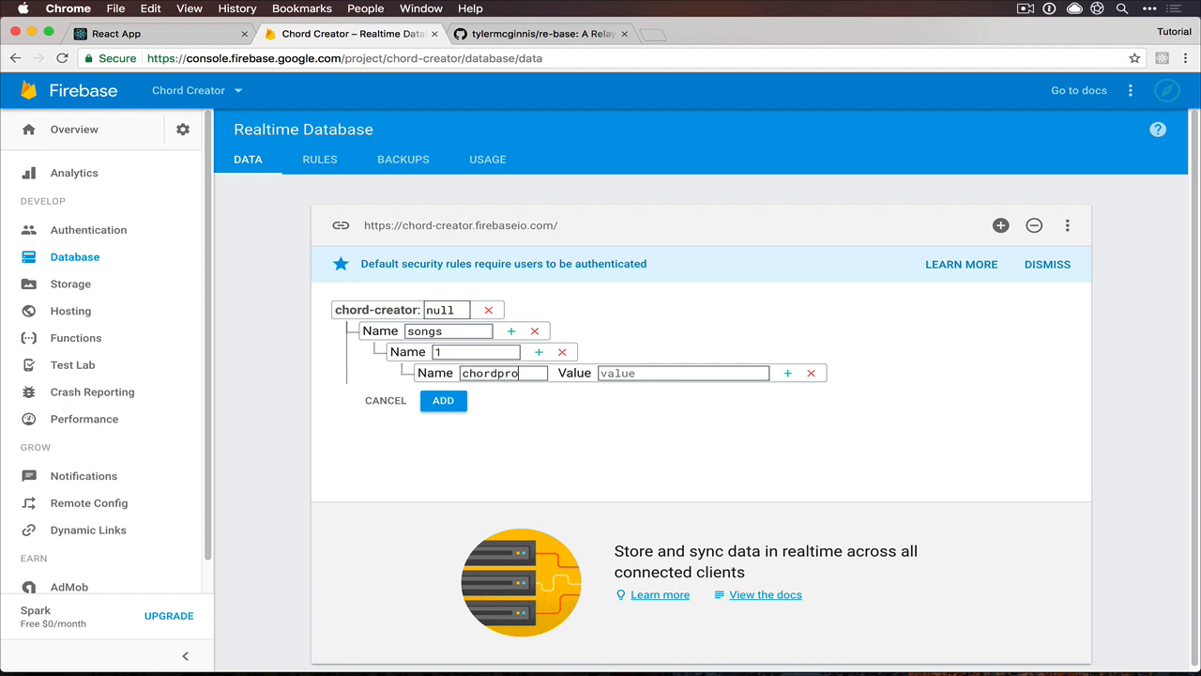
left_click(684, 372)
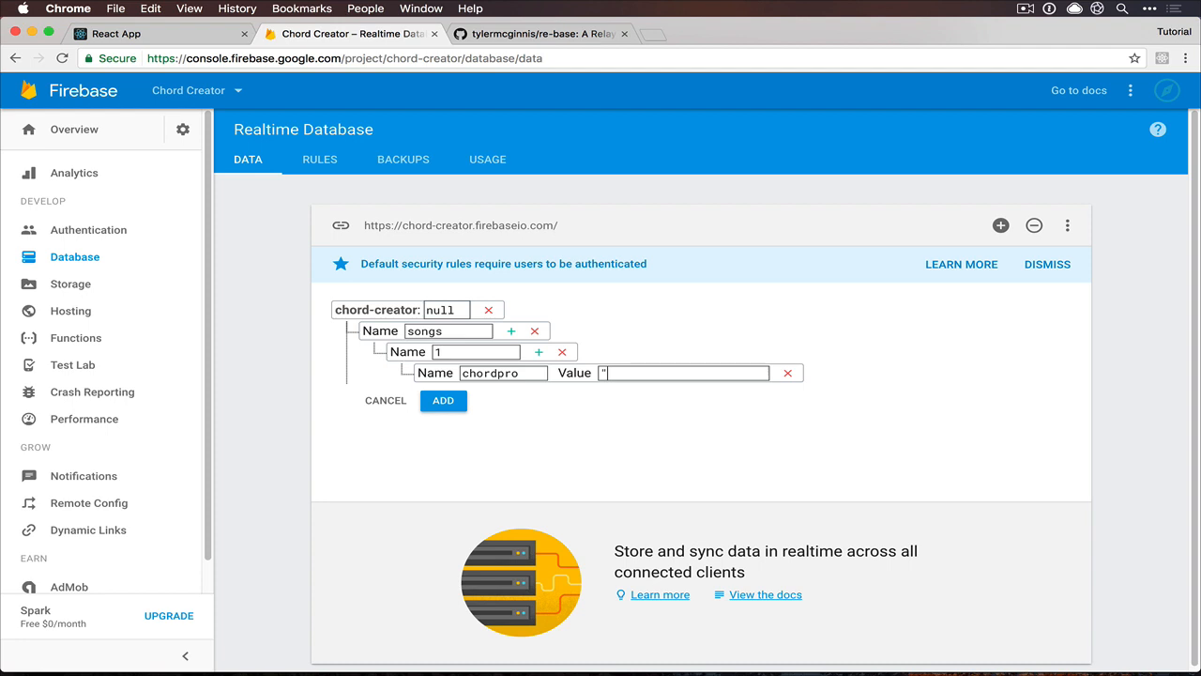
type("This is [b]")
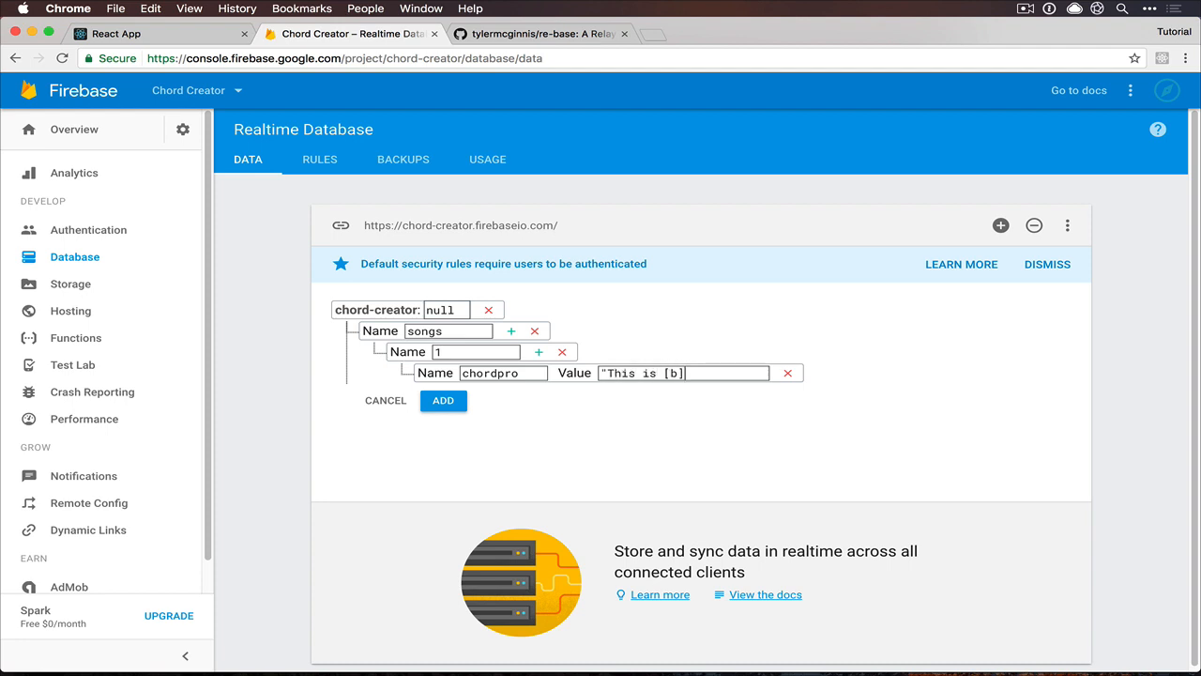
type("pro\"")
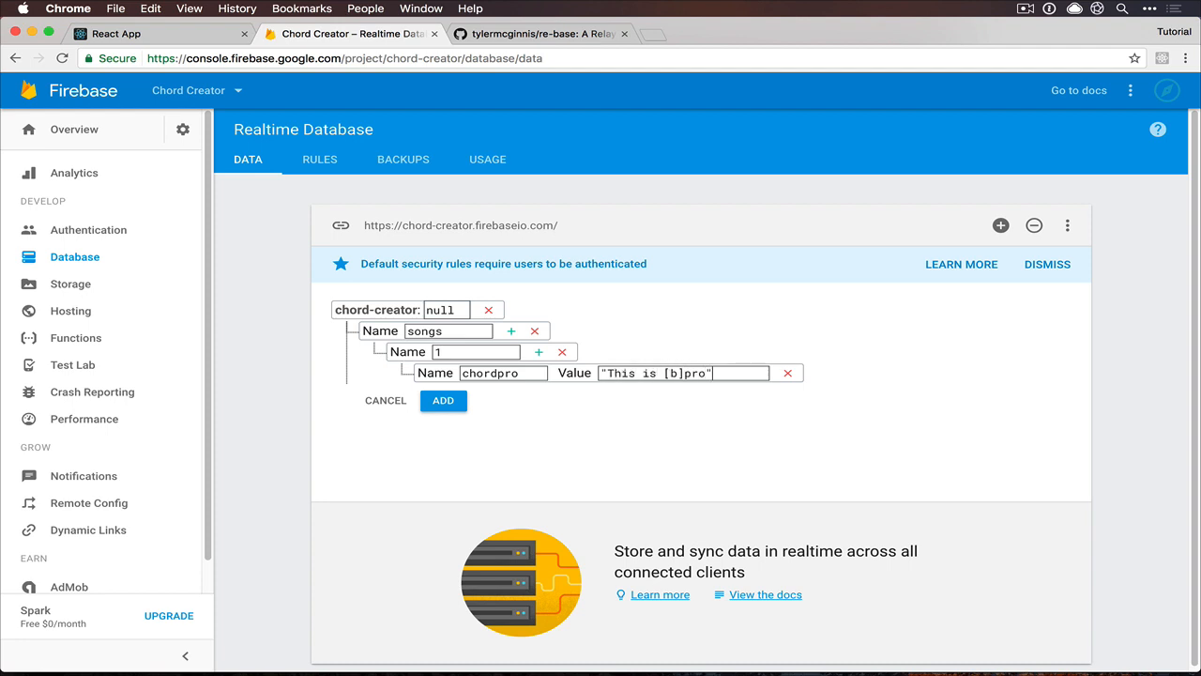
mouse_move(539, 351)
type("id")
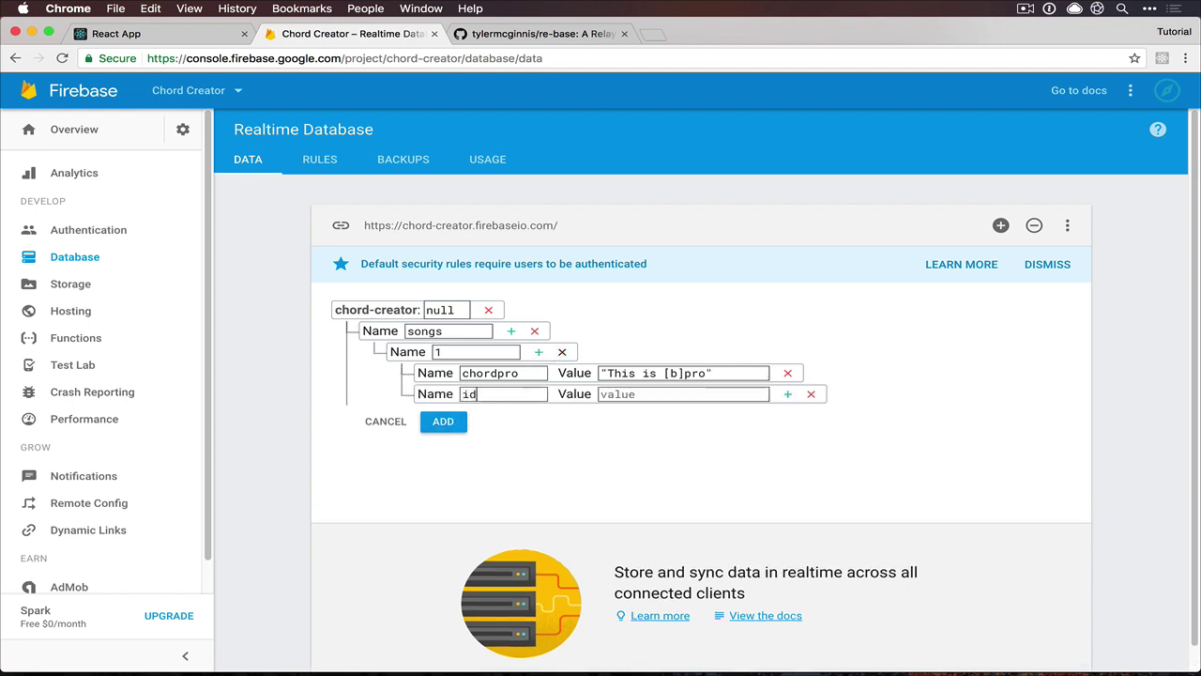
type("1")
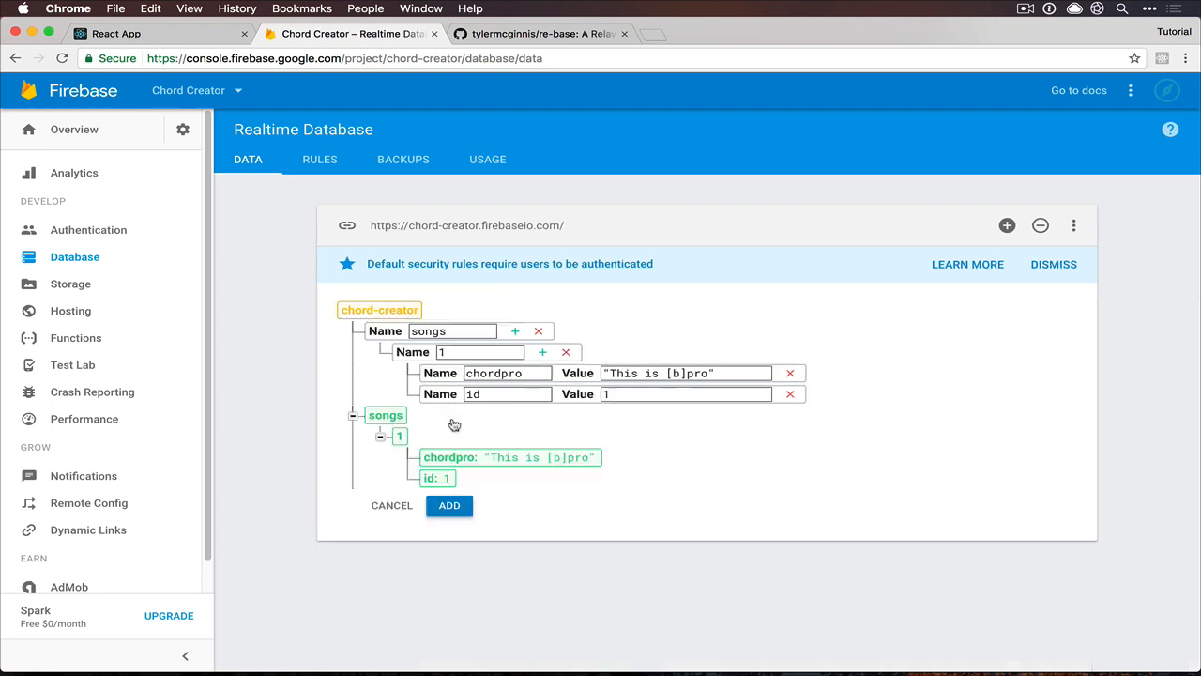
left_click(122, 36)
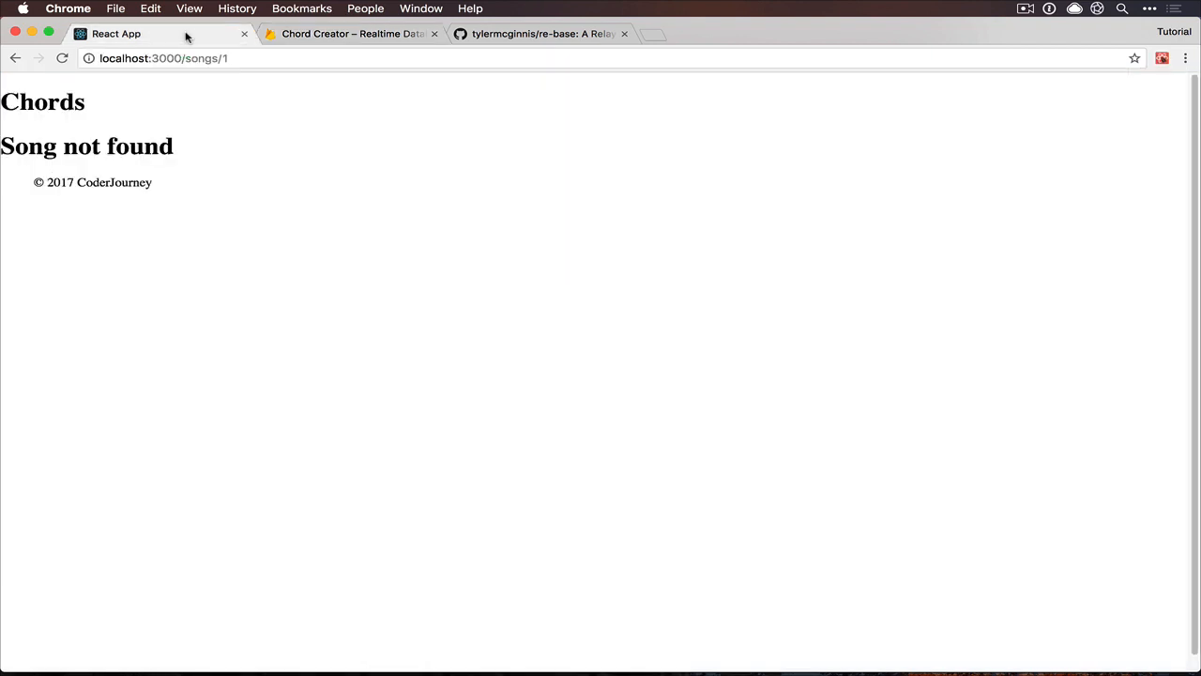
mouse_move(197, 39)
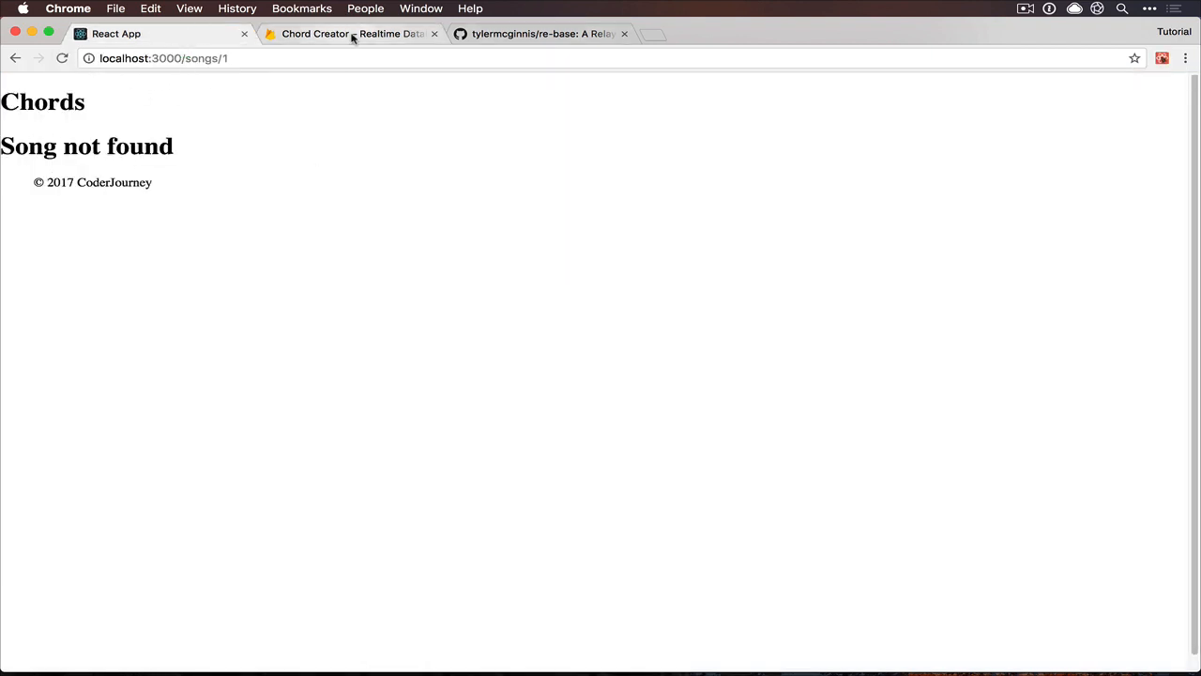
left_click(342, 33)
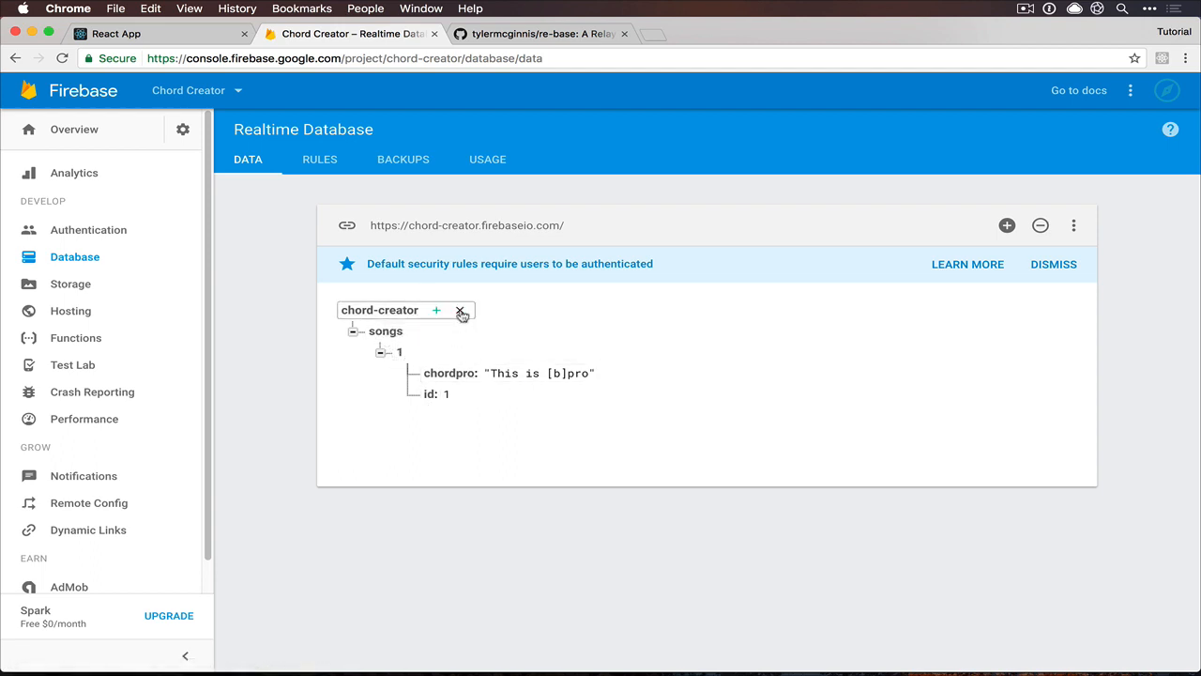
Delete the songs node from the Realtime Database and confirm the deletion
left_click(461, 310)
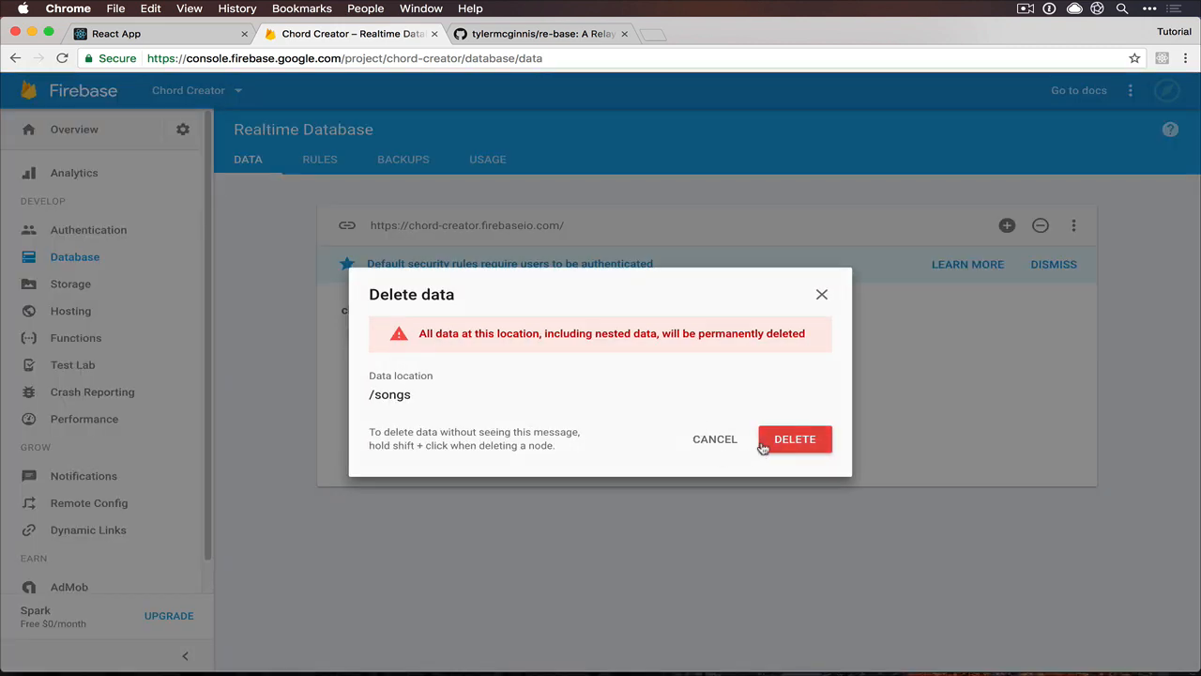
left_click(714, 439)
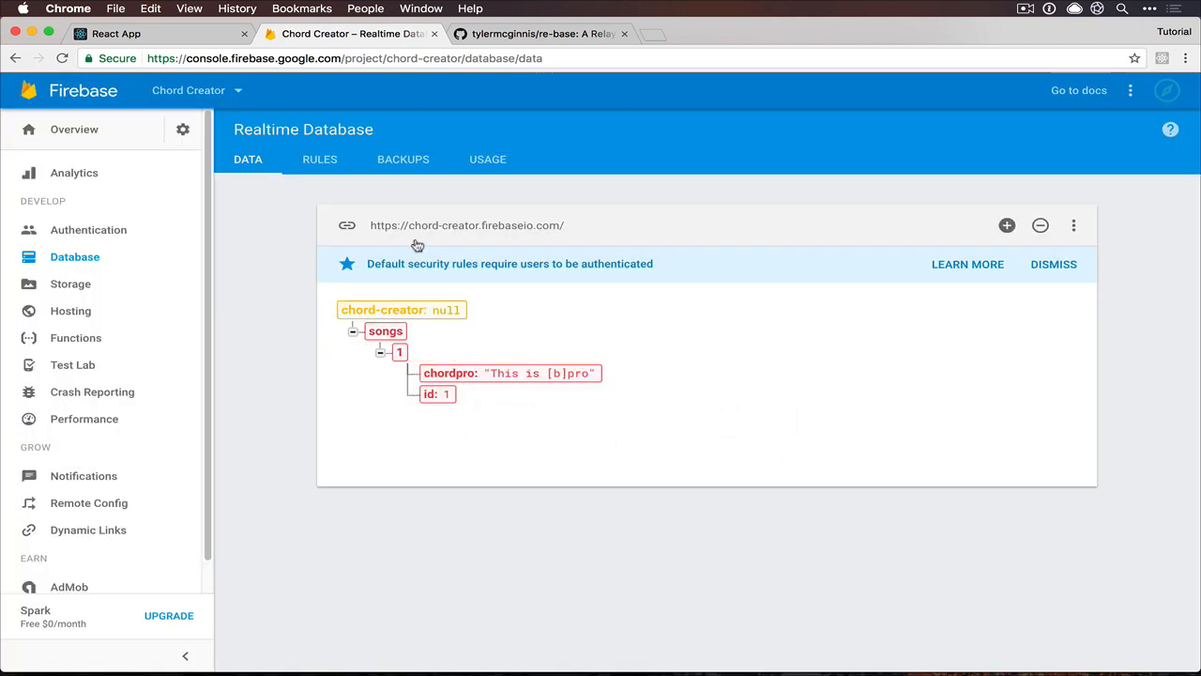
left_click(319, 158)
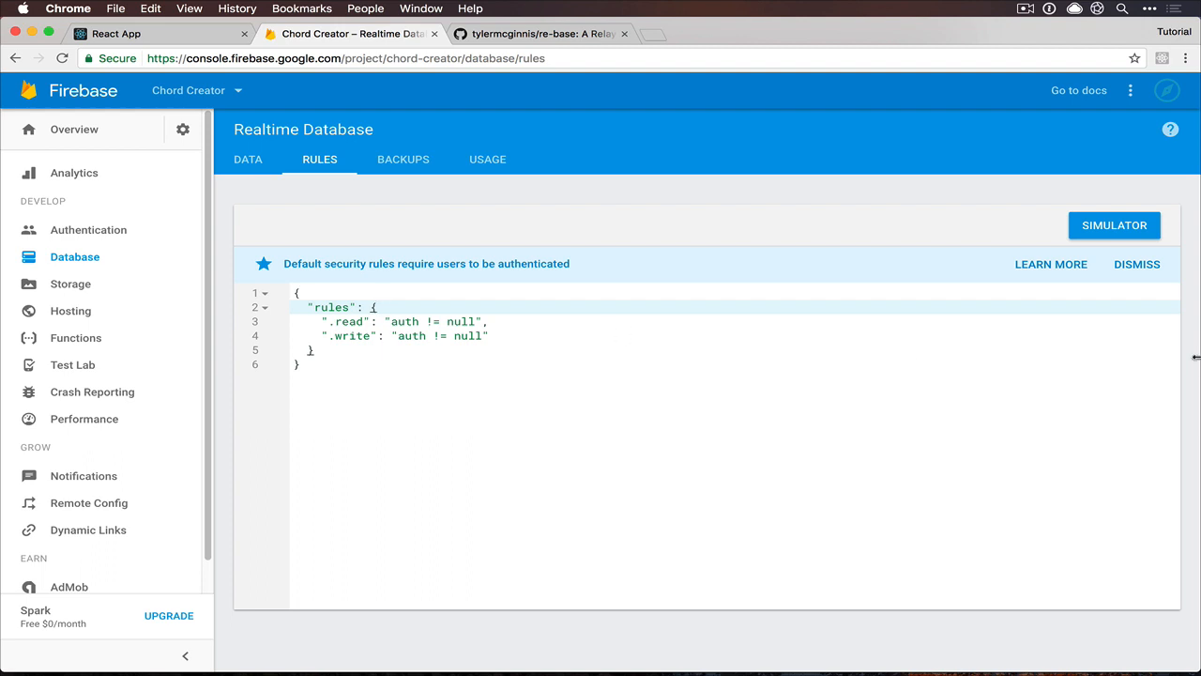
mouse_move(283, 274)
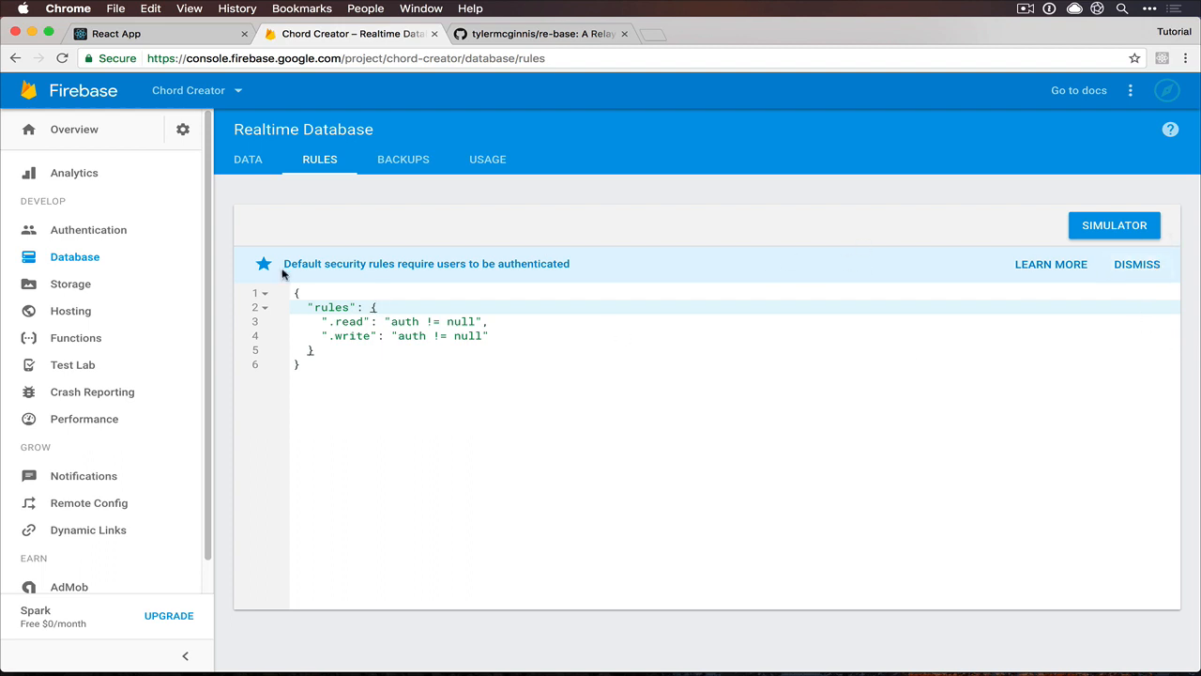
mouse_move(377, 283)
type("\".read\": true,")
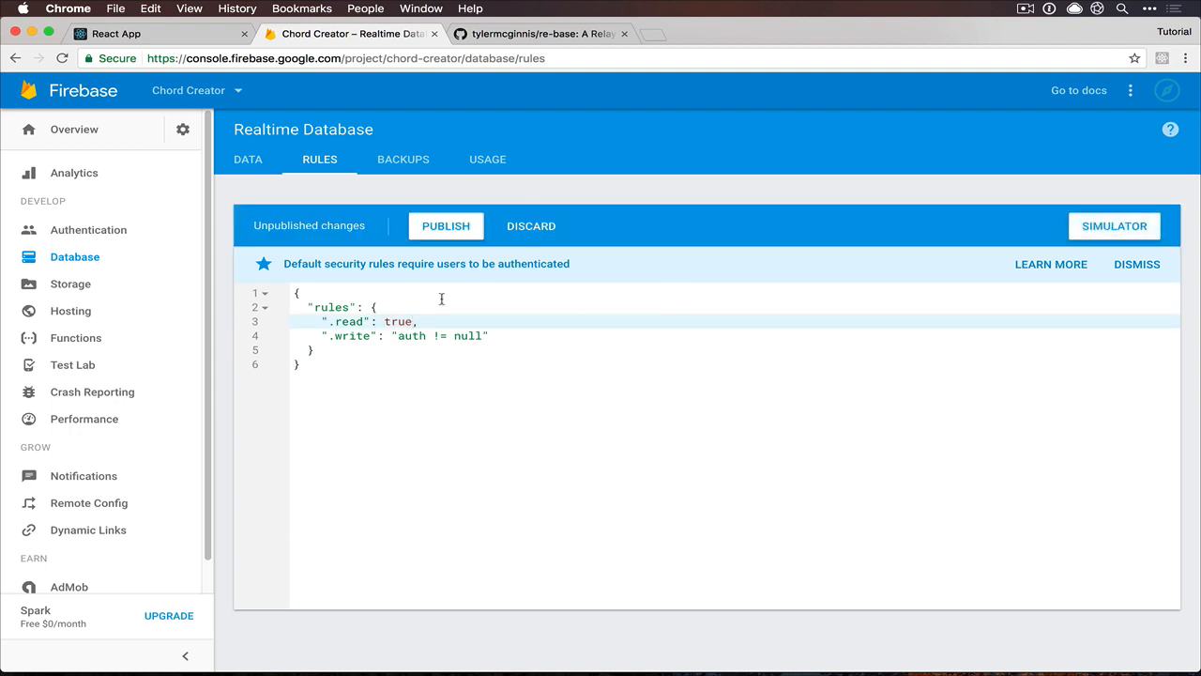
Publish database rules with .read and .write set to true, then return to the data view
double_click(439, 335)
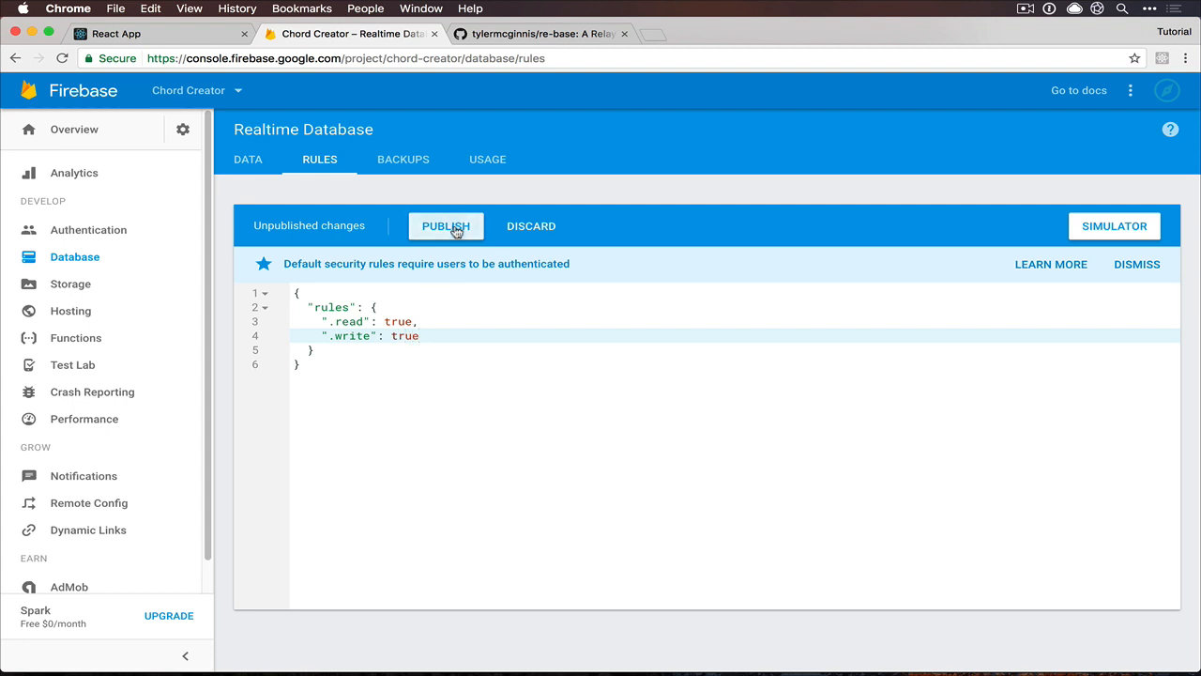
left_click(446, 226)
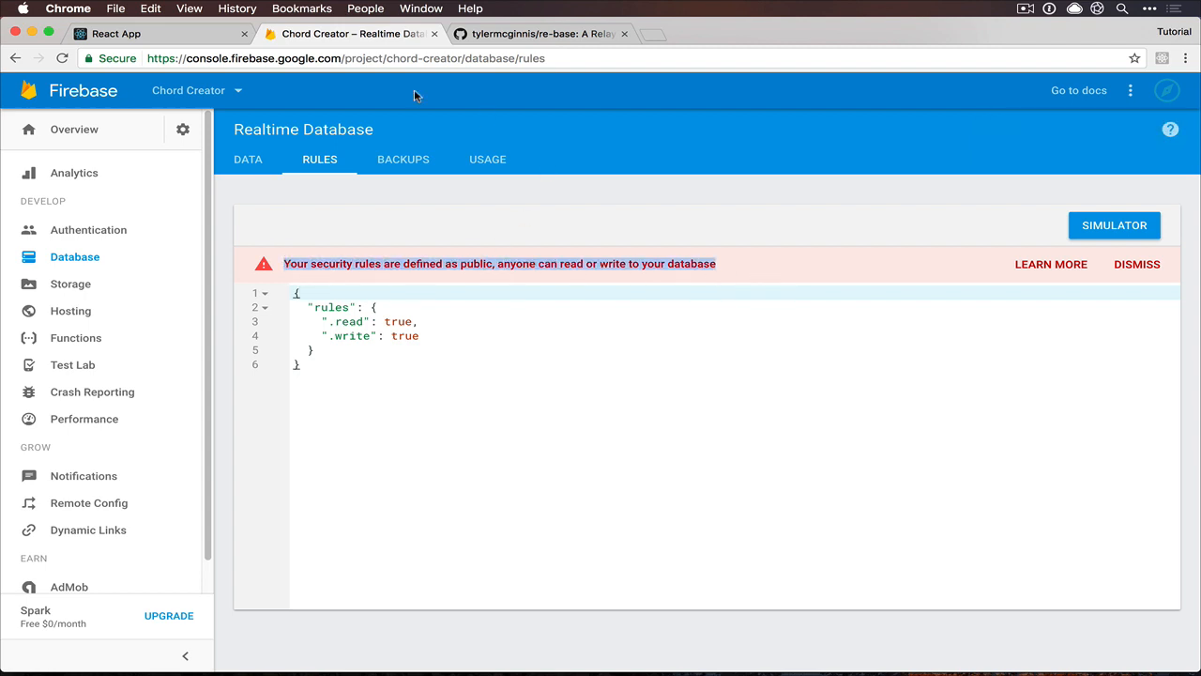
mouse_move(572, 452)
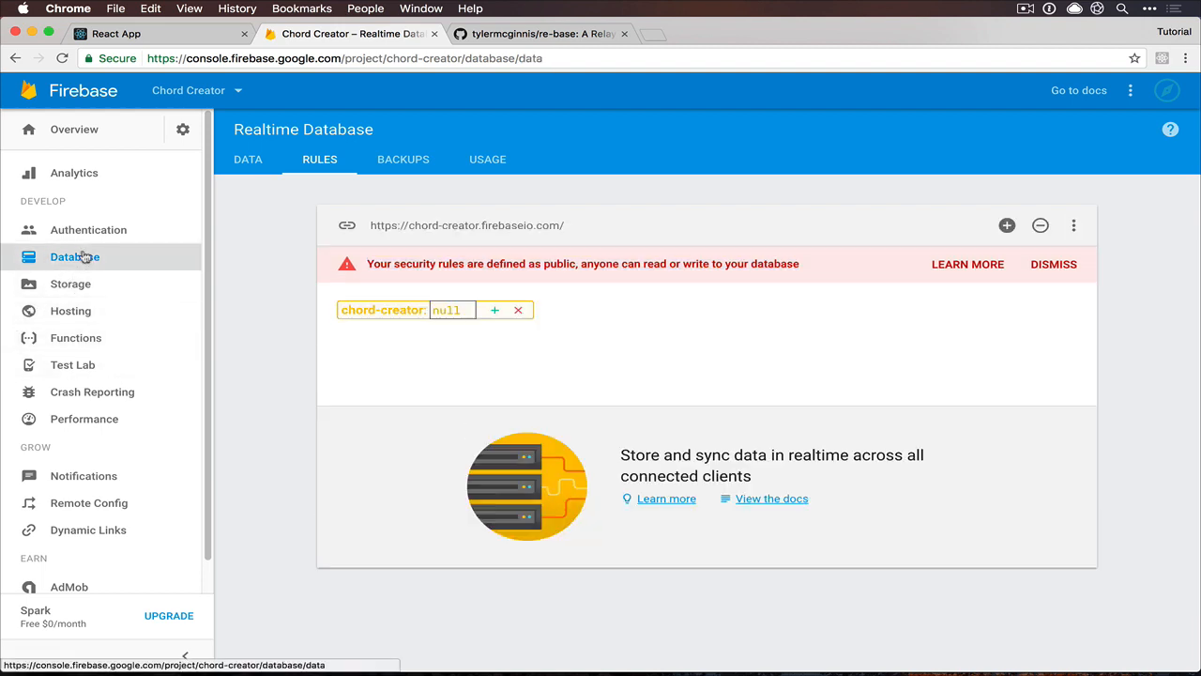
left_click(248, 158)
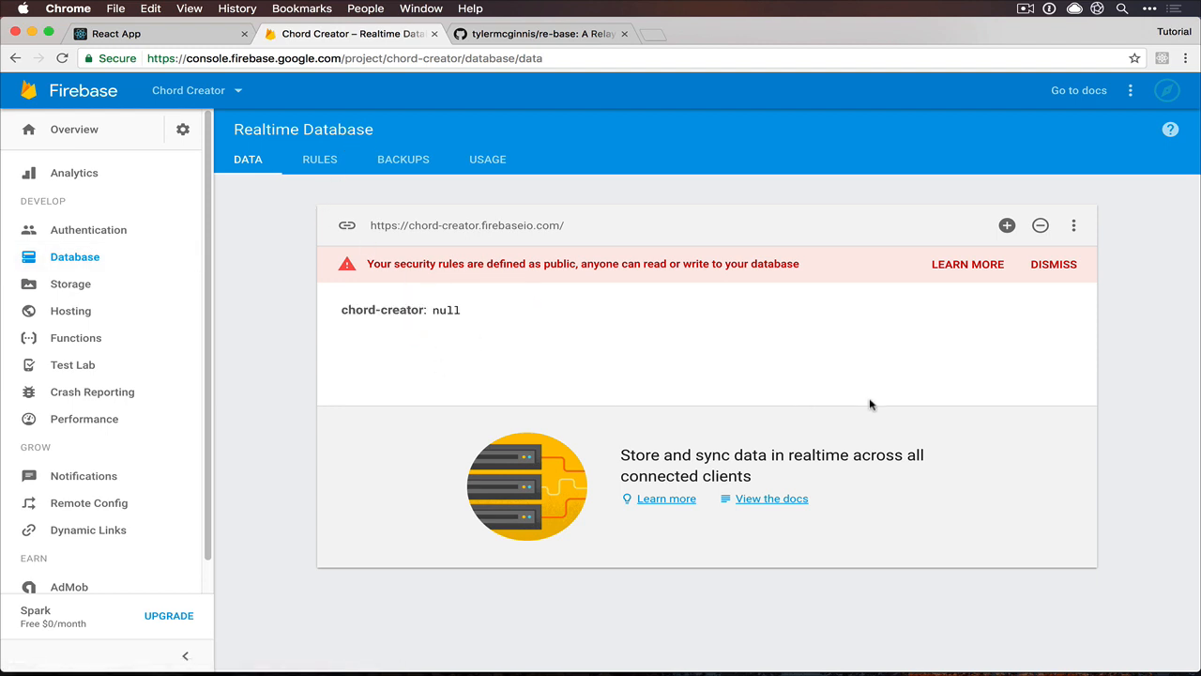
mouse_move(757, 359)
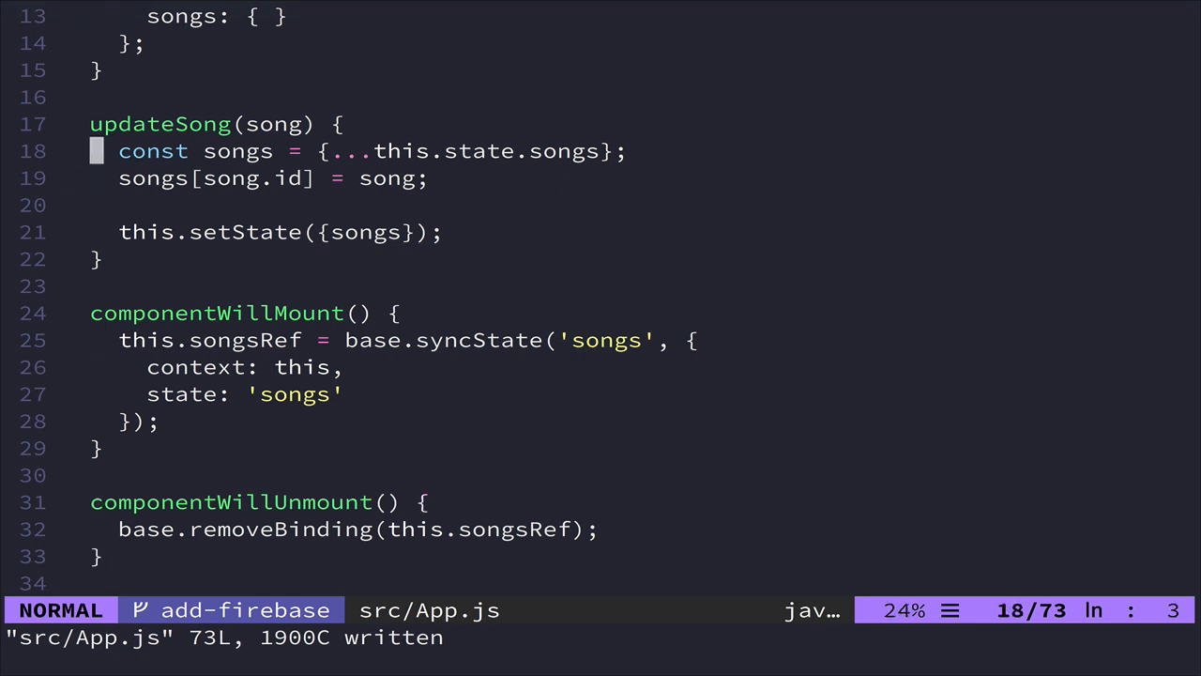
Start addSong(title) above updateSong, pasting in updateSong's const songs copy lines
type("add")
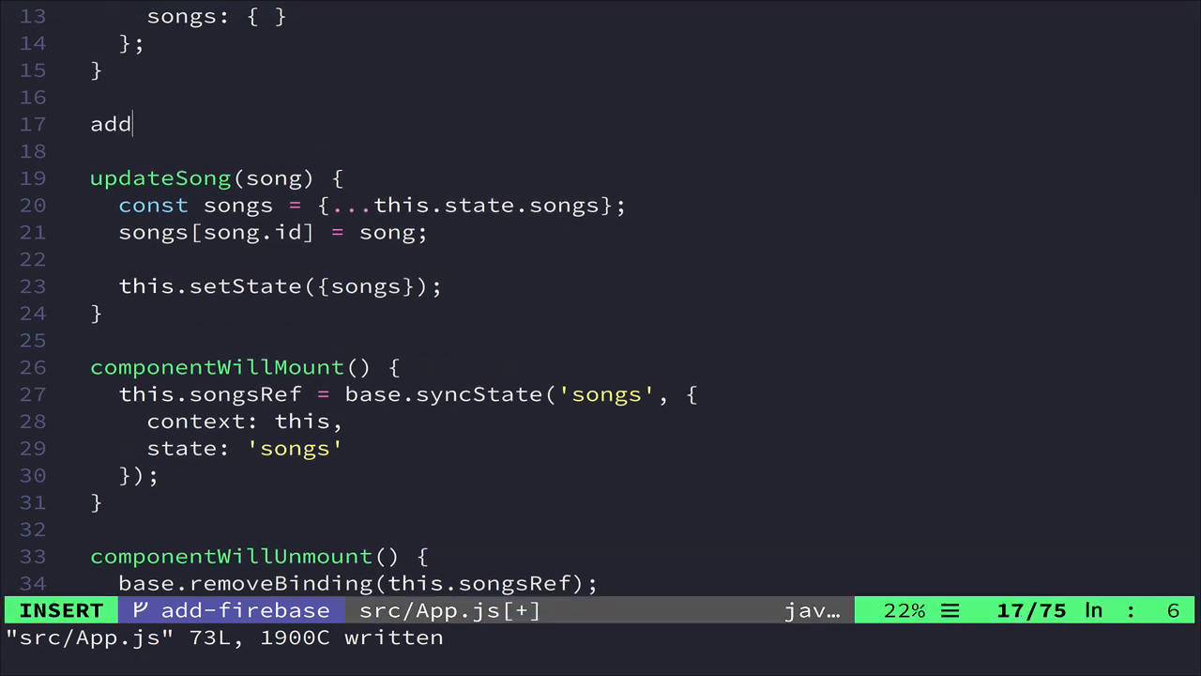
type("Song(tite")
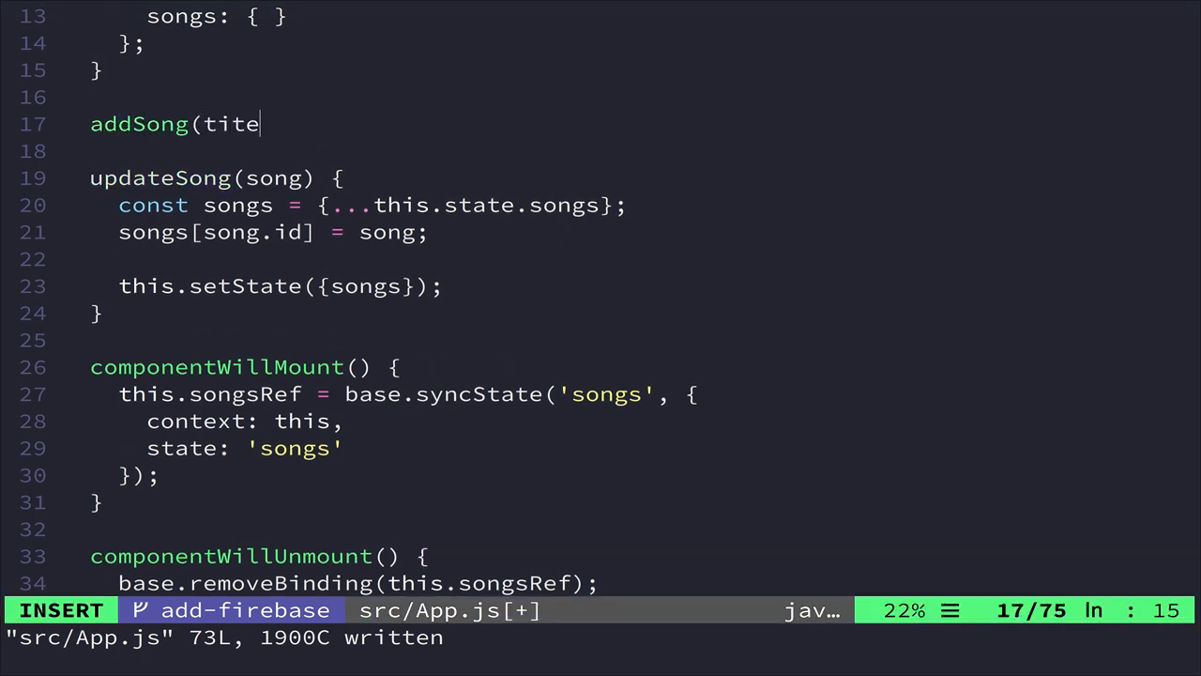
type("le) {")
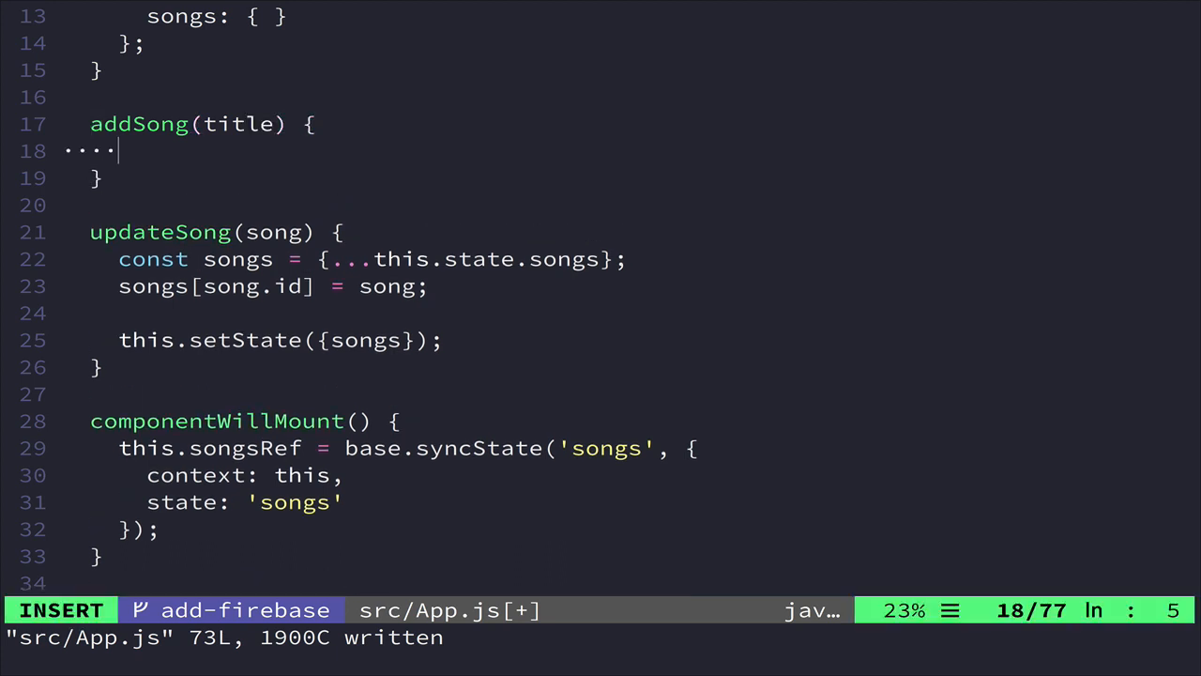
type("con")
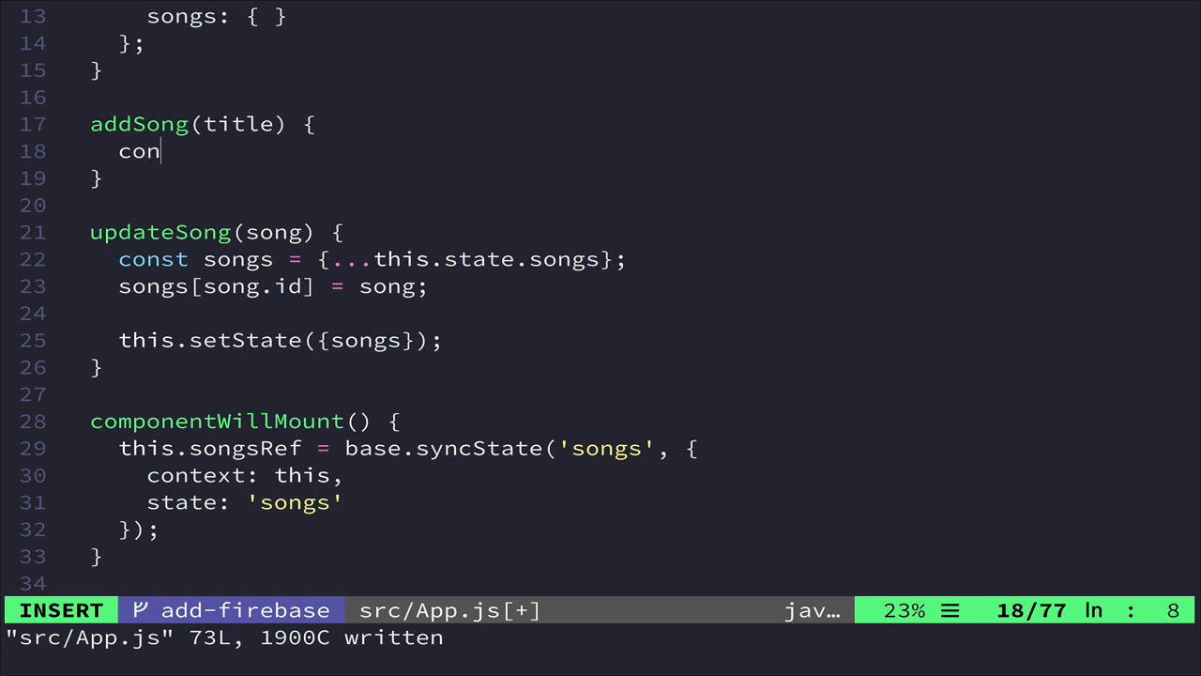
type("st songs = {.")
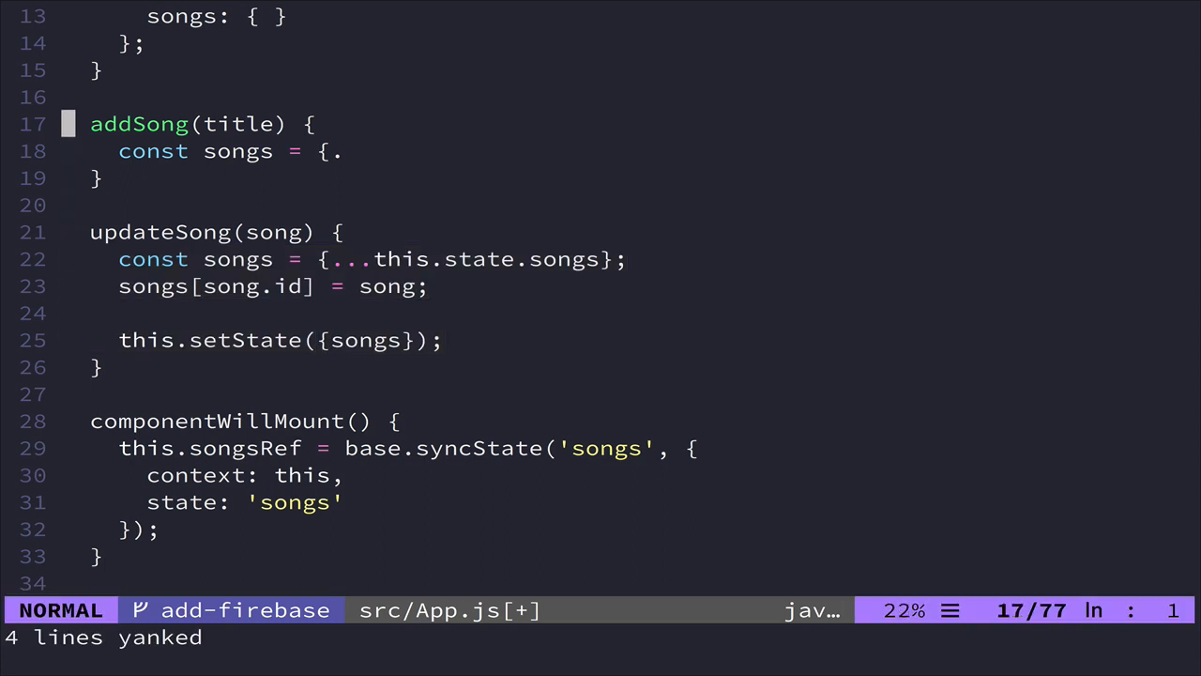
key("p")
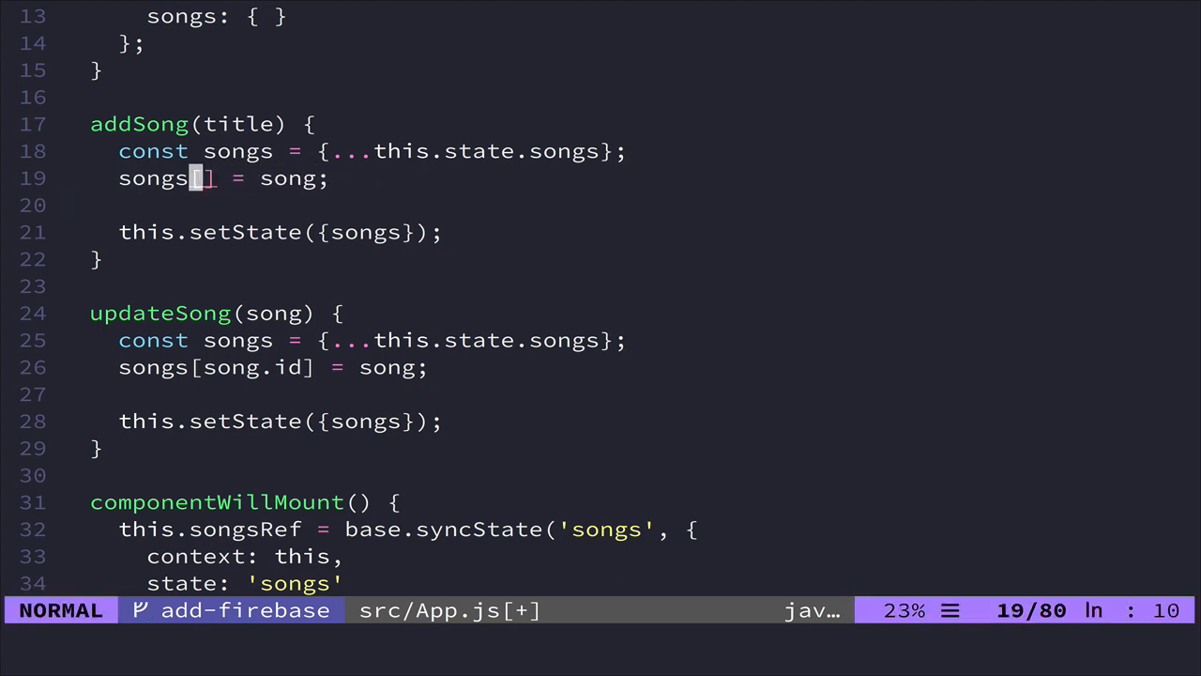
Create const id = Date.now() and build the new song with id and title fields
type("const ti")
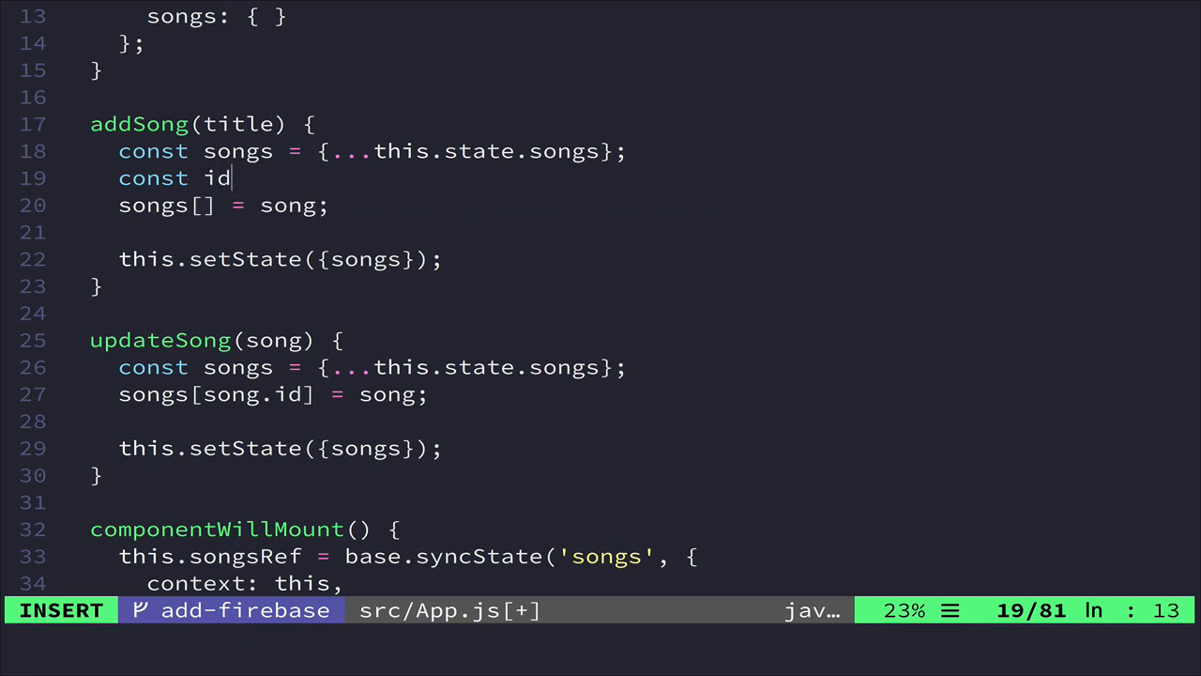
type("= Date.now();")
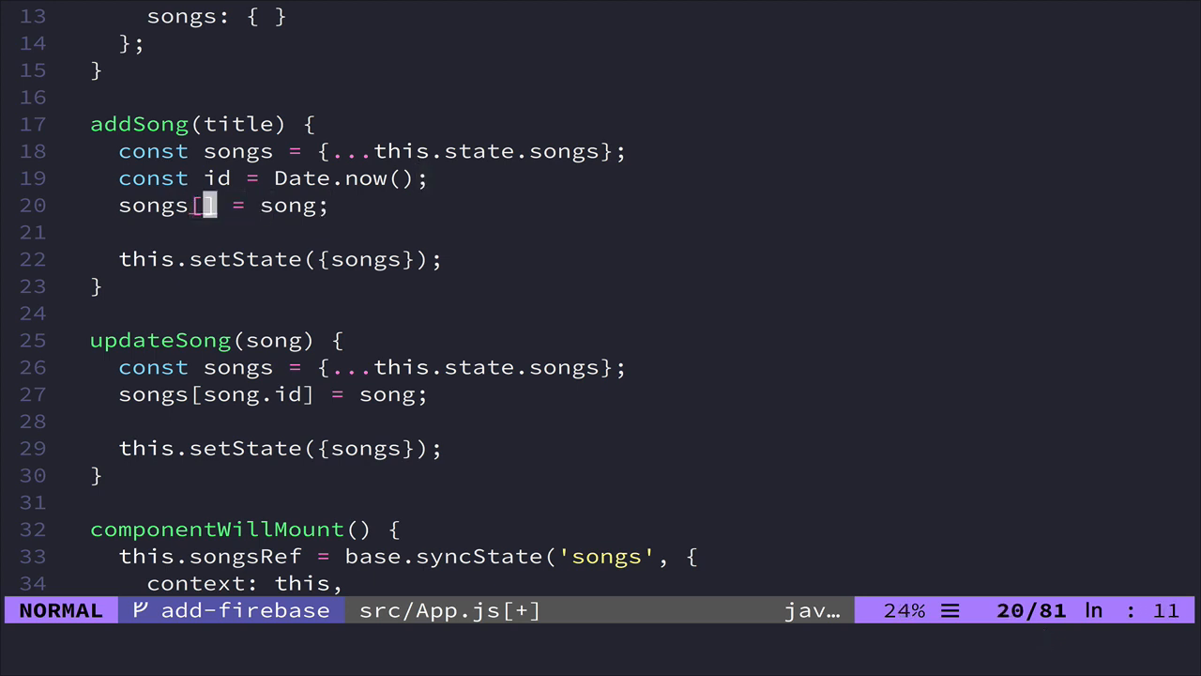
type("id")
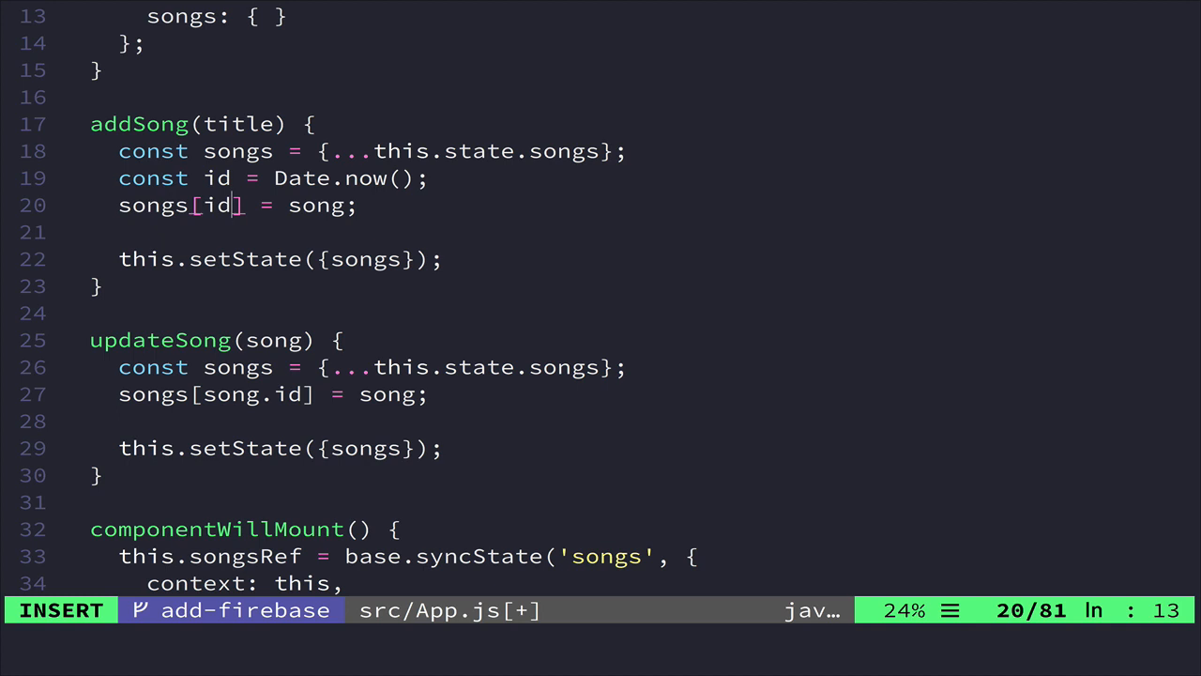
key("Escape")
type("{")
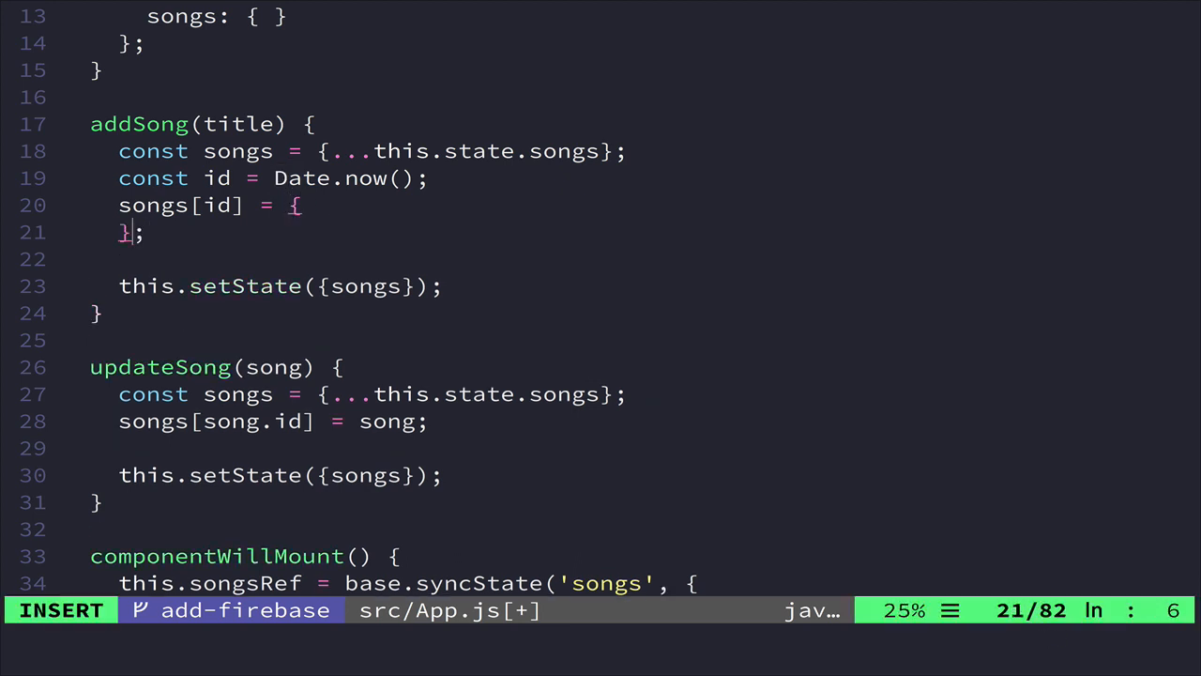
type("ti")
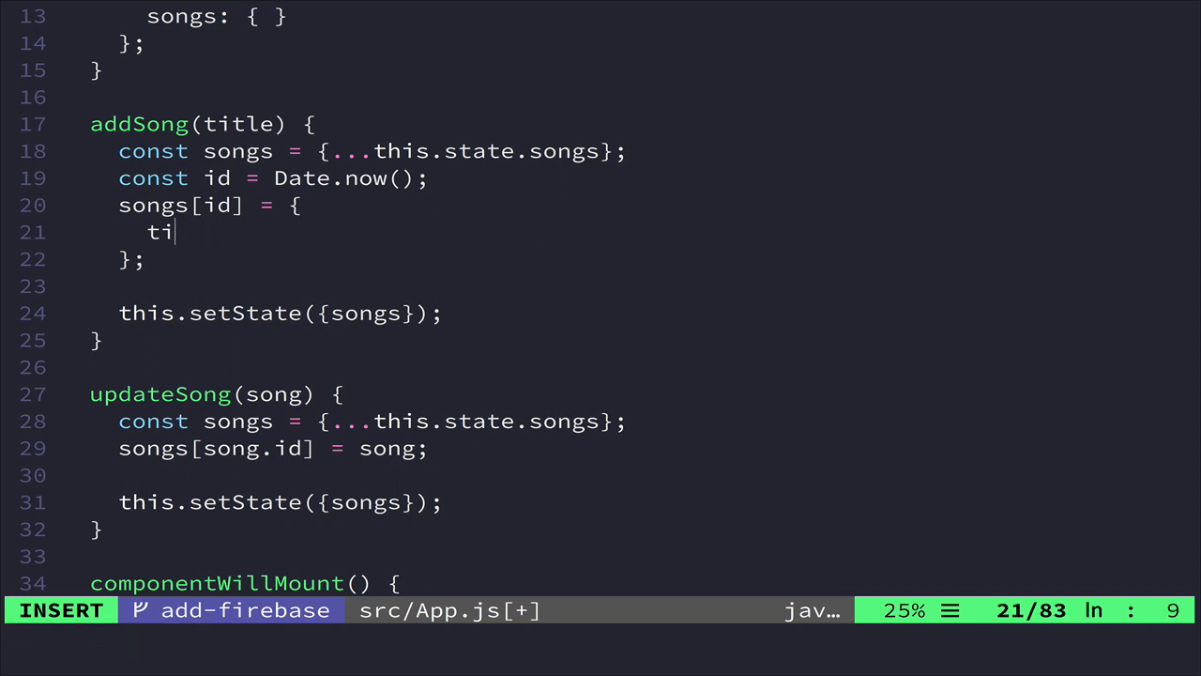
type("id: id,")
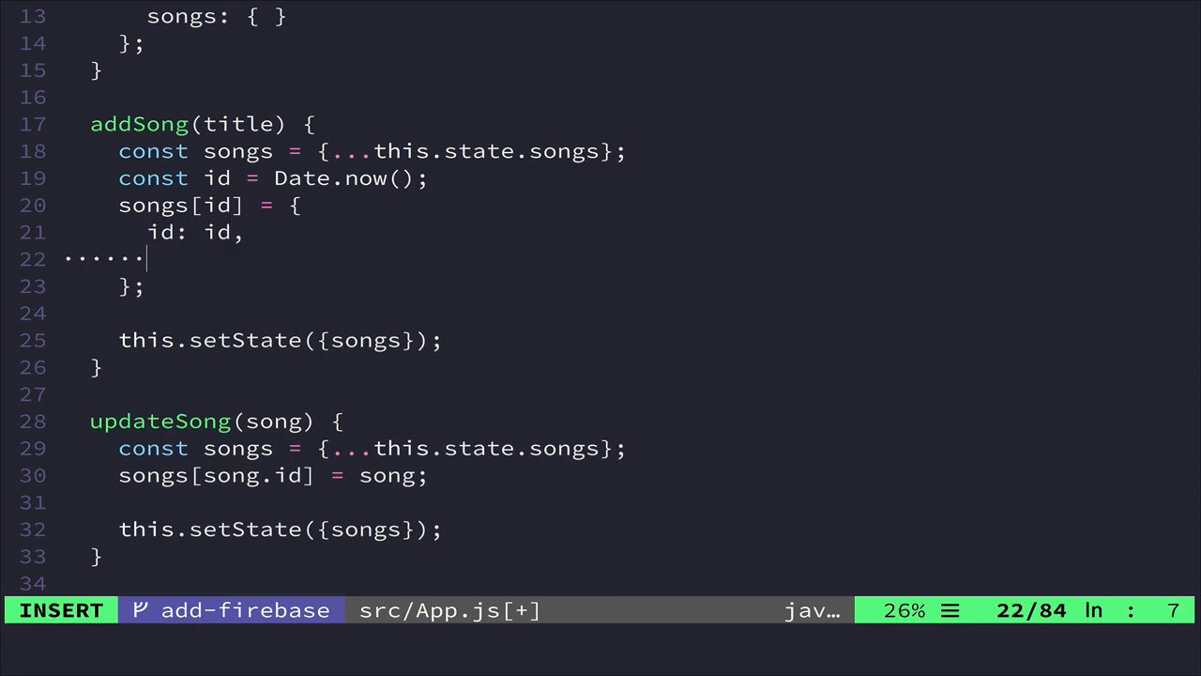
type("title: title,")
type("chord")
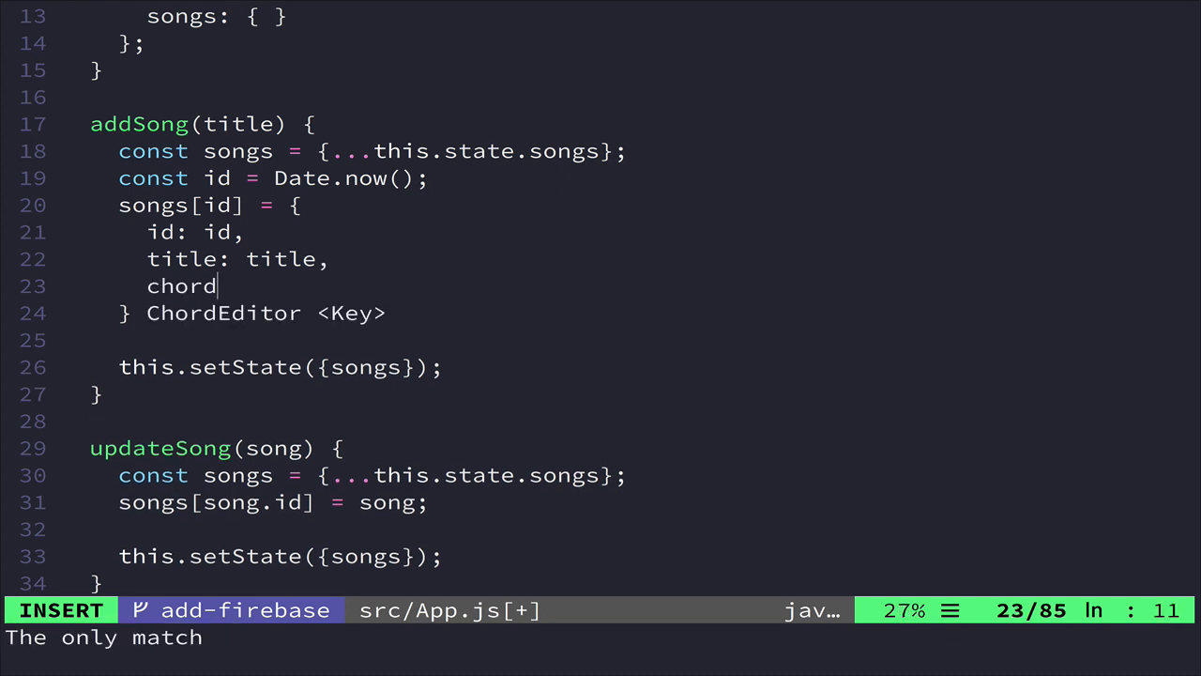
Give the new song chordpro: "" and add this.addSong = this.addSong.bind(this) in the constructor
type("pro: \"\"")
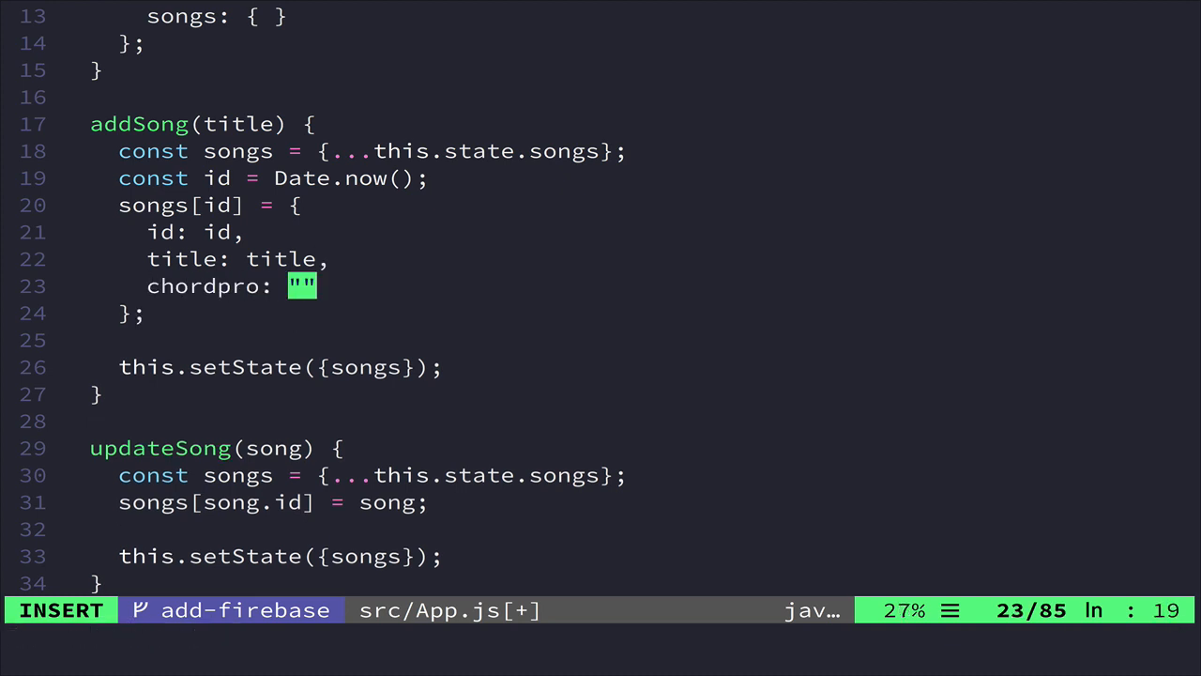
key("Escape")
type("this.")
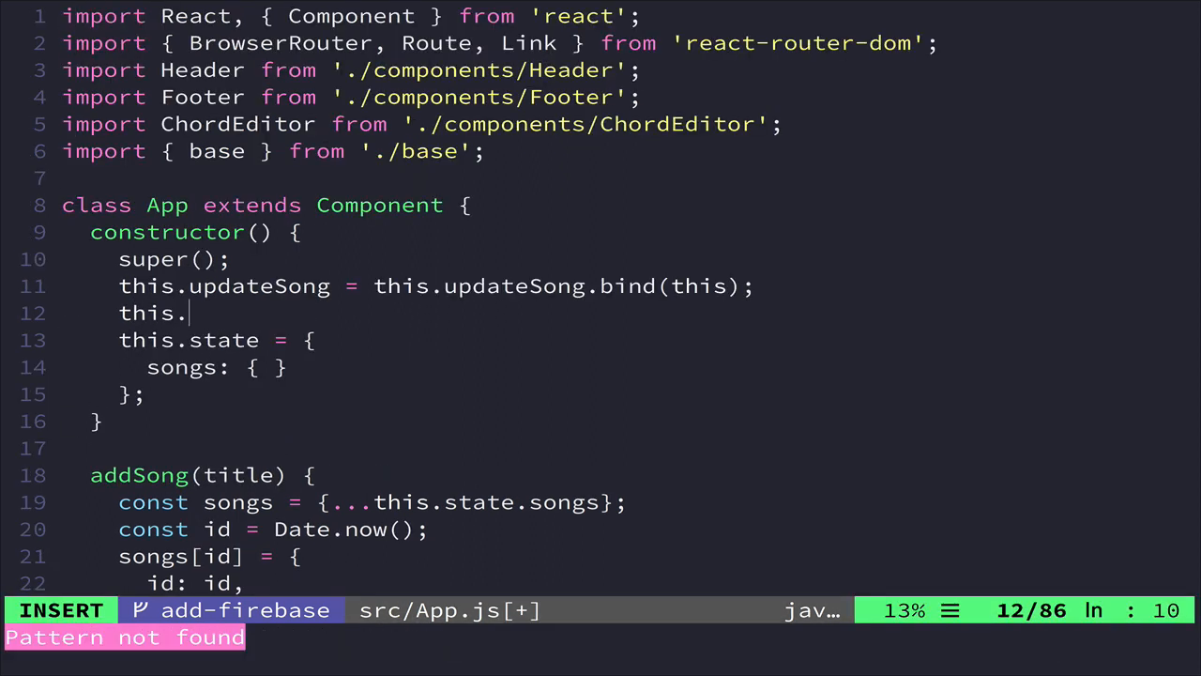
type("addSong")
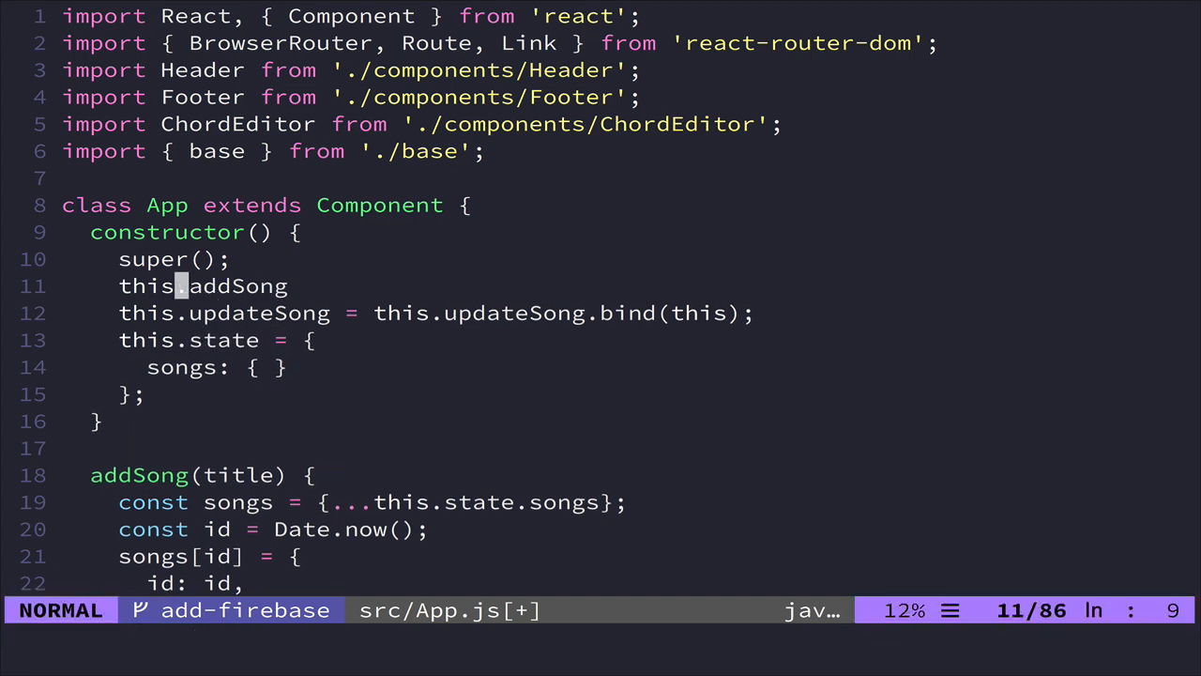
type("= this.ad")
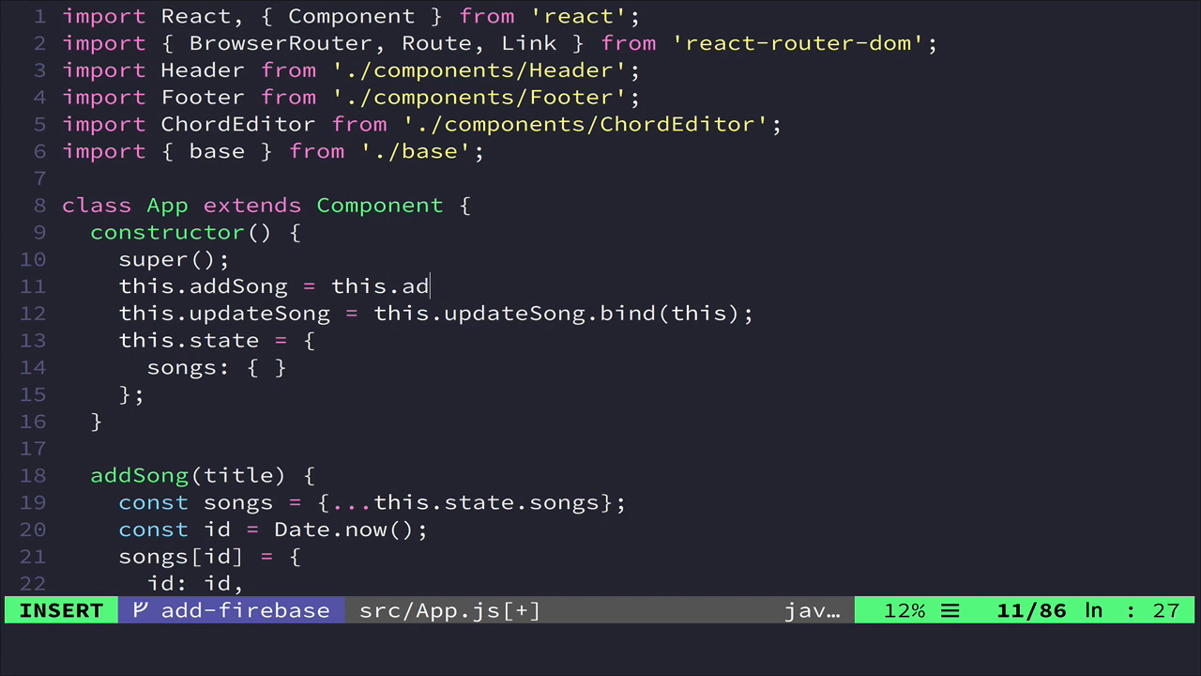
type("dSong.bind9")
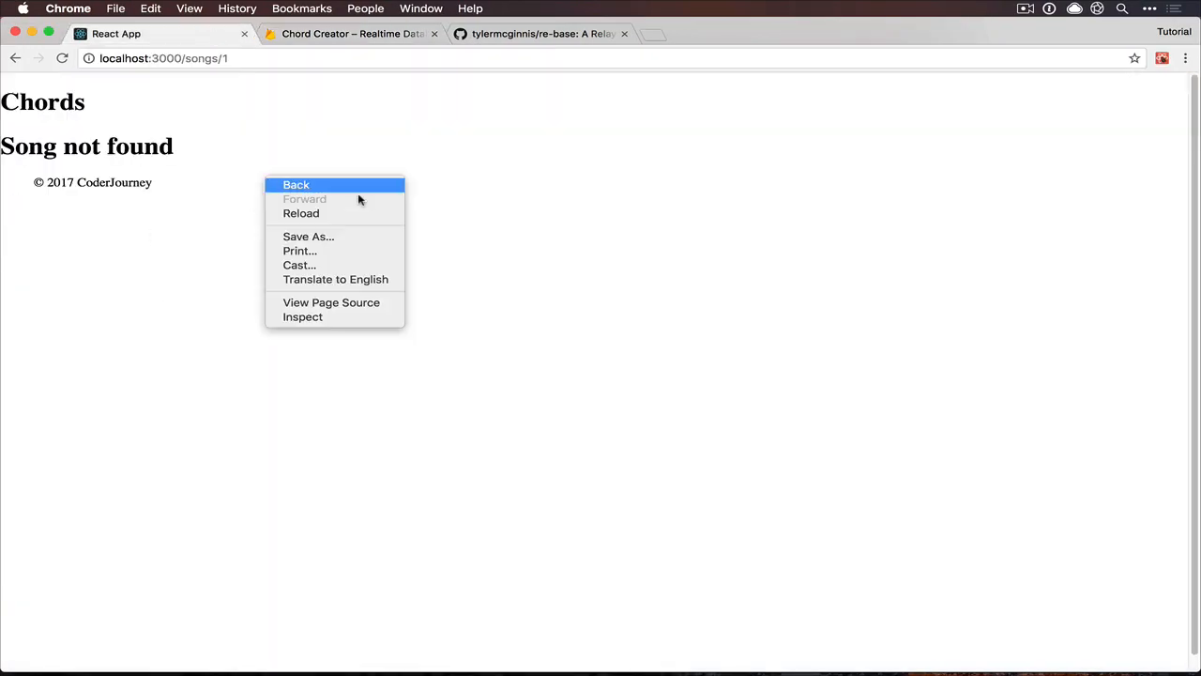
Inspect the Chords page and switch DevTools to the React component panel
left_click(302, 316)
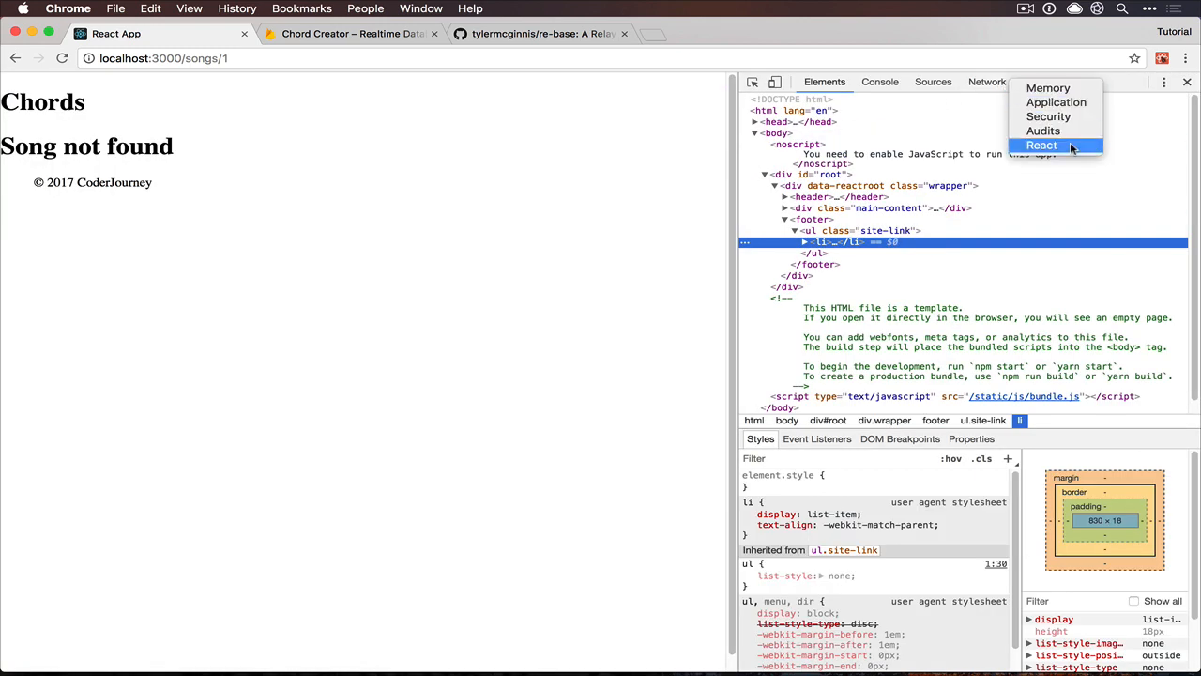
left_click(1042, 144)
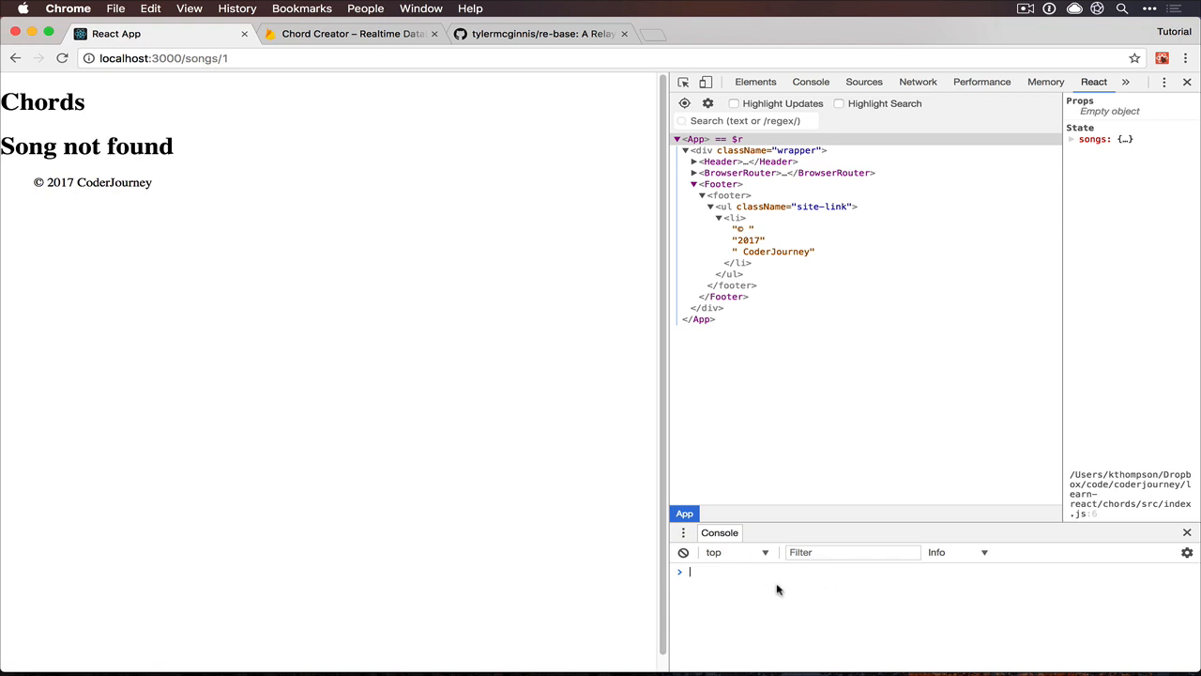
In the console, reference App via $r and call $r.addSong("My New Song")
type("$")
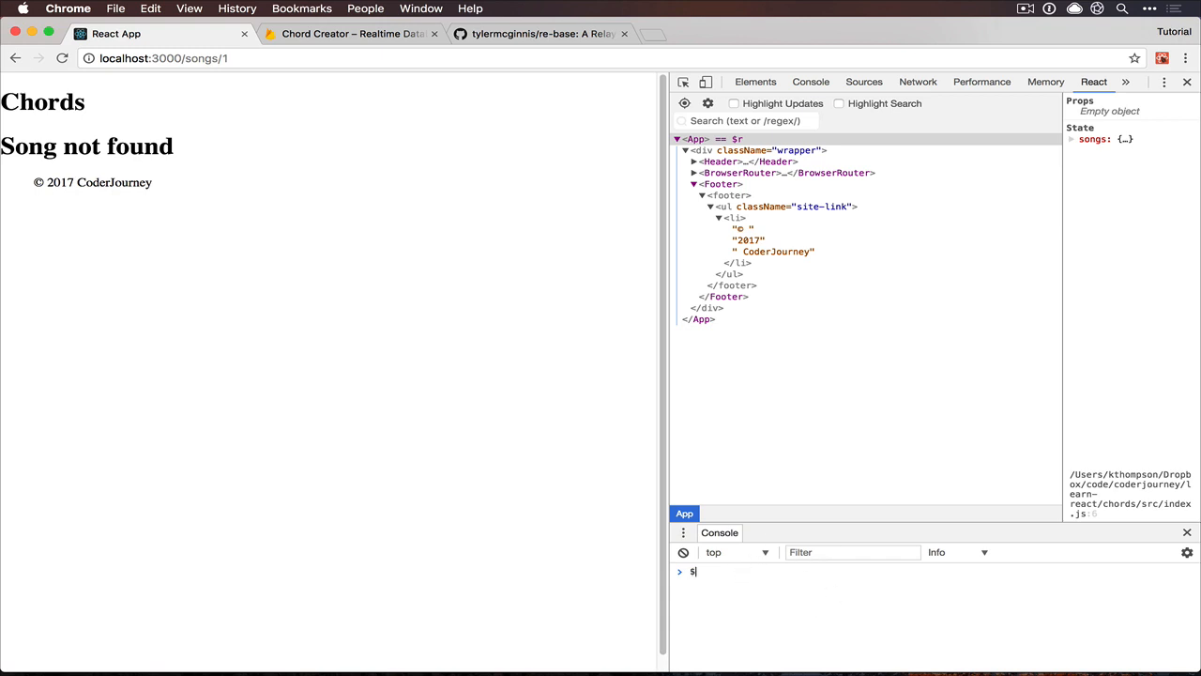
key("Enter")
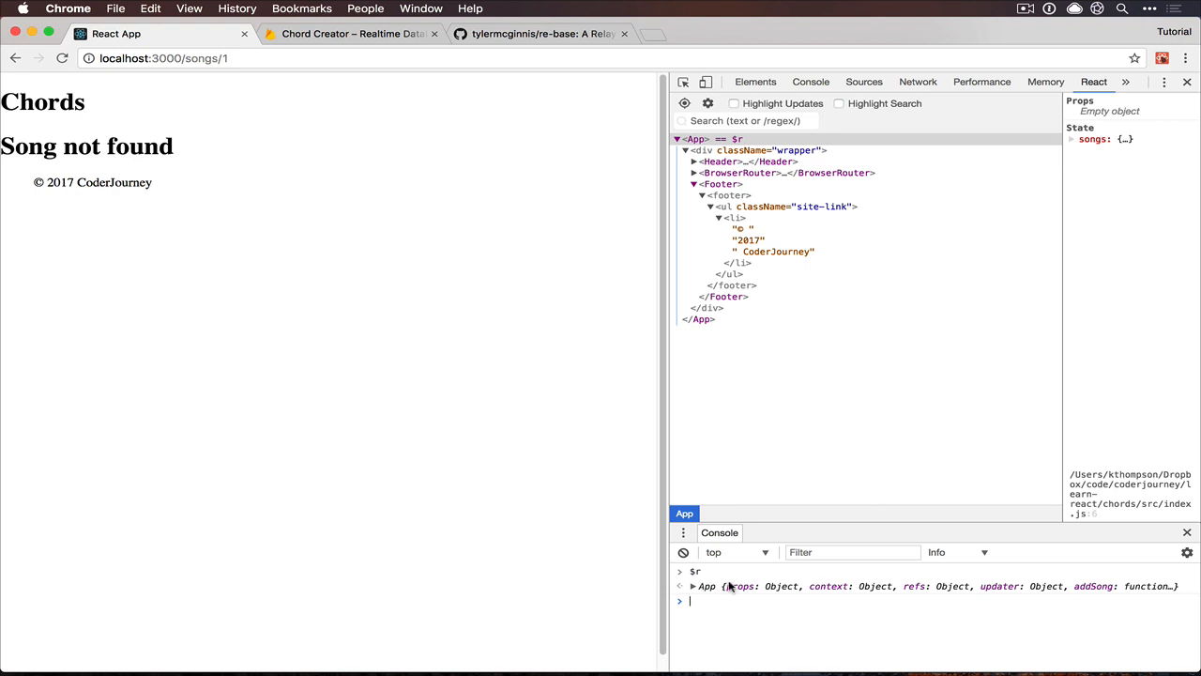
type("$r")
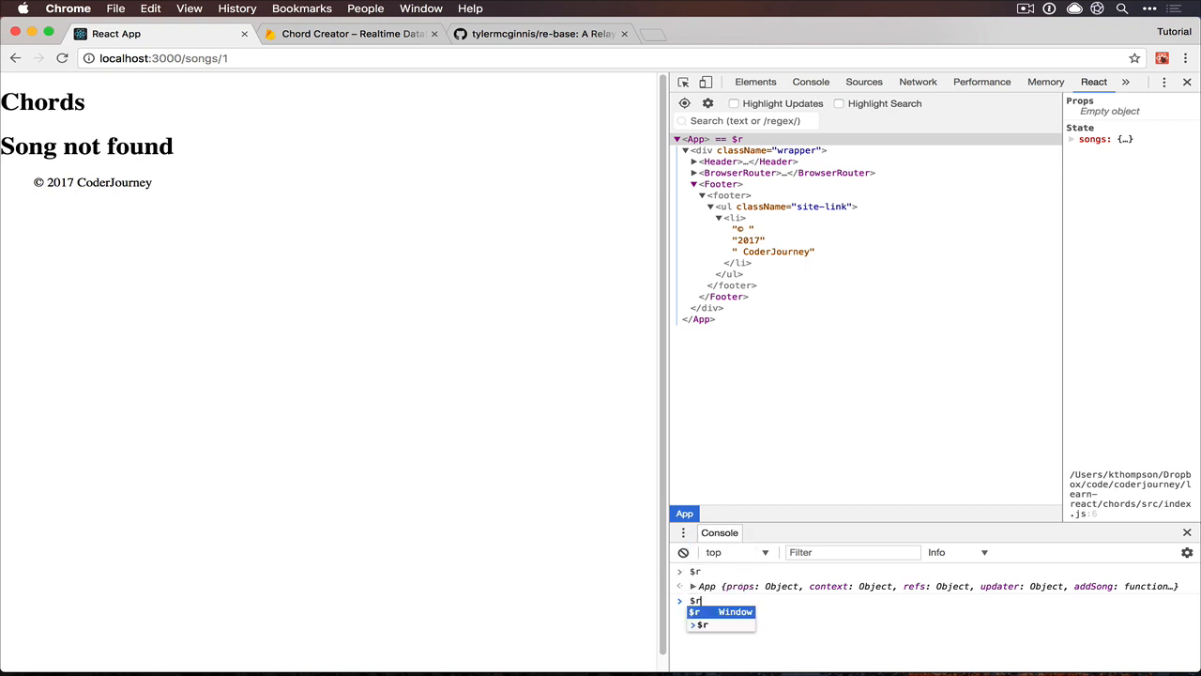
type(".")
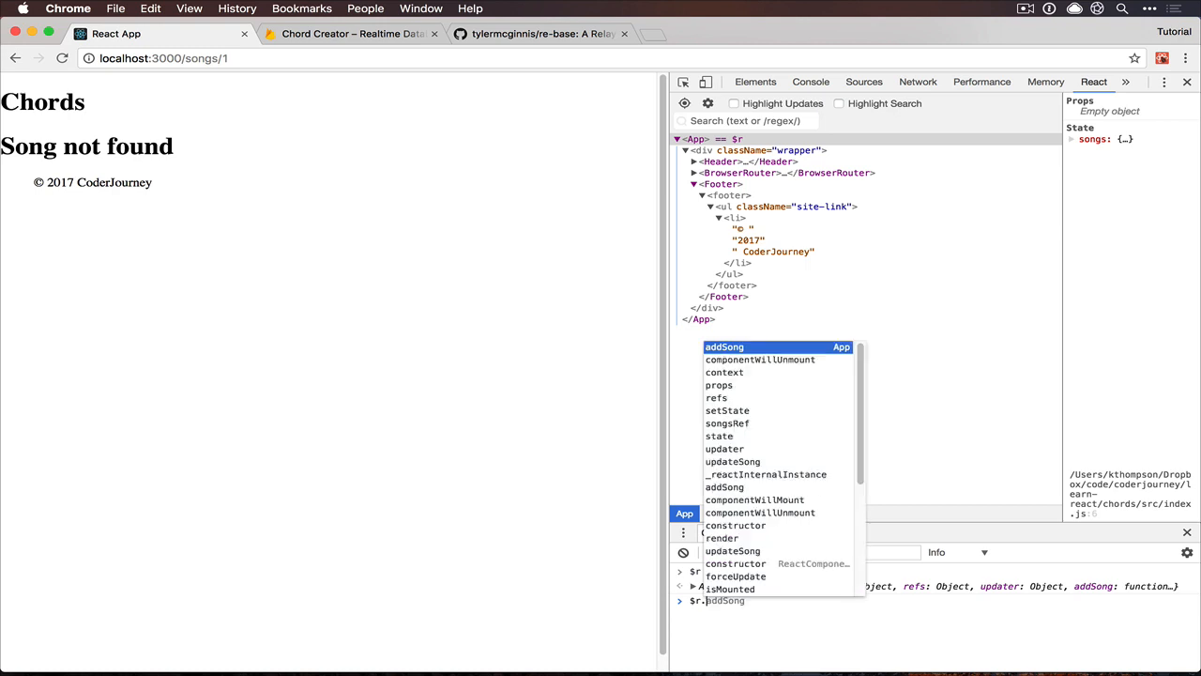
type("(\"")
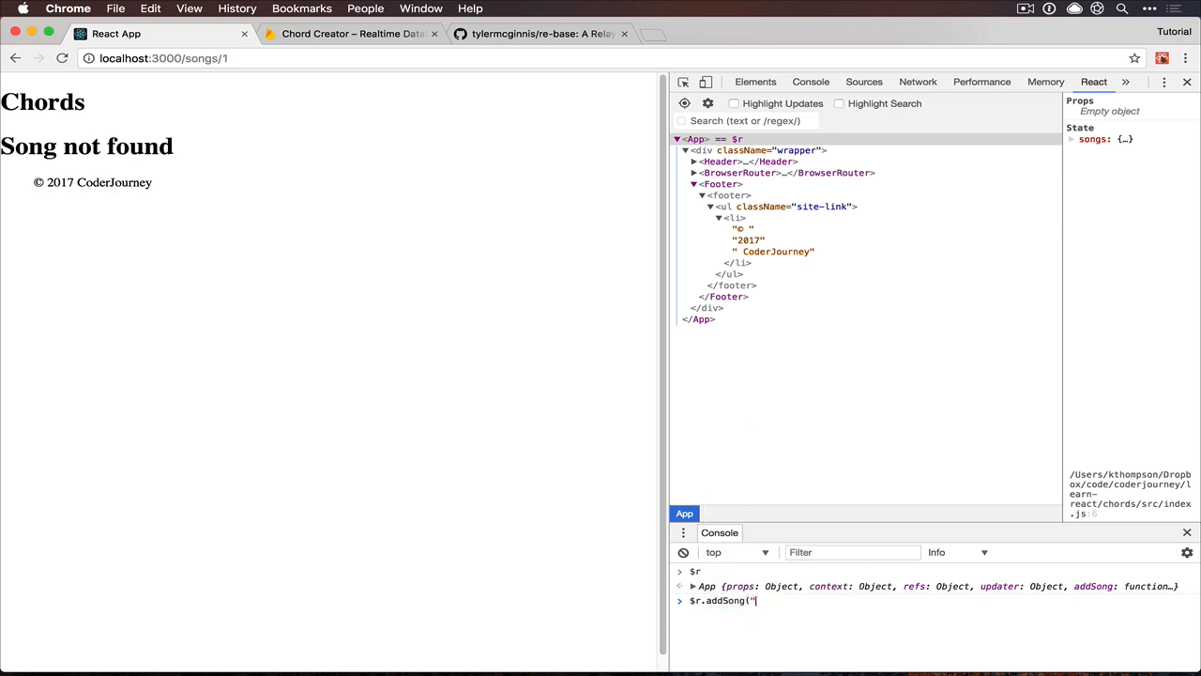
type("My New S")
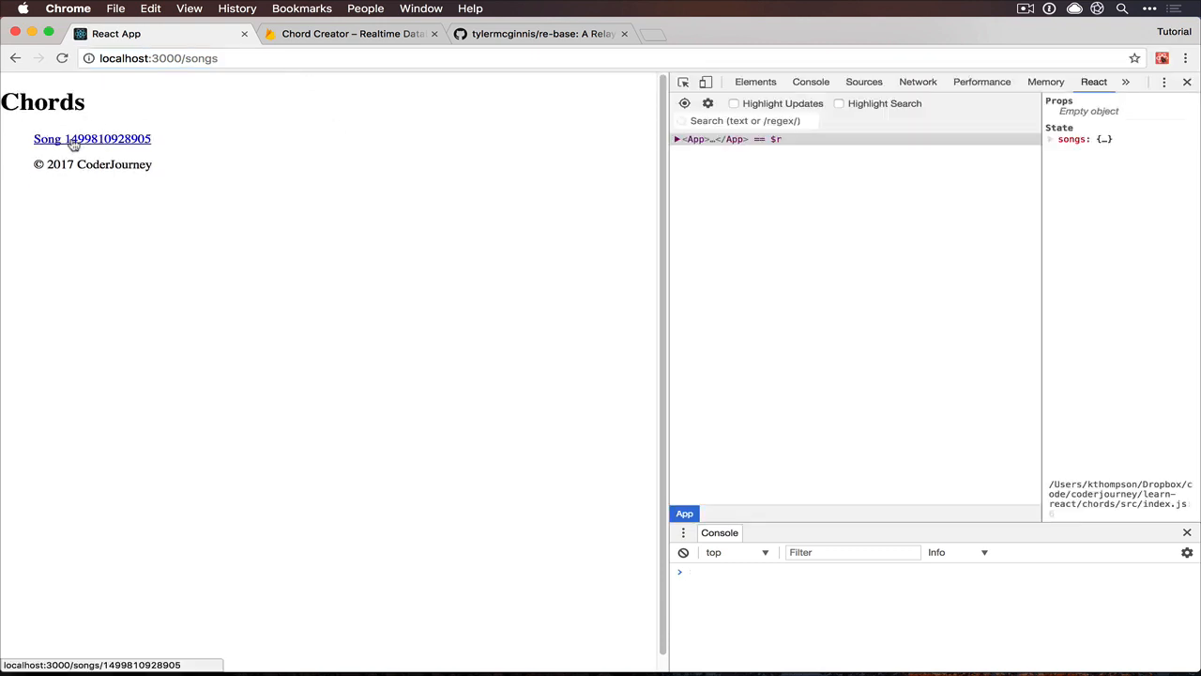
mouse_move(119, 141)
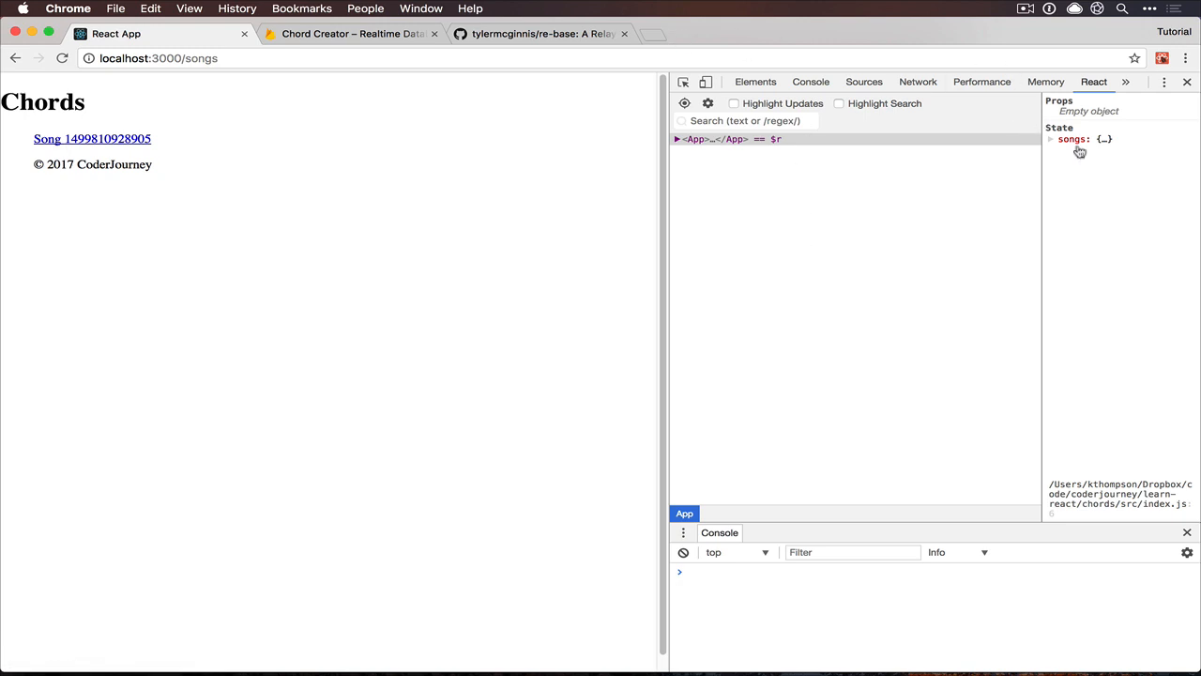
Add 'Other Song' through $r.addSong in the console, check both songs in state, then open the first song
left_click(1062, 139)
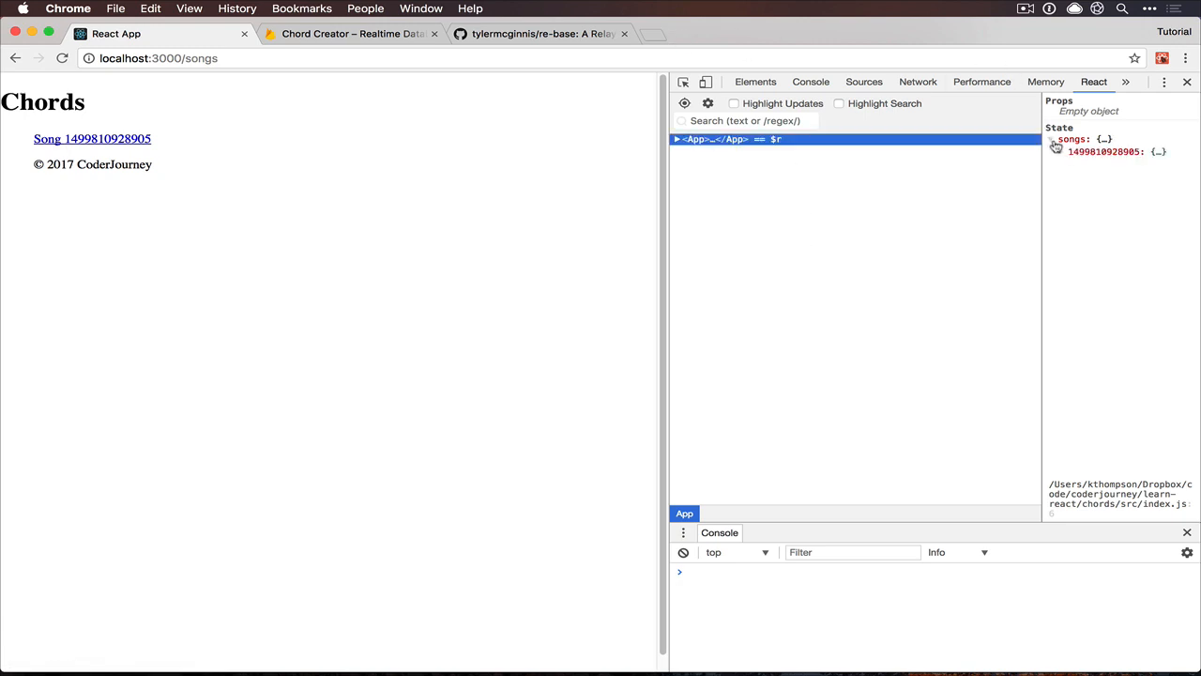
type("$r.addSong(")
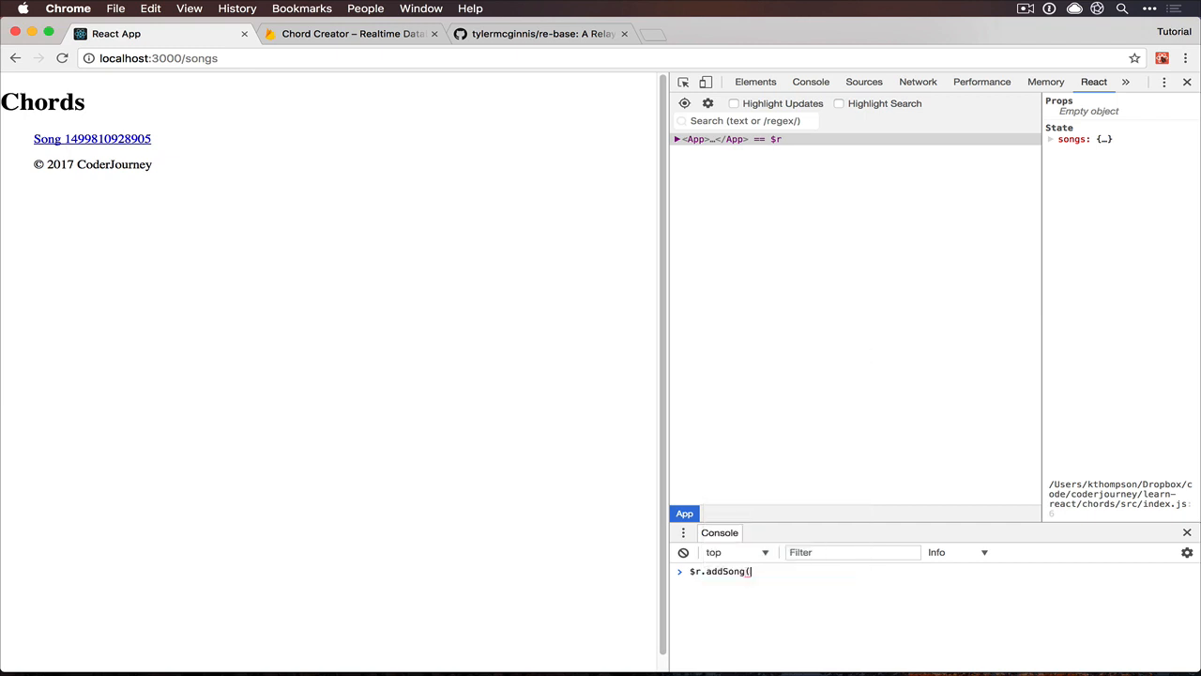
type("\"Other Songs")
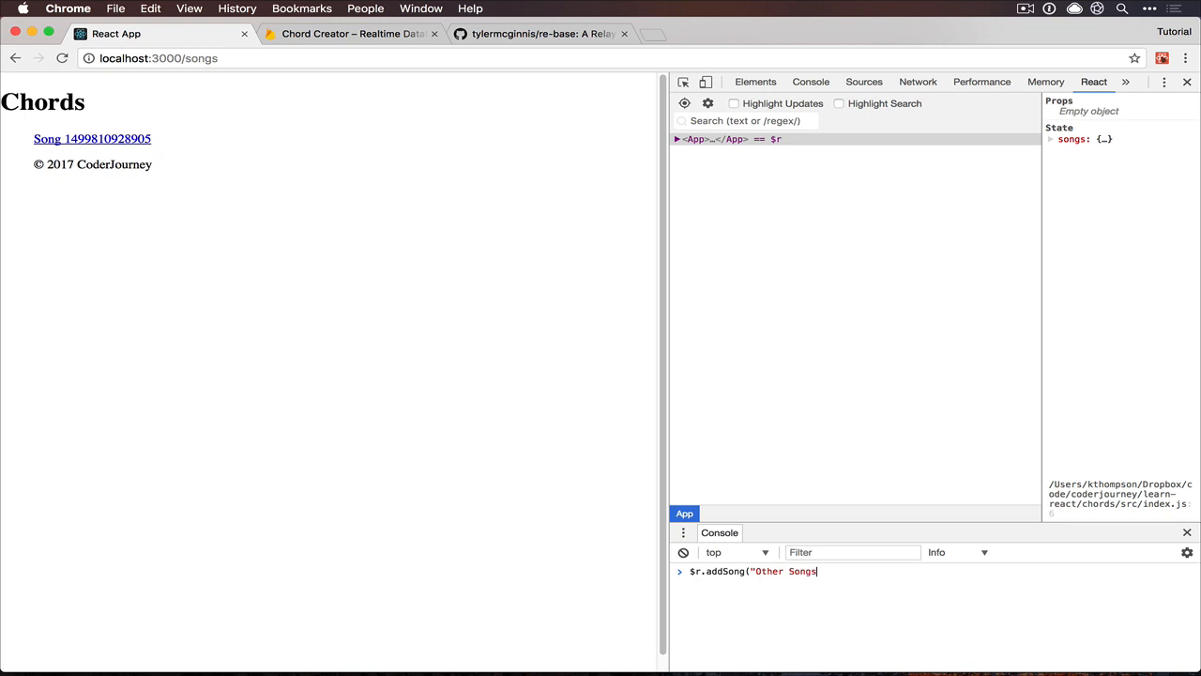
type("\")")
key("Enter")
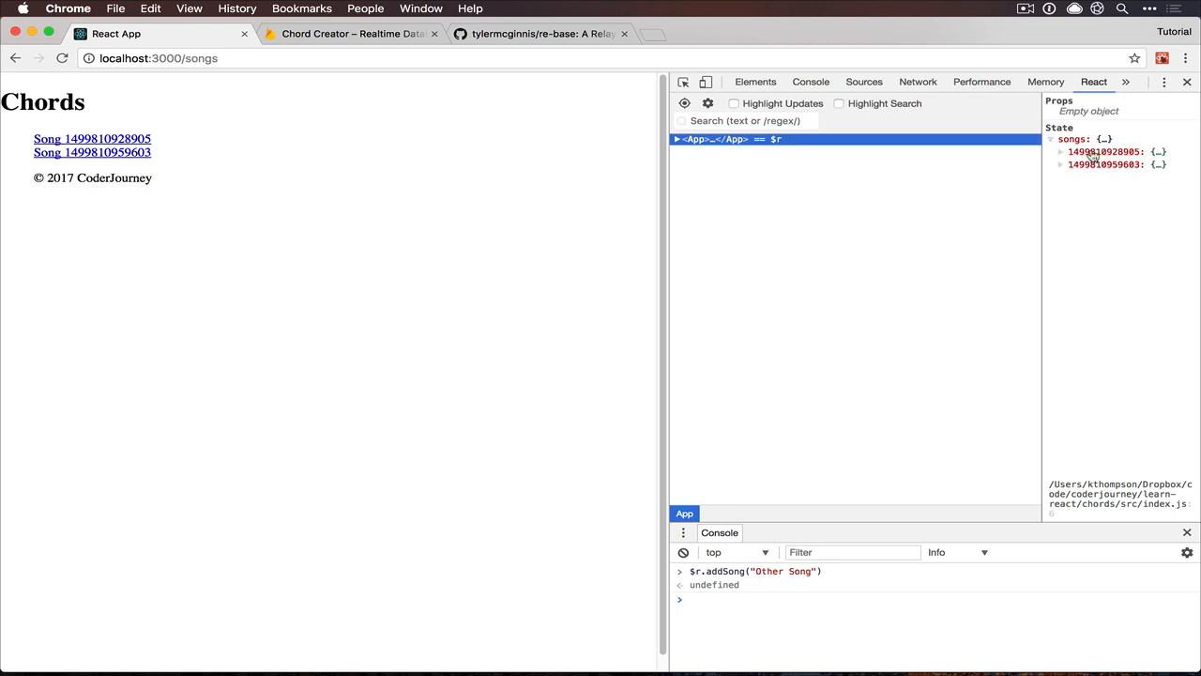
left_click(1060, 152)
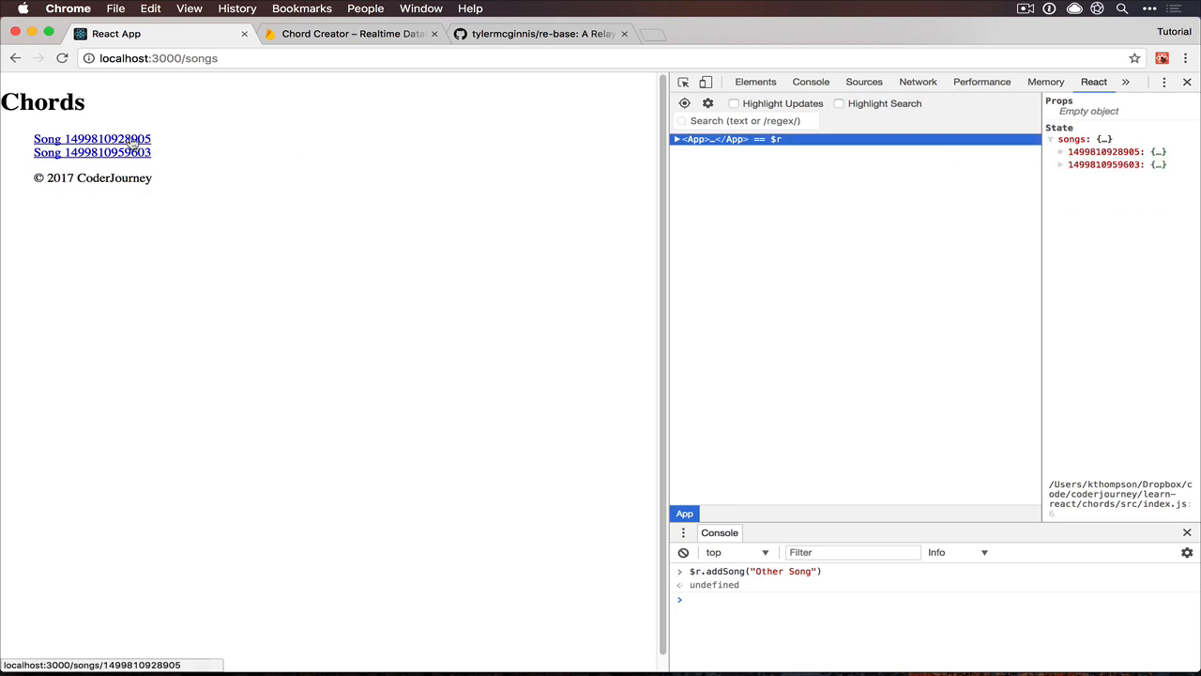
left_click(92, 138)
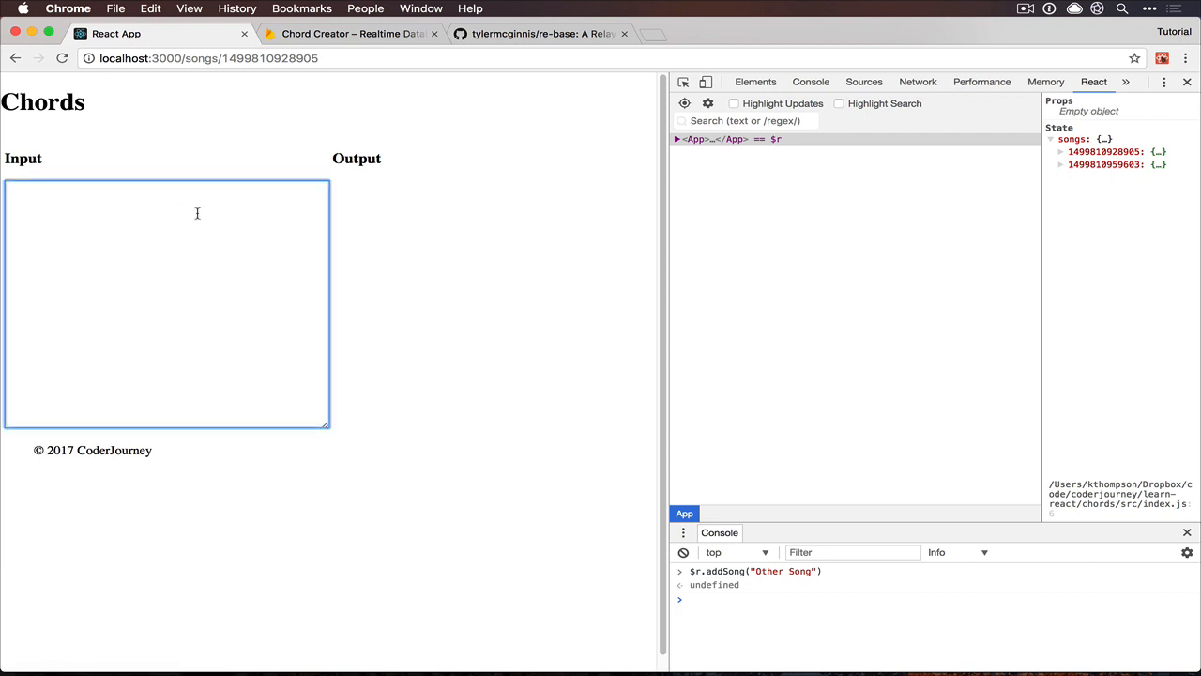
Enter the lyrics 'This is my new song [b]Boom!' and switch to the Firebase database data
type("This is my new so")
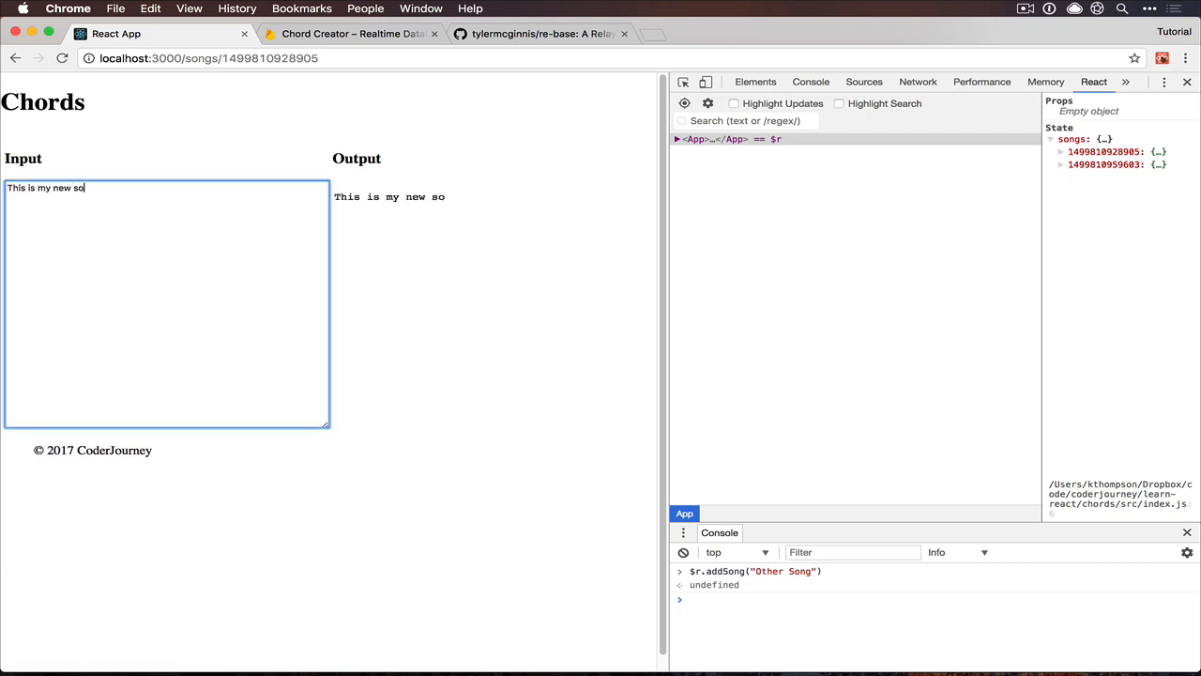
type("ng[b]")
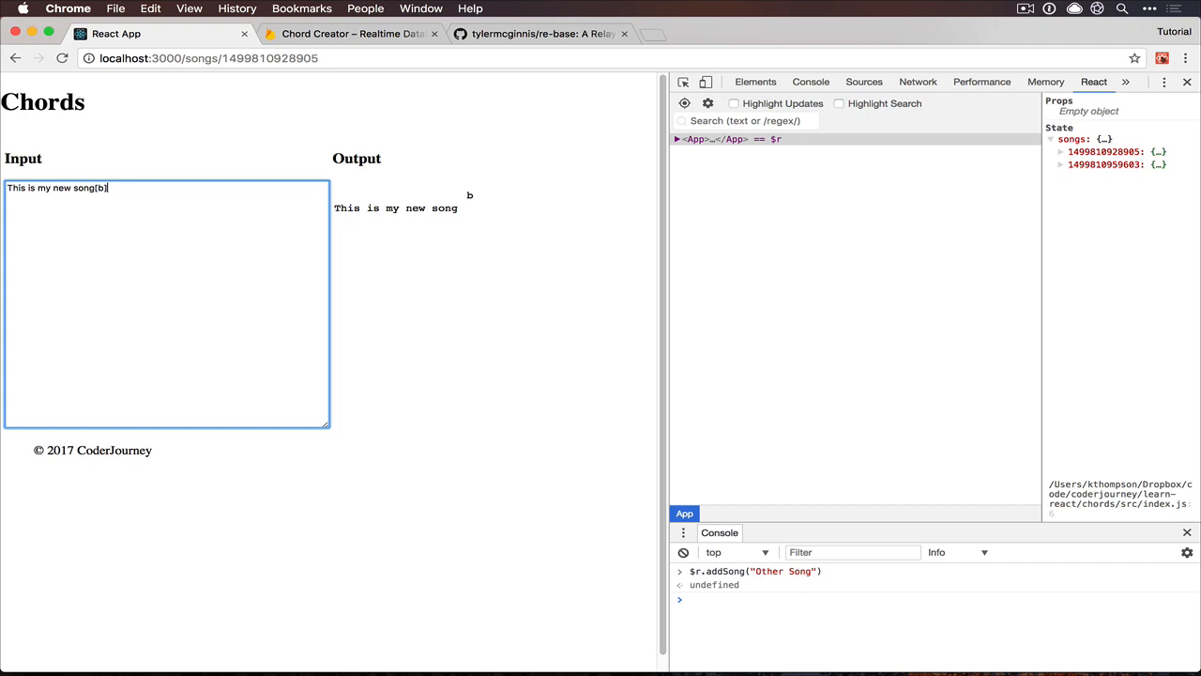
type("\" \"")
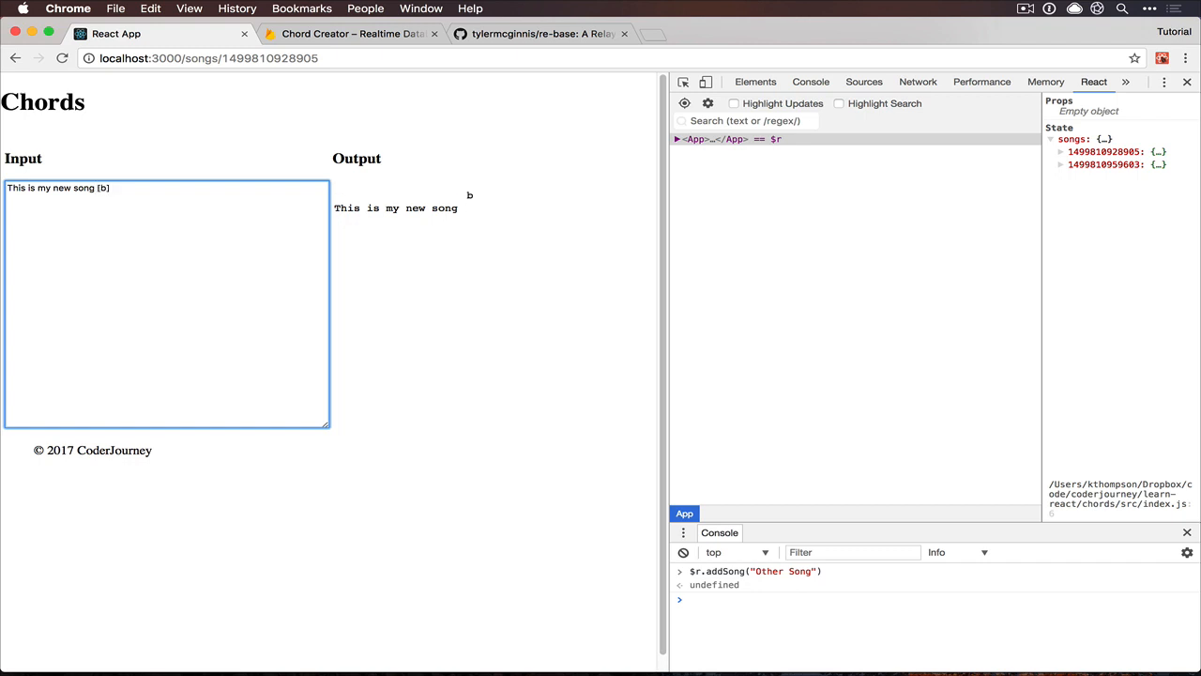
type("Boom!")
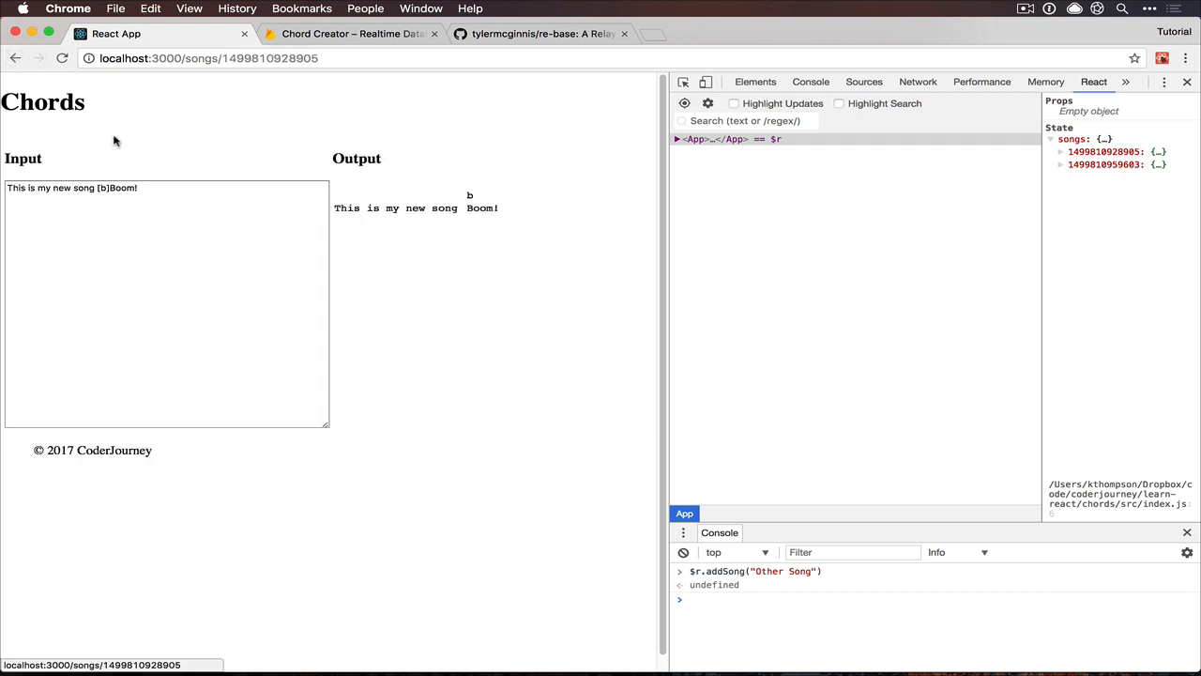
left_click(350, 34)
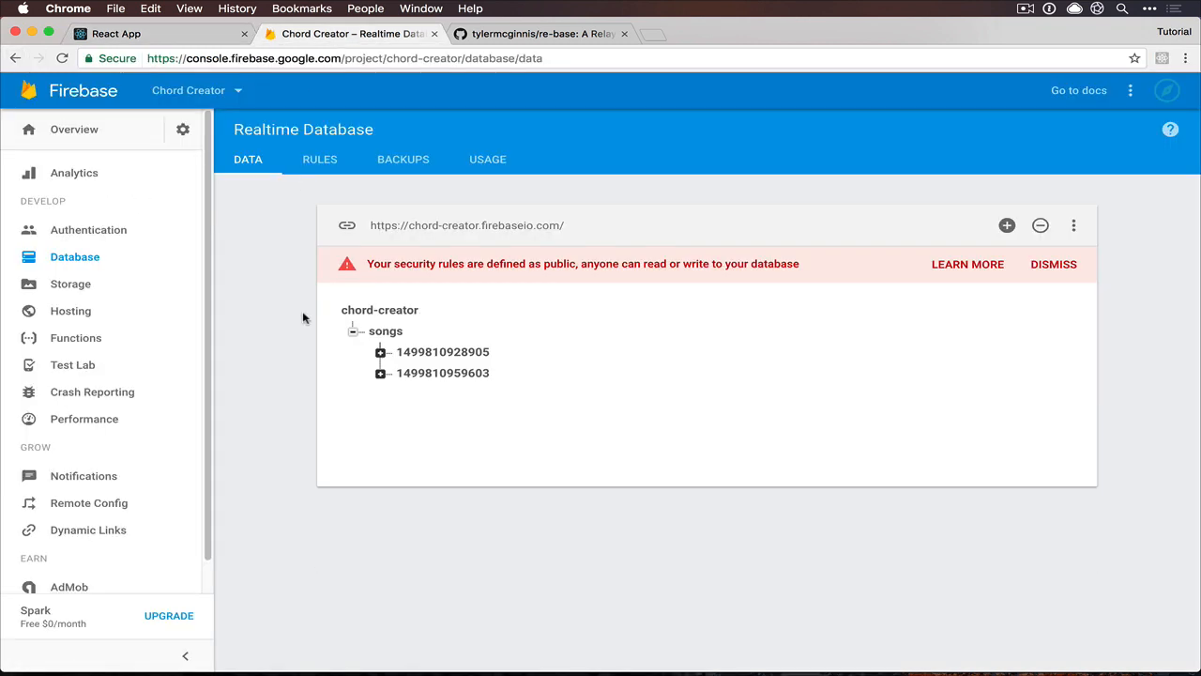
Delete the Other Song node in Firebase, confirm the Chords app shows one song, and open a second window
left_click(379, 352)
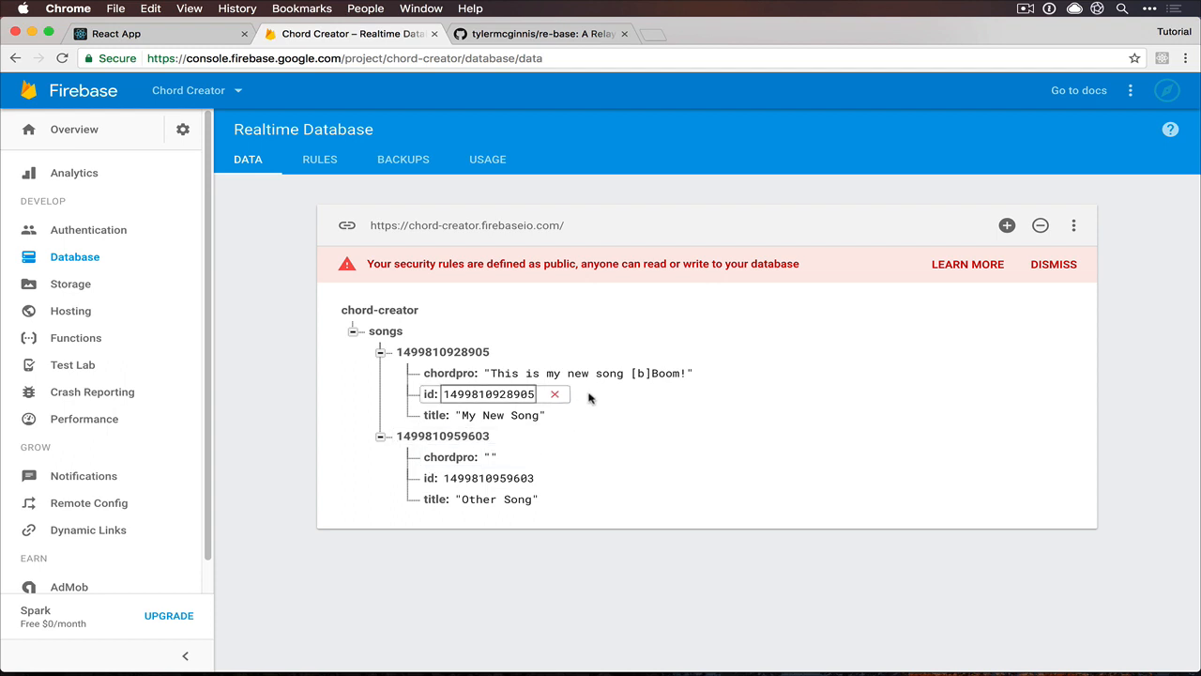
left_click(131, 33)
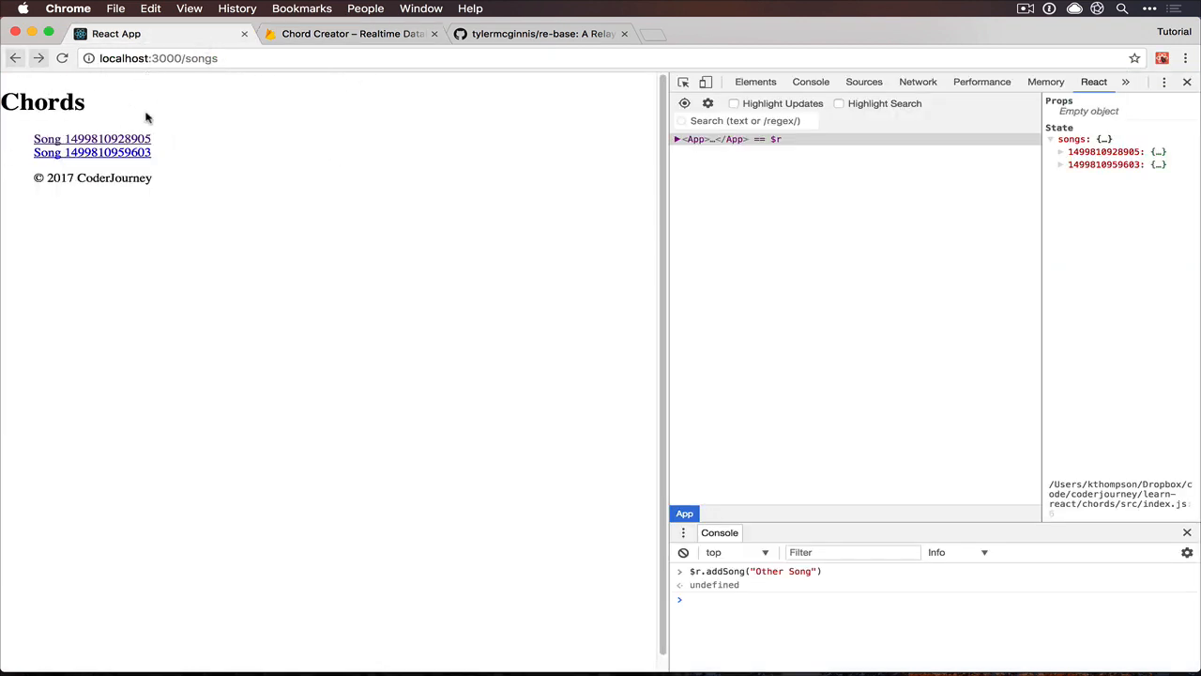
left_click(347, 33)
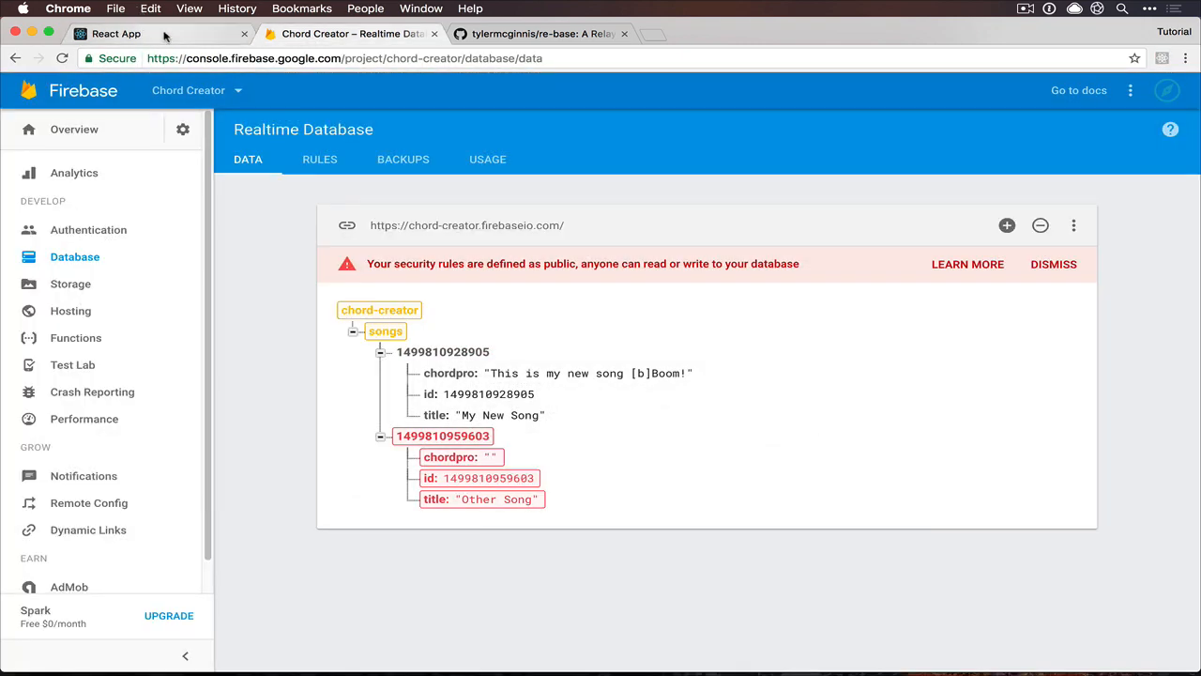
left_click(114, 33)
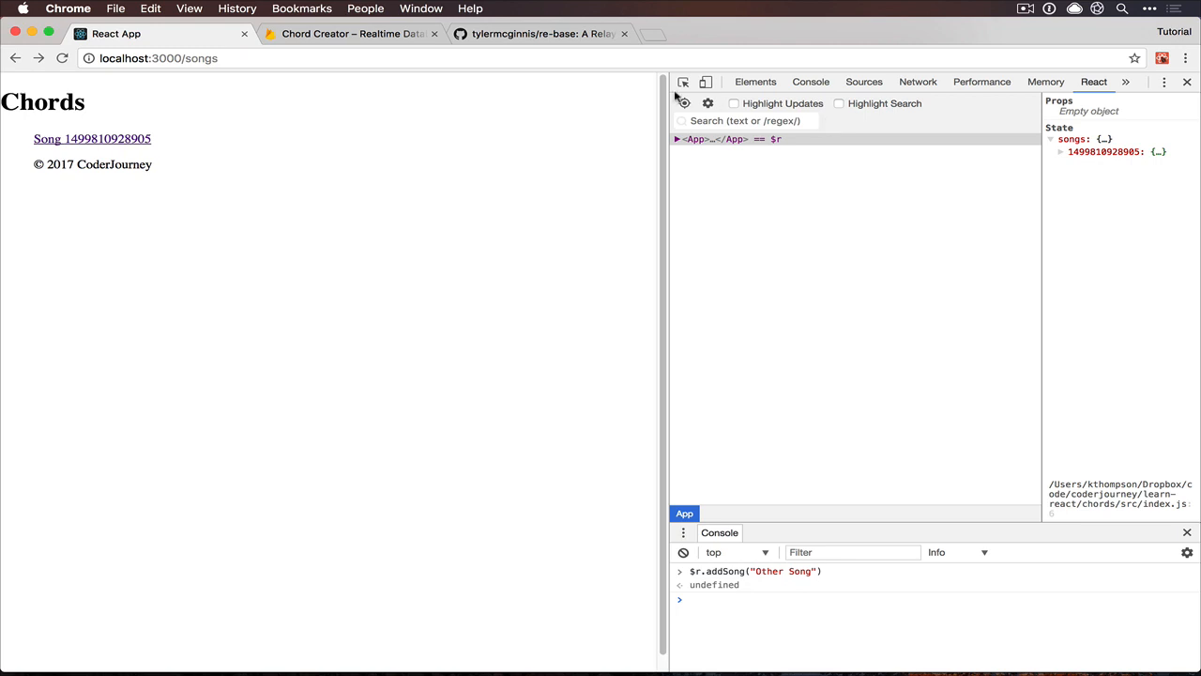
mouse_move(473, 58)
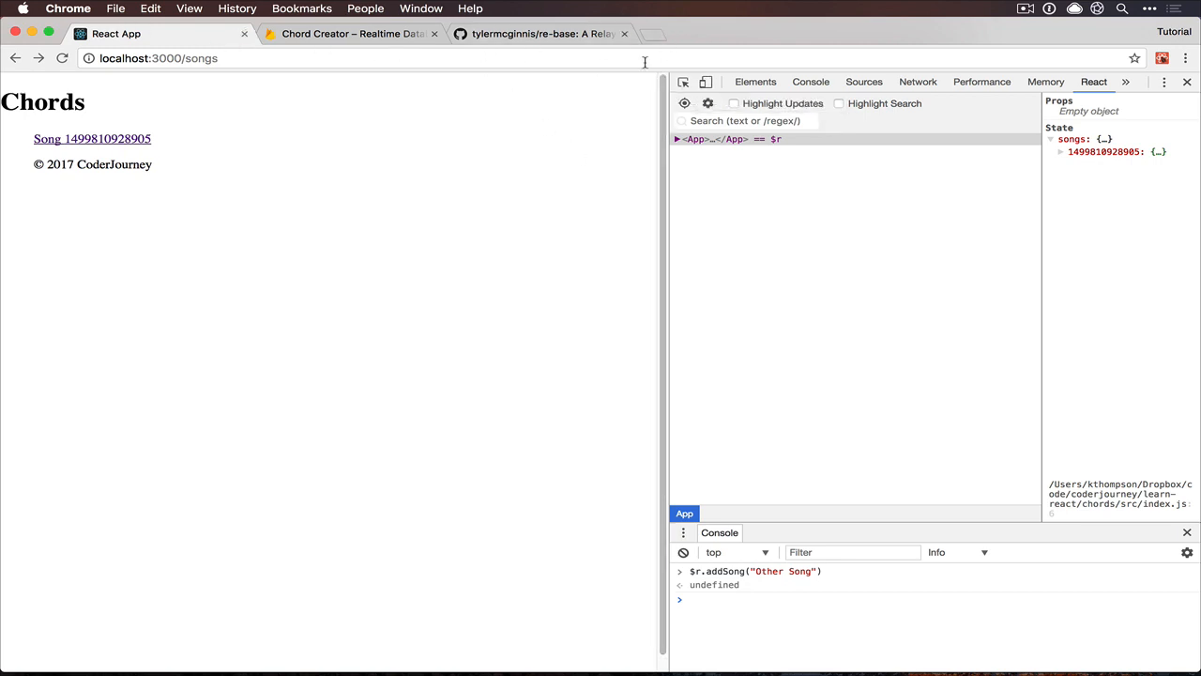
left_click(657, 33)
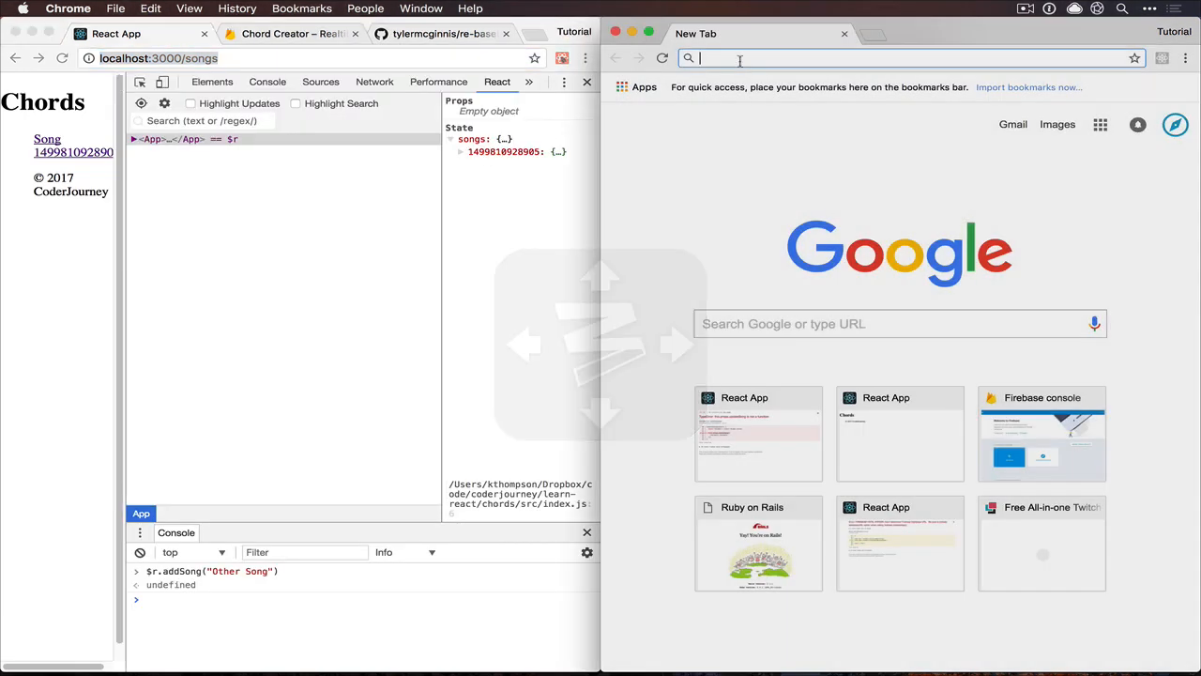
Load localhost:3000/songs in the new window and open the first song's editor
type("localhost:3000/songs")
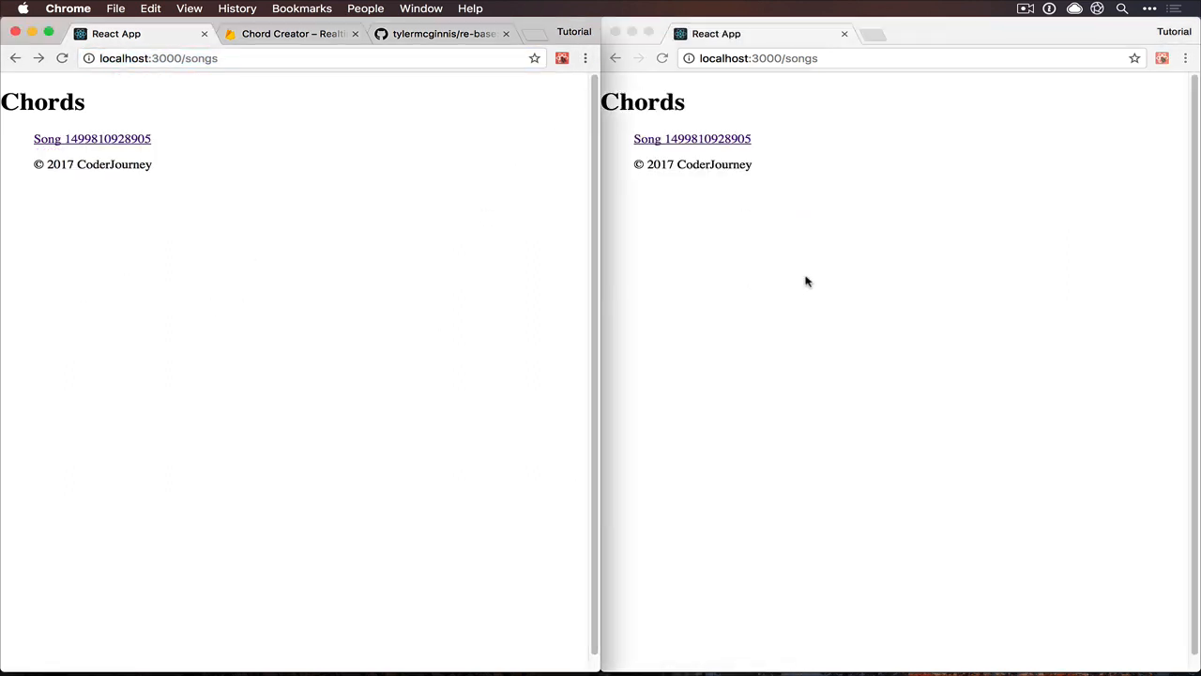
mouse_move(60, 138)
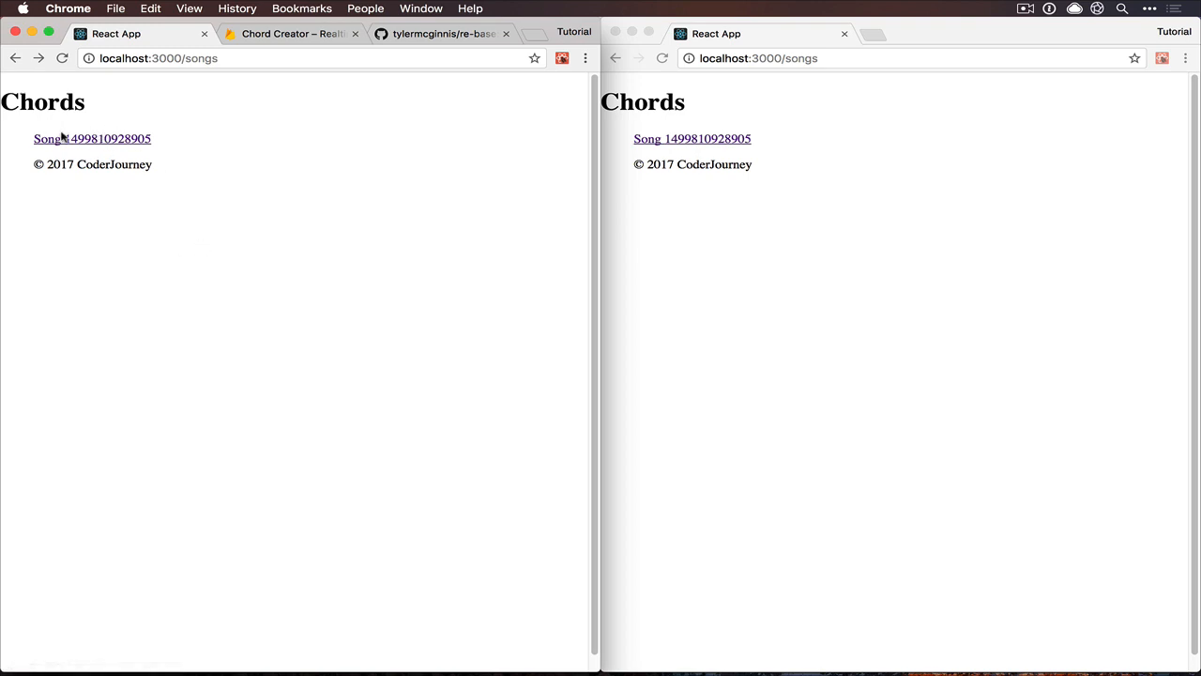
left_click(61, 138)
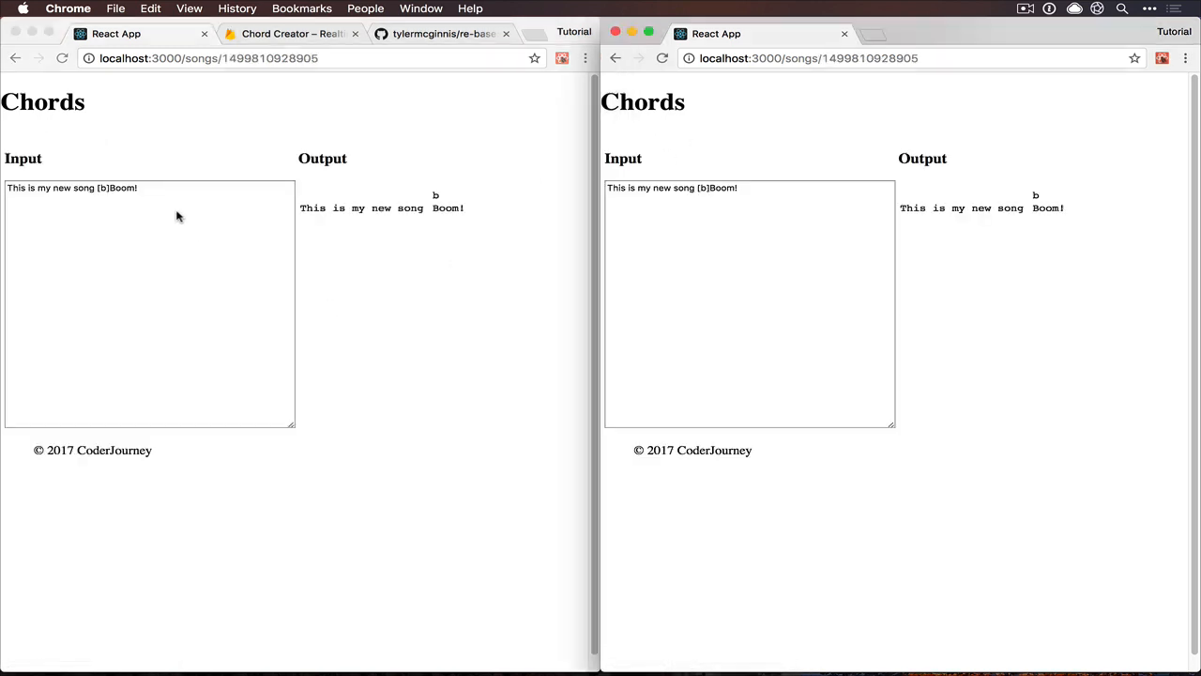
Focus the first song's lyrics textarea in the left window to continue writing
left_click(195, 201)
type(" this s")
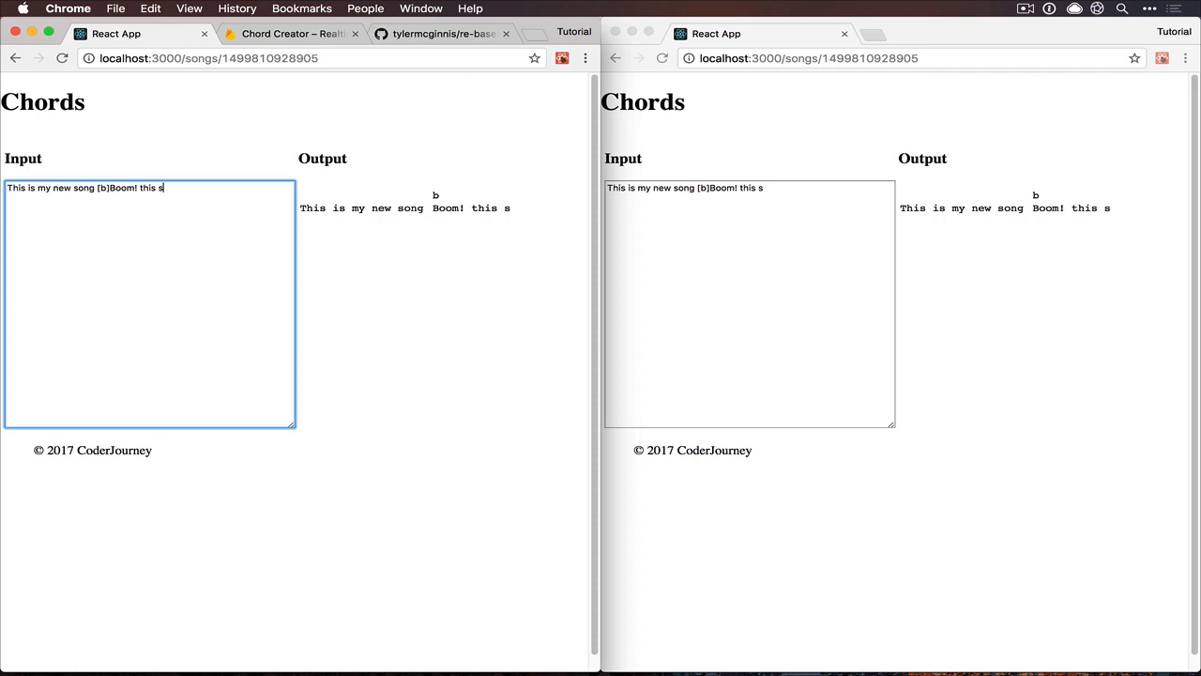
mouse_move(544, 243)
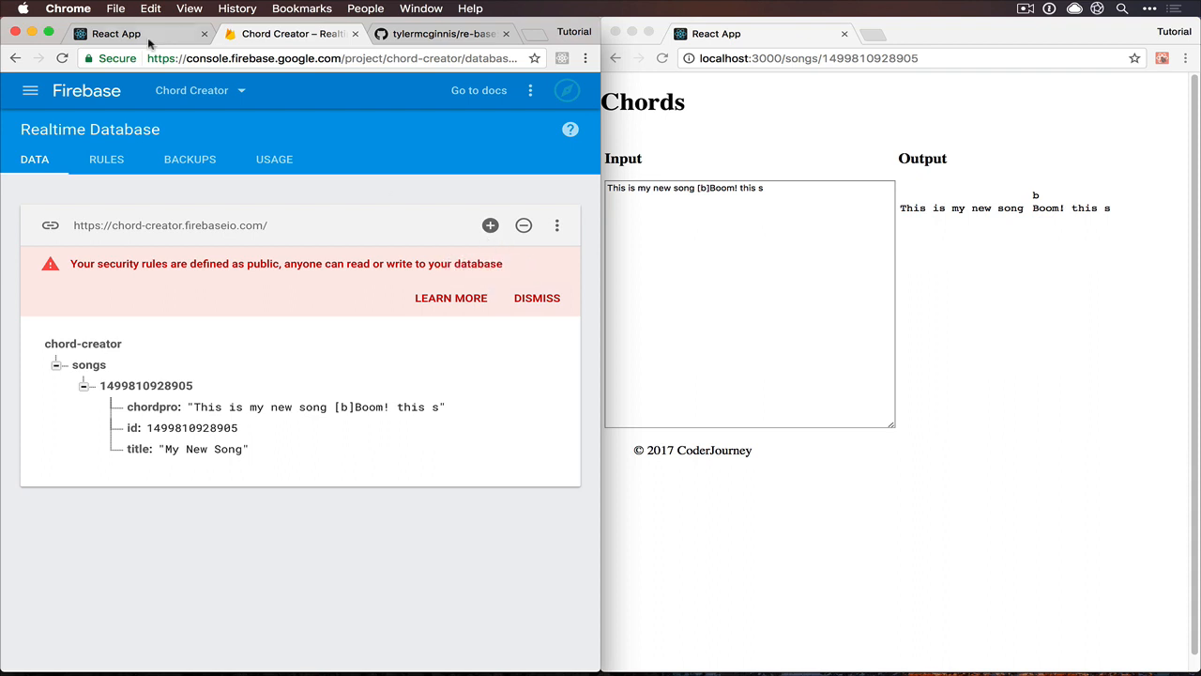
mouse_move(140, 35)
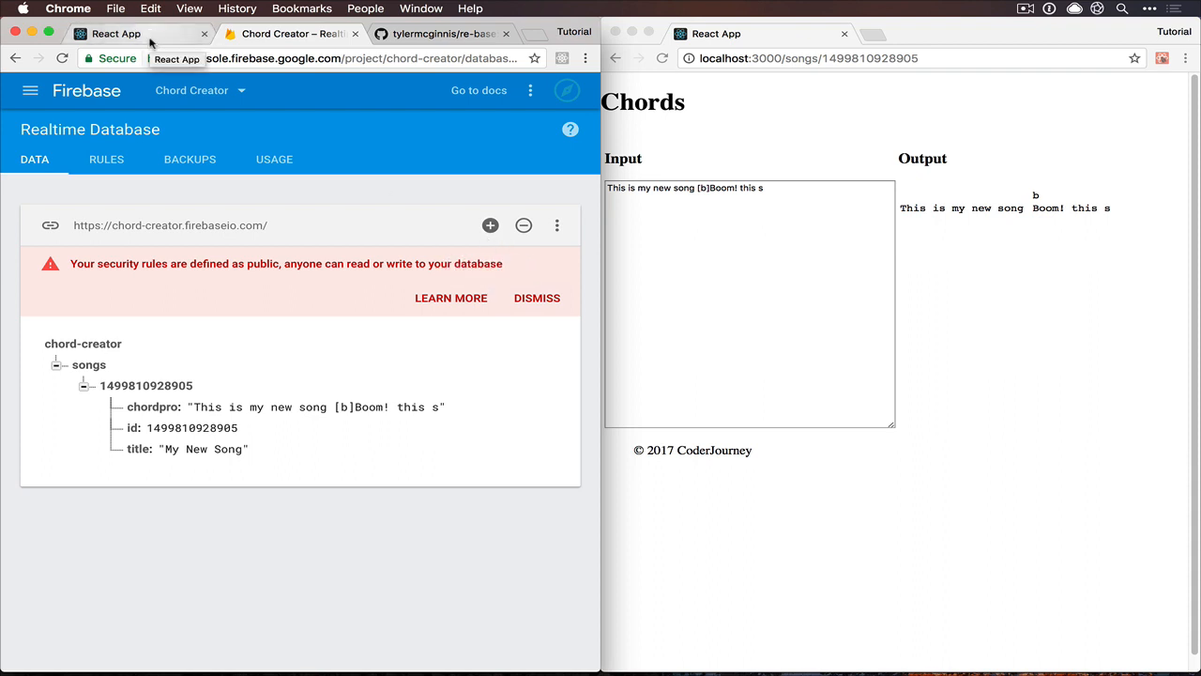